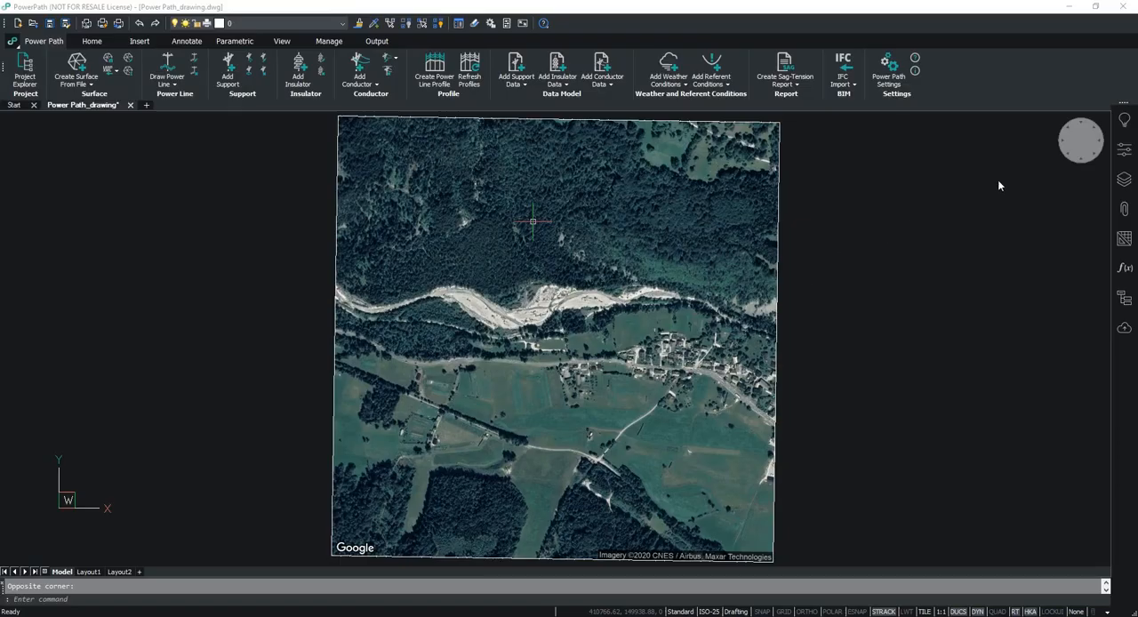
mouse_move(736, 203)
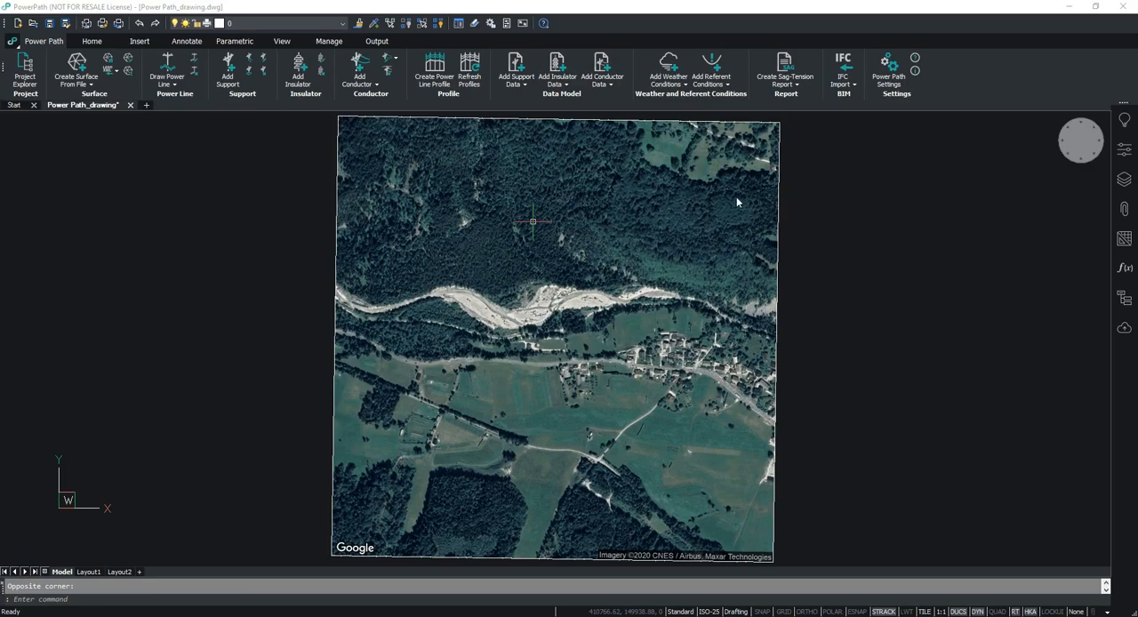
mouse_move(757, 192)
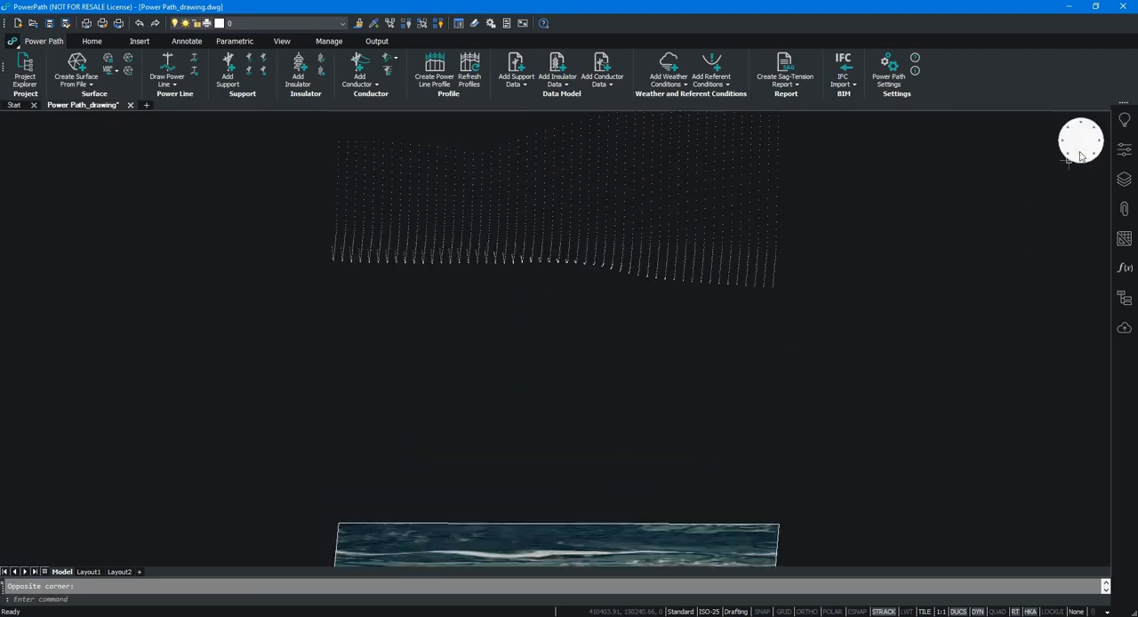
Orbit to an isometric 3D view showing the terrain survey points above the aerial image.
left_click(1081, 139)
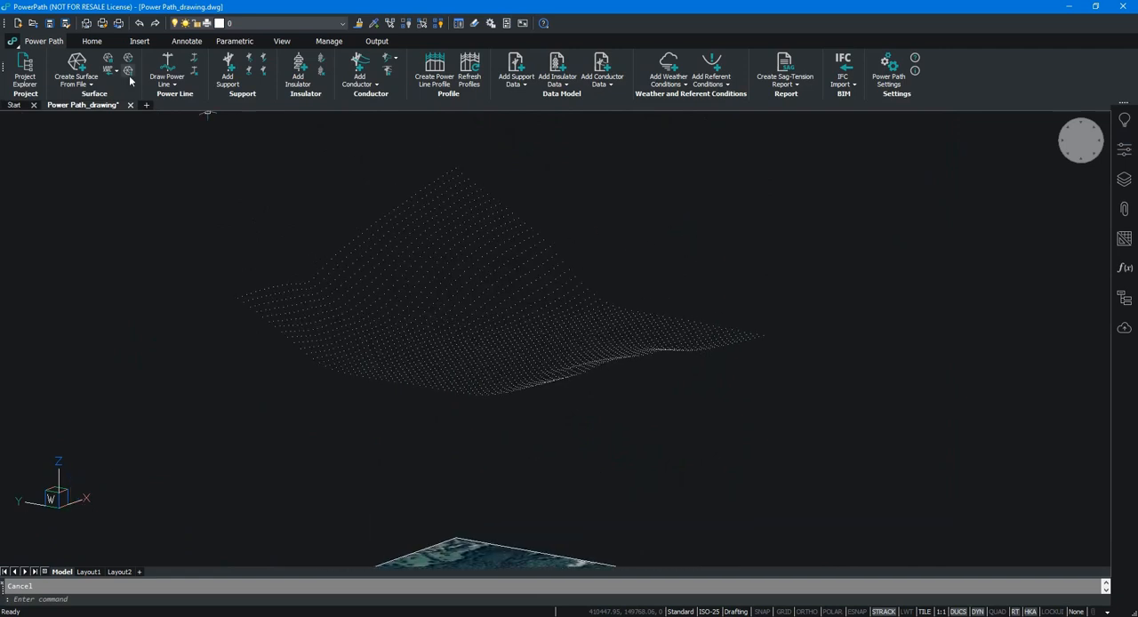
Create a TIN surface from the drawing's points and adjust its contour and triangle display in Properties.
left_click(76, 67)
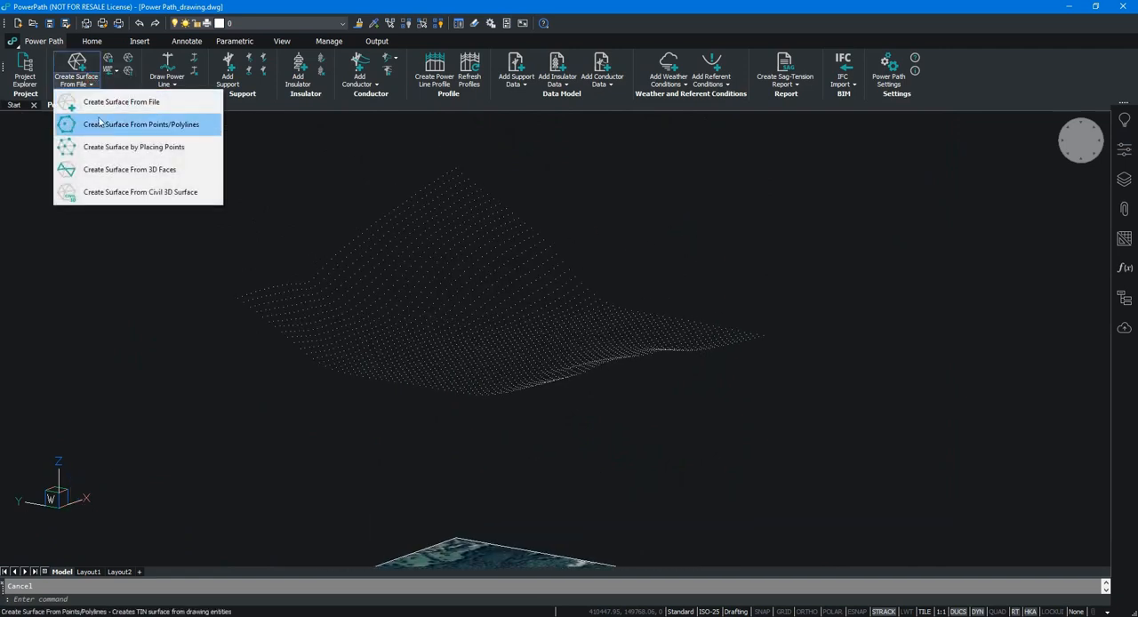
left_click(142, 125)
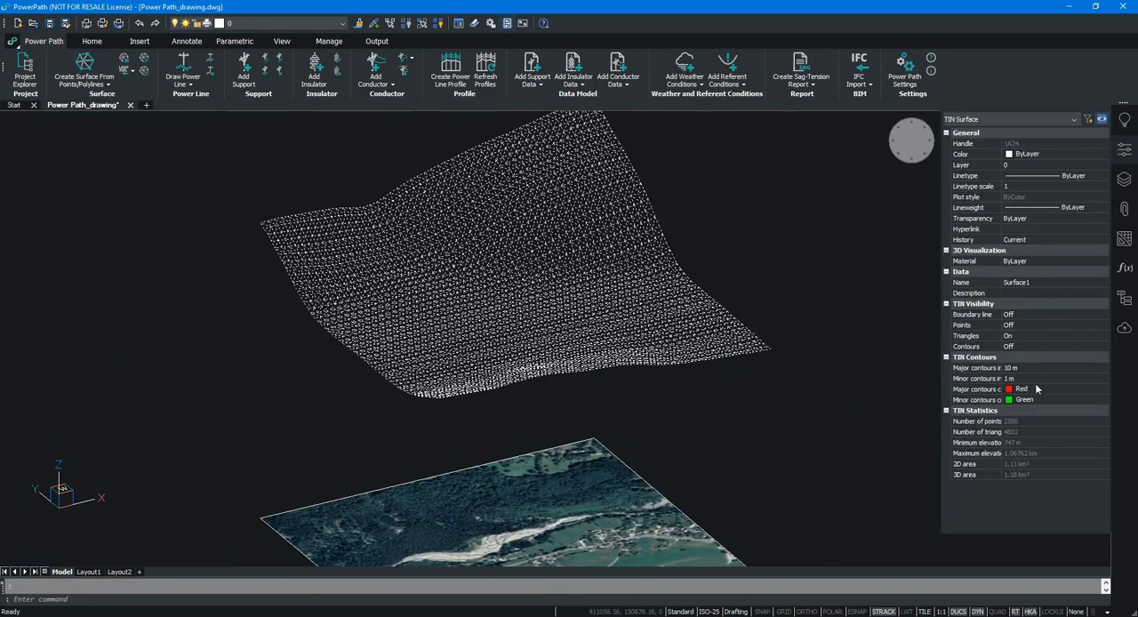
left_click(1007, 345)
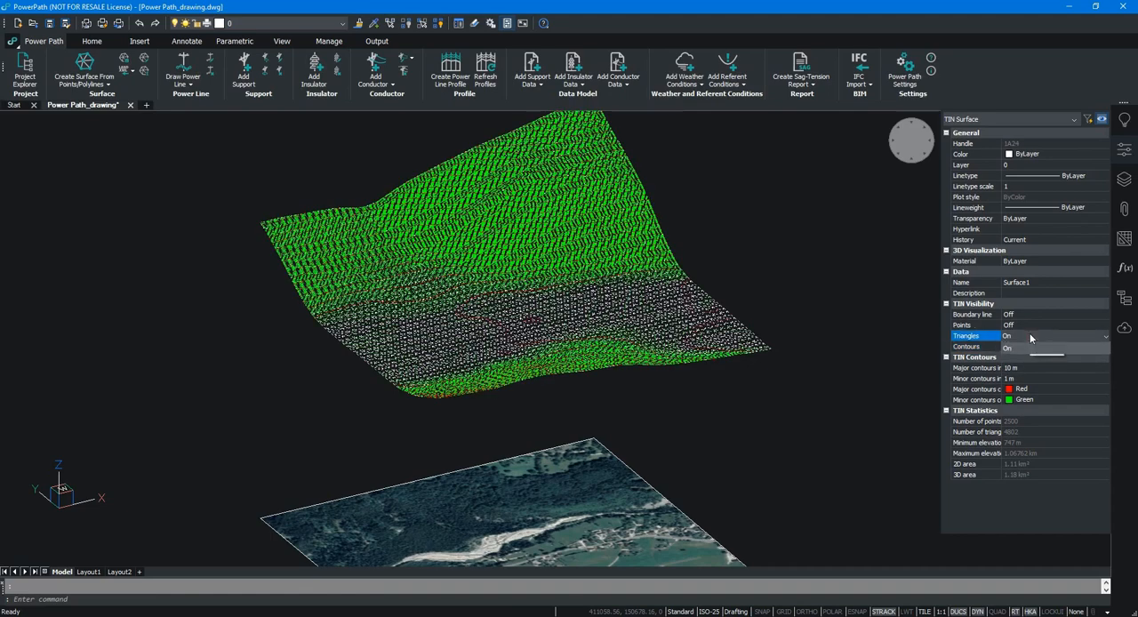
left_click(1052, 336)
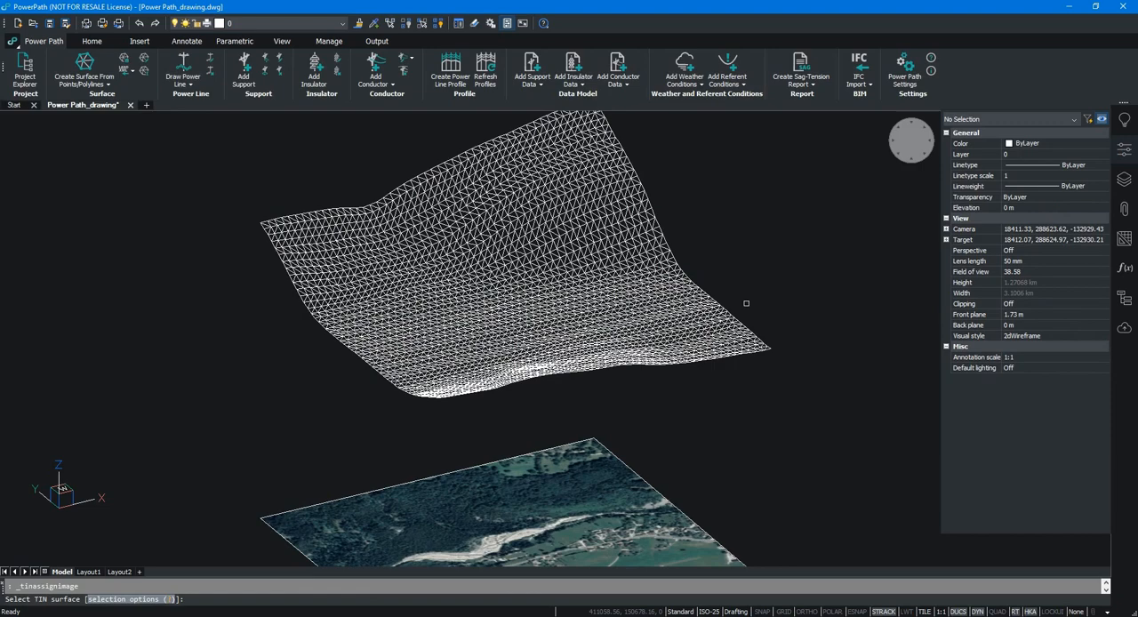
Drape the aerial raster onto the TIN surface, preview it in Realistic style, then return to 2D wireframe.
left_click(643, 479)
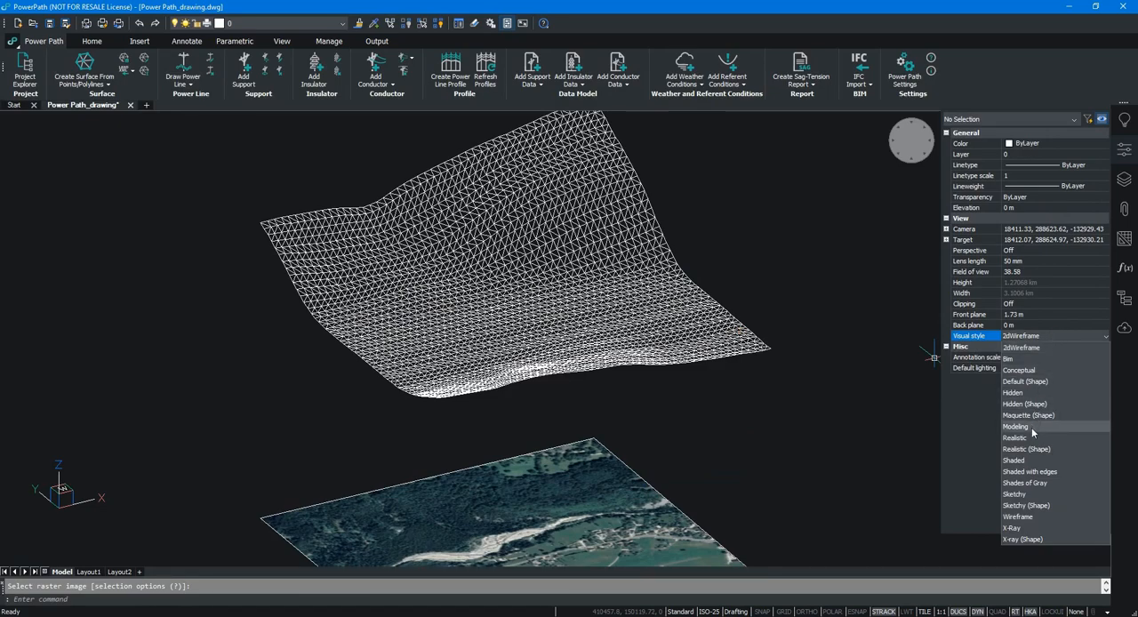
left_click(1015, 437)
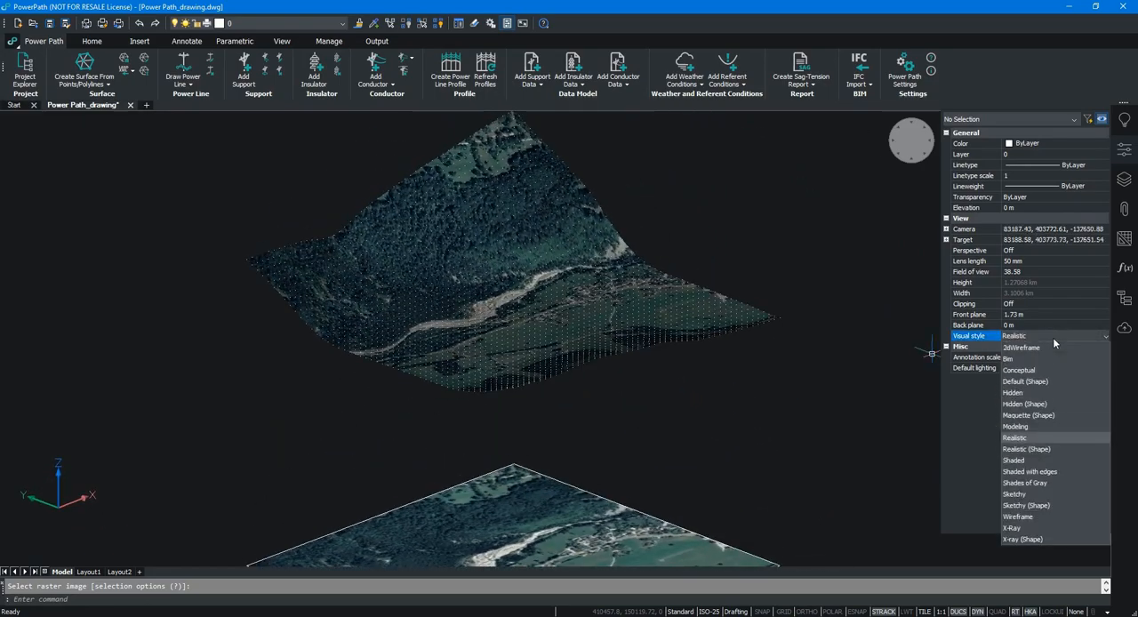
left_click(1021, 349)
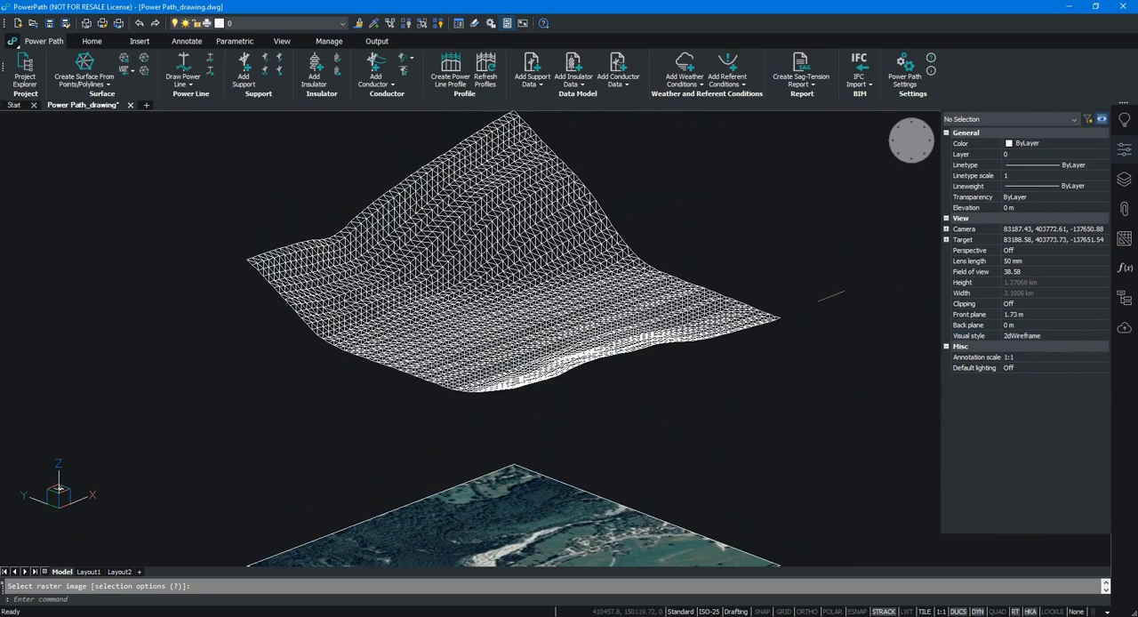
left_click(489, 267)
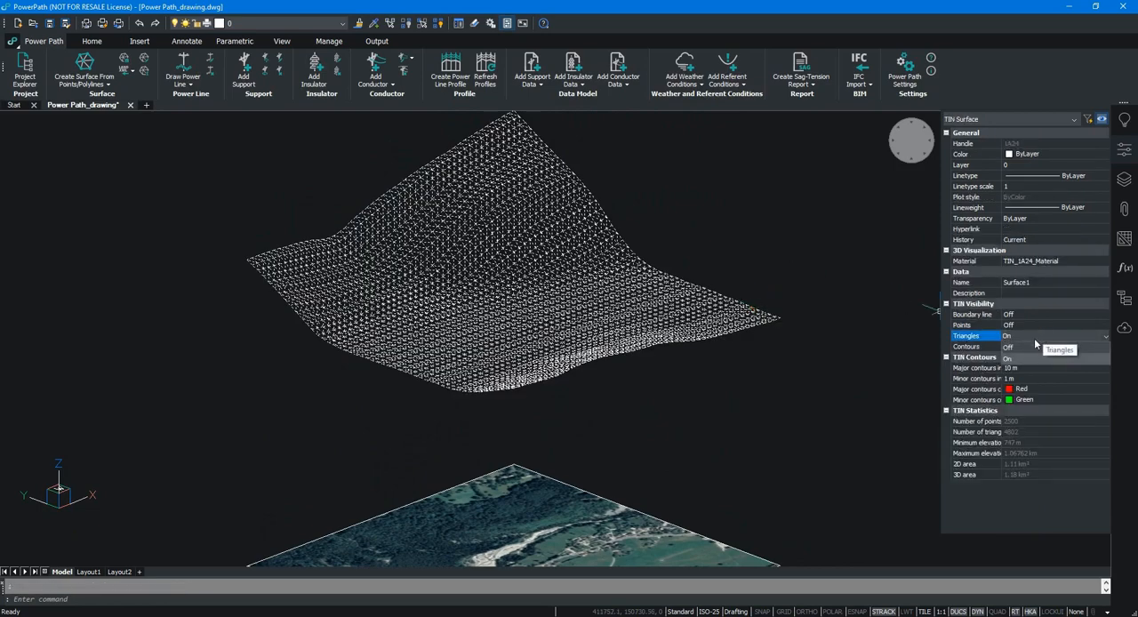
left_click(1006, 345)
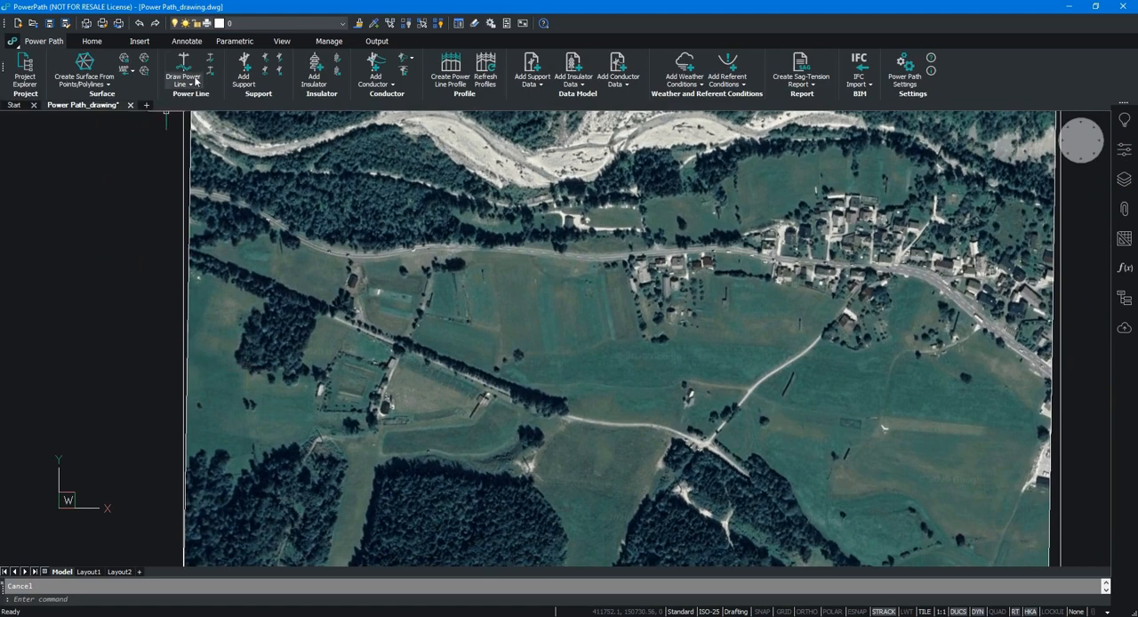
Define power line 'My_power line' with prefix Pole_ from 1, Steel_tension_pole model, draped on the surface, and begin drawing.
left_click(181, 71)
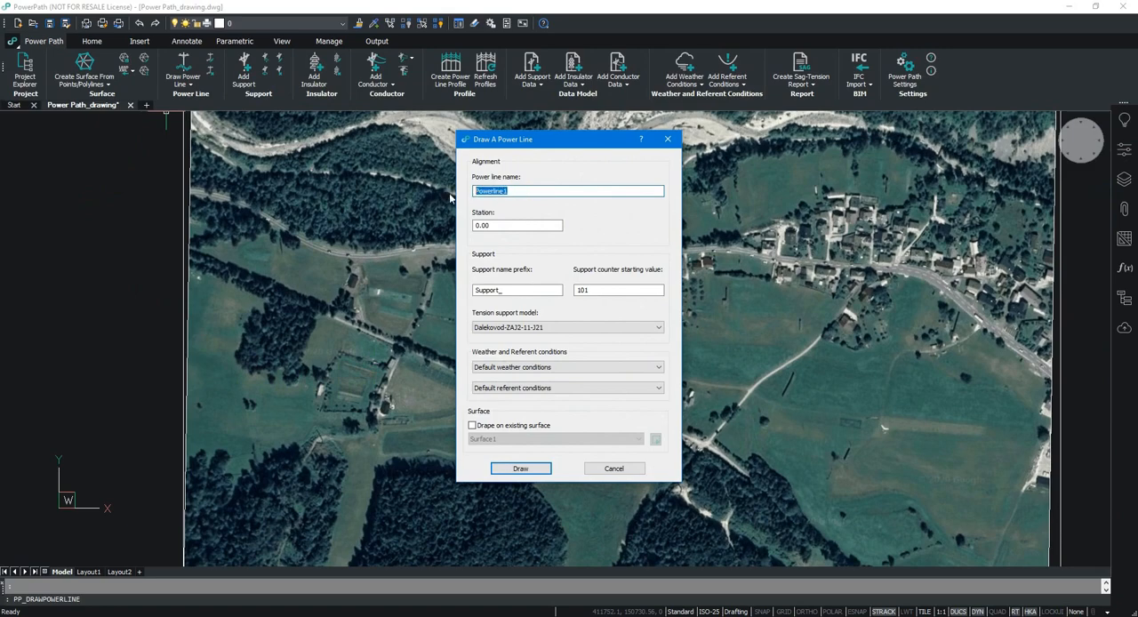
type("My_pol")
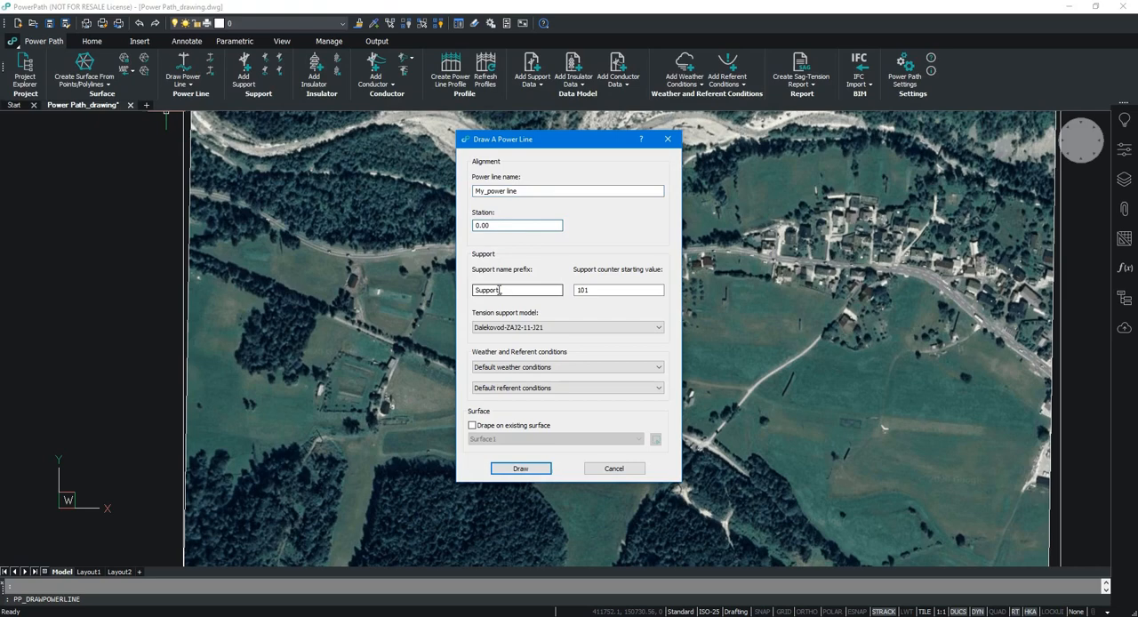
triple_click(516, 290)
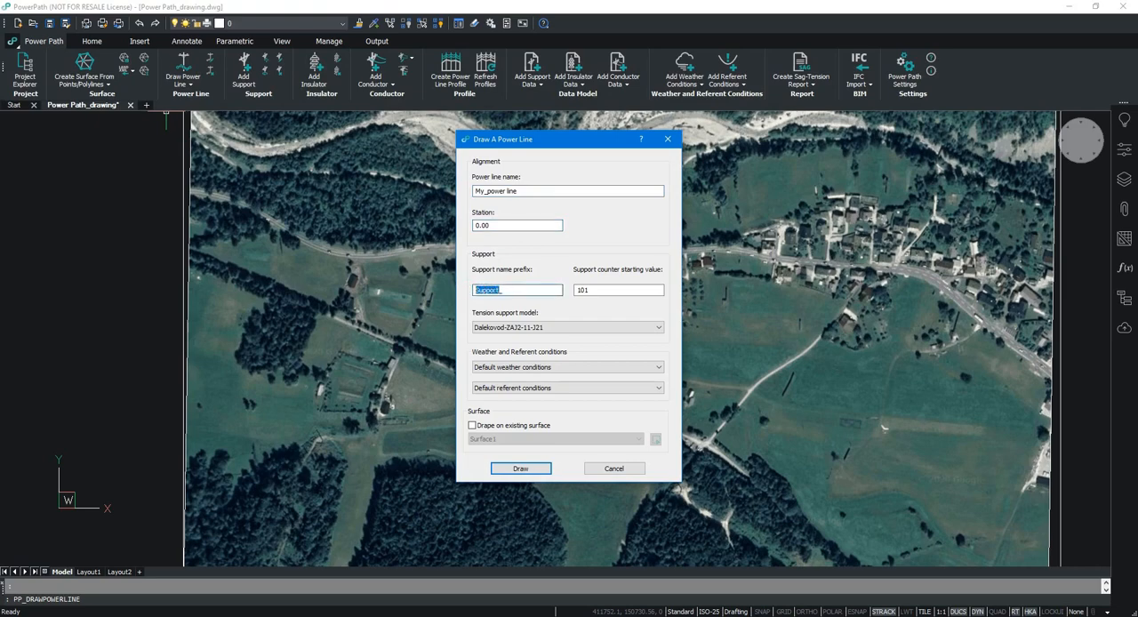
type("Pole_")
left_click(619, 290)
type("1")
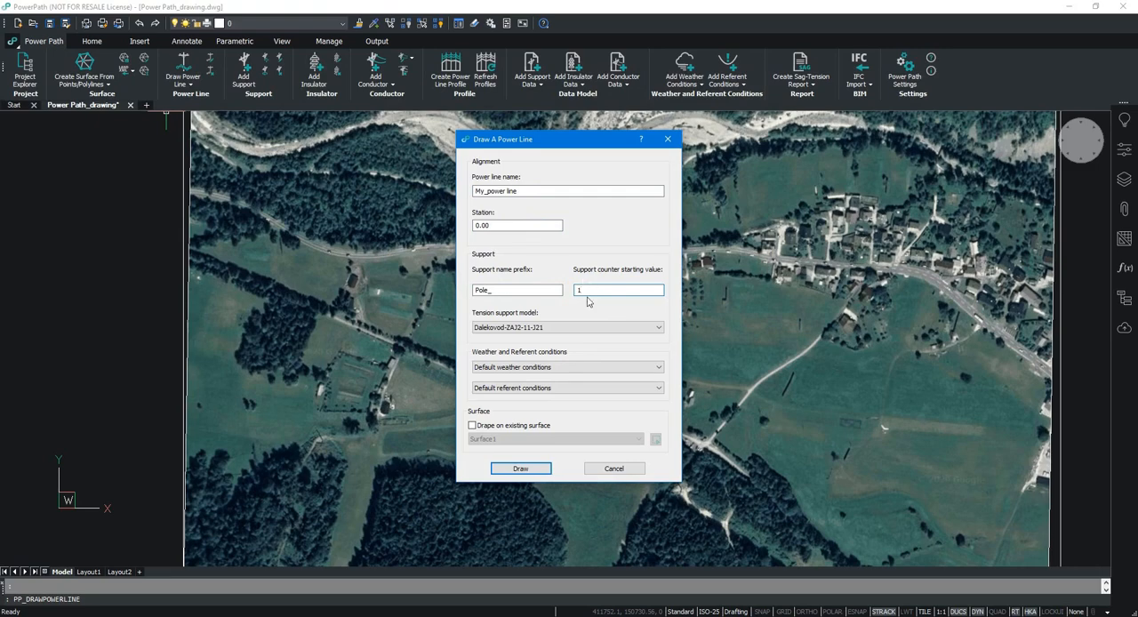
left_click(657, 327)
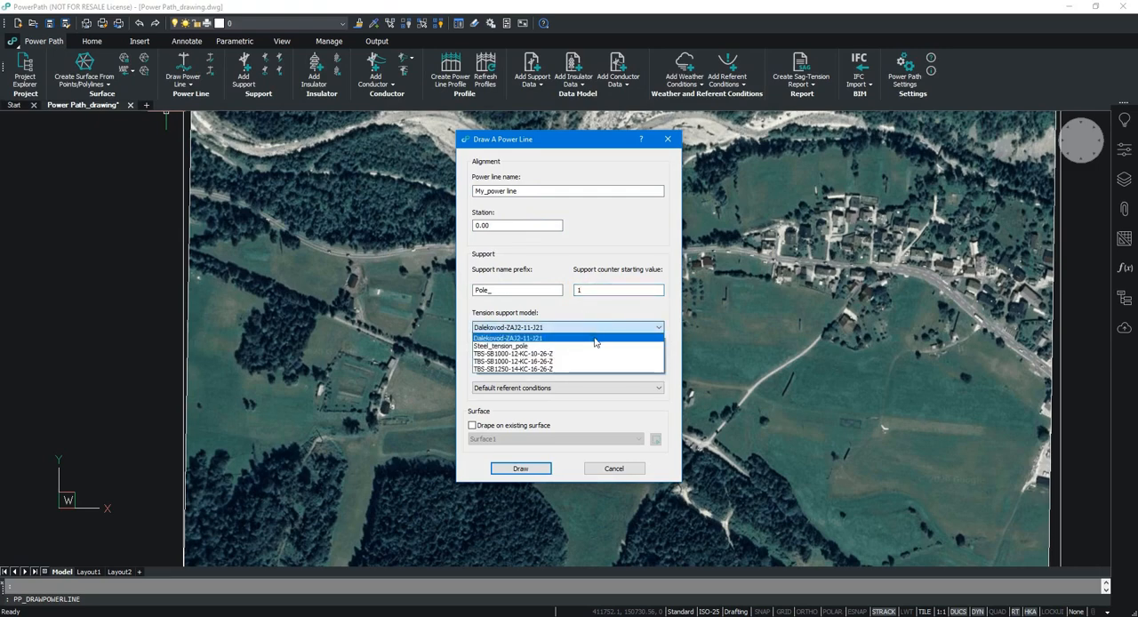
left_click(501, 345)
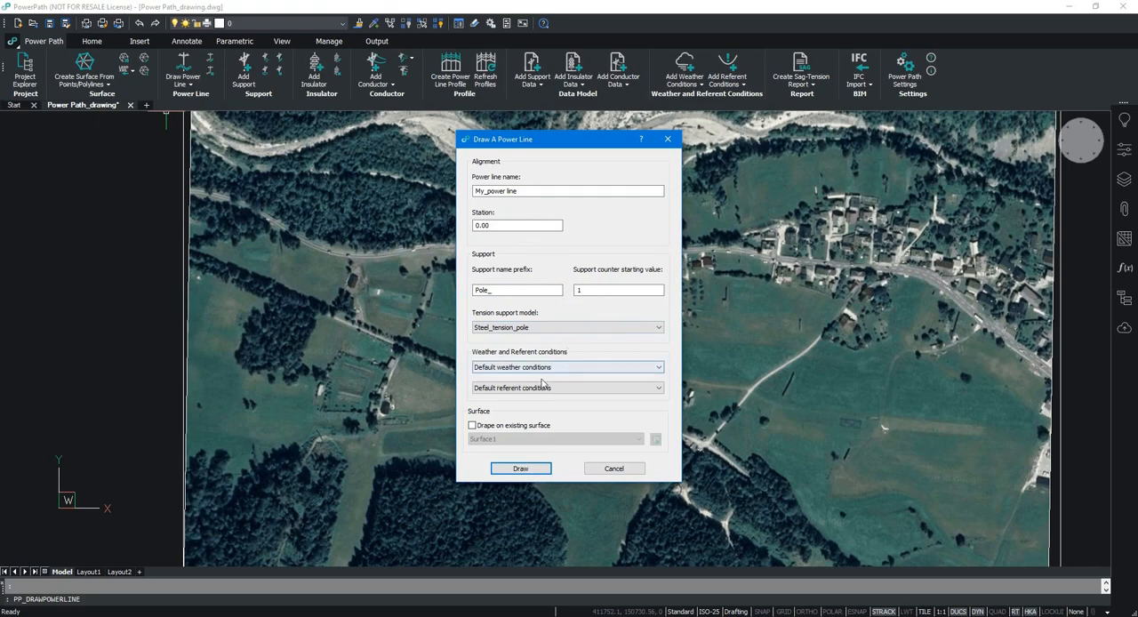
left_click(472, 425)
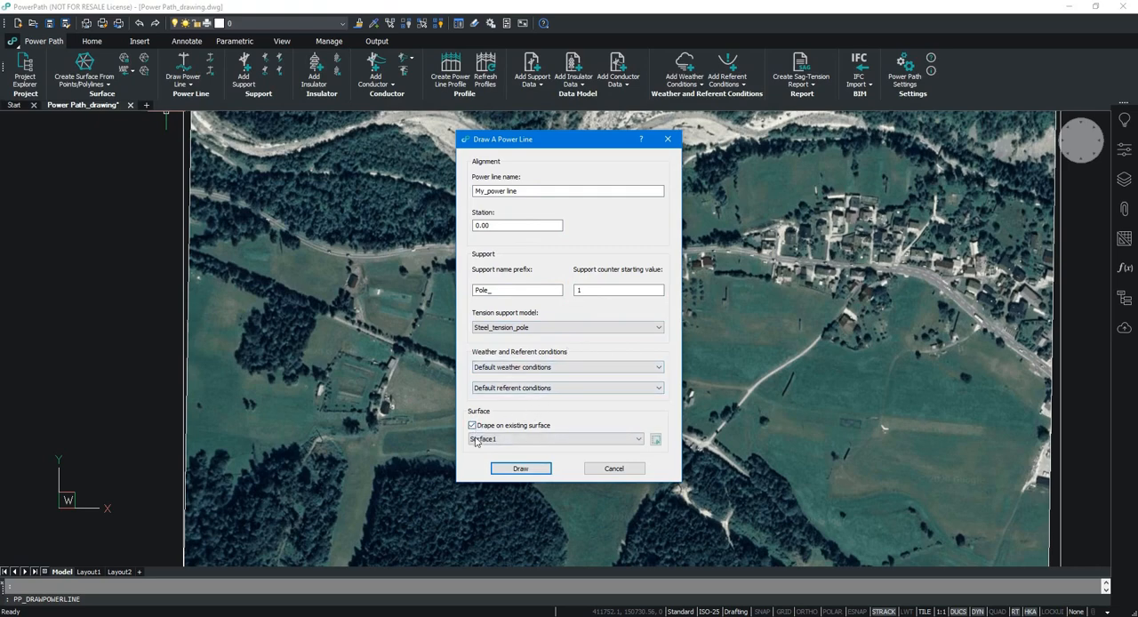
left_click(519, 470)
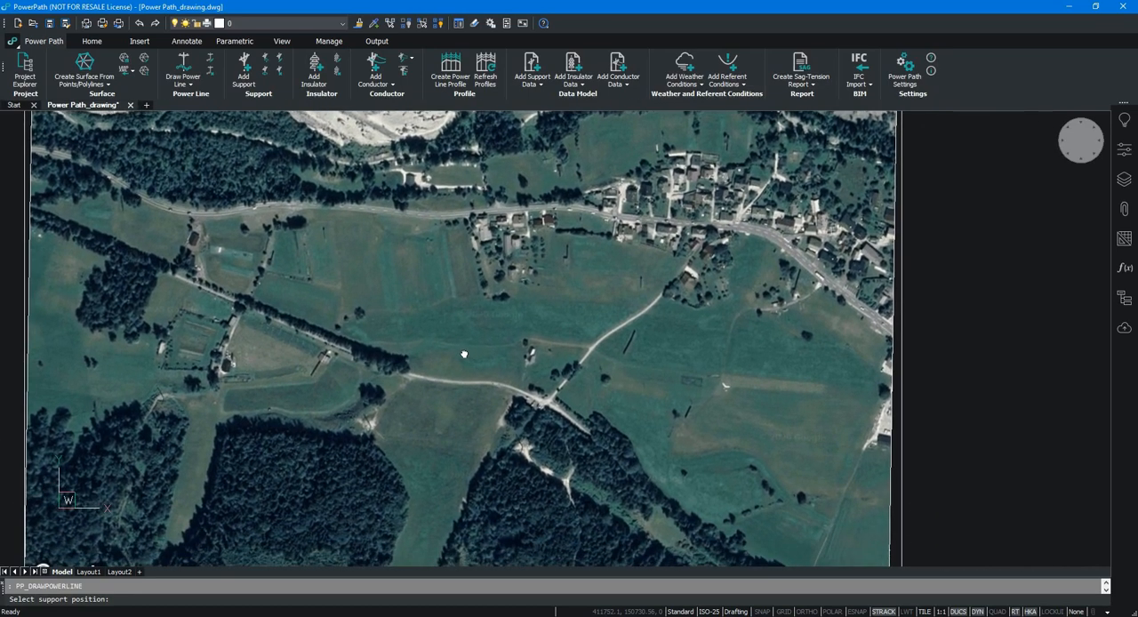
mouse_move(80, 250)
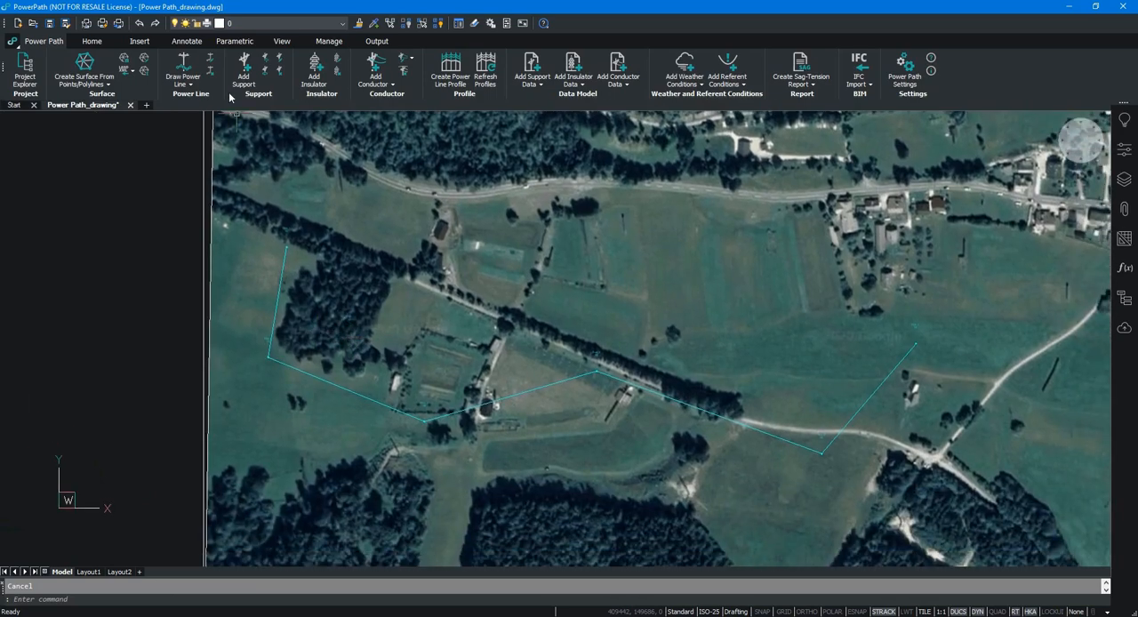
Add supports using Steel_suspension_pole and tension type Steel_tension_pole, placing poles such as Pole_7 along the route.
left_click(243, 71)
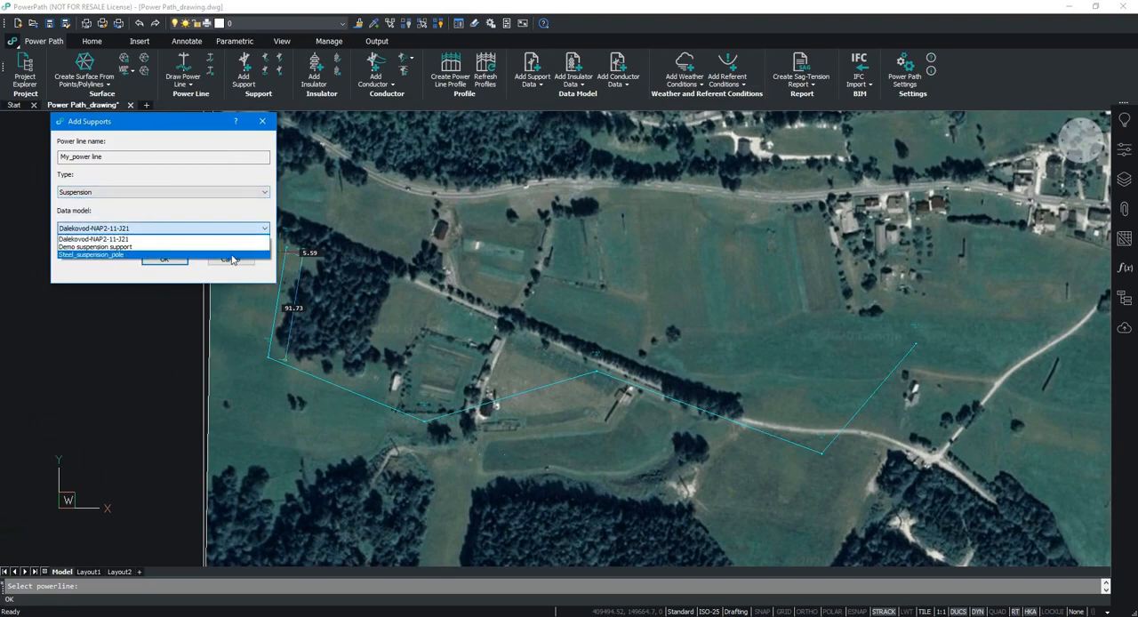
left_click(91, 254)
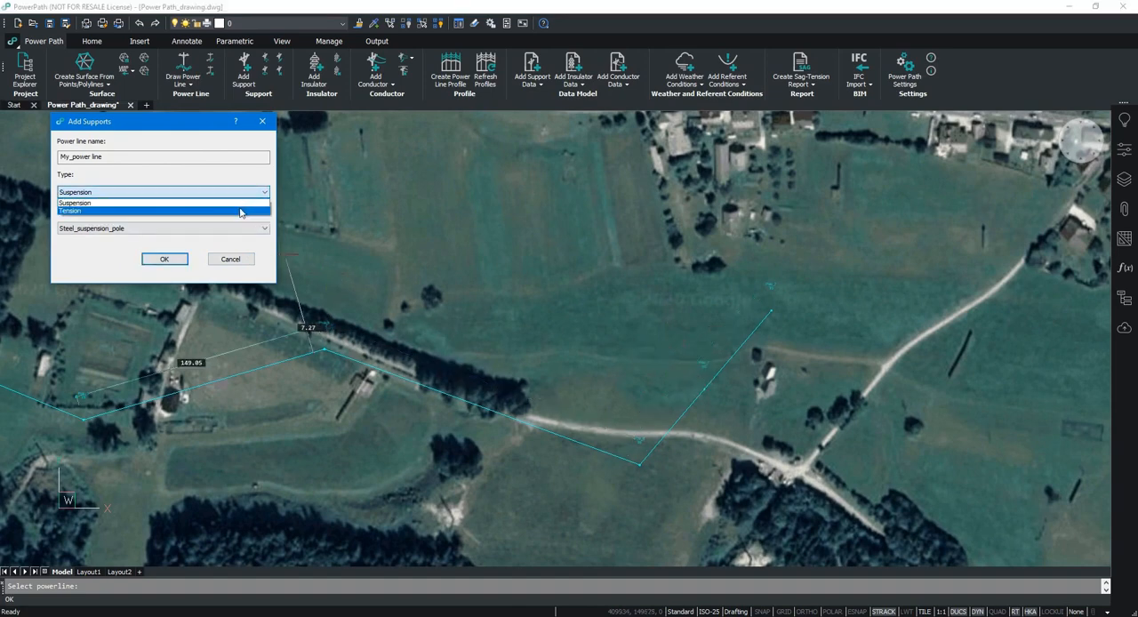
left_click(69, 210)
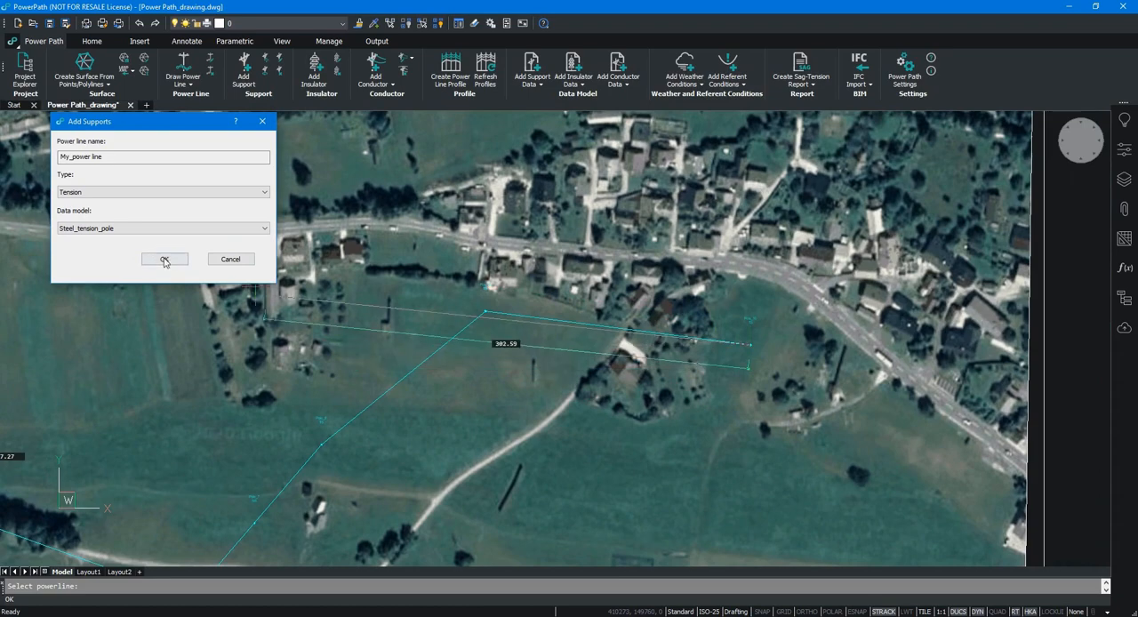
left_click(164, 259)
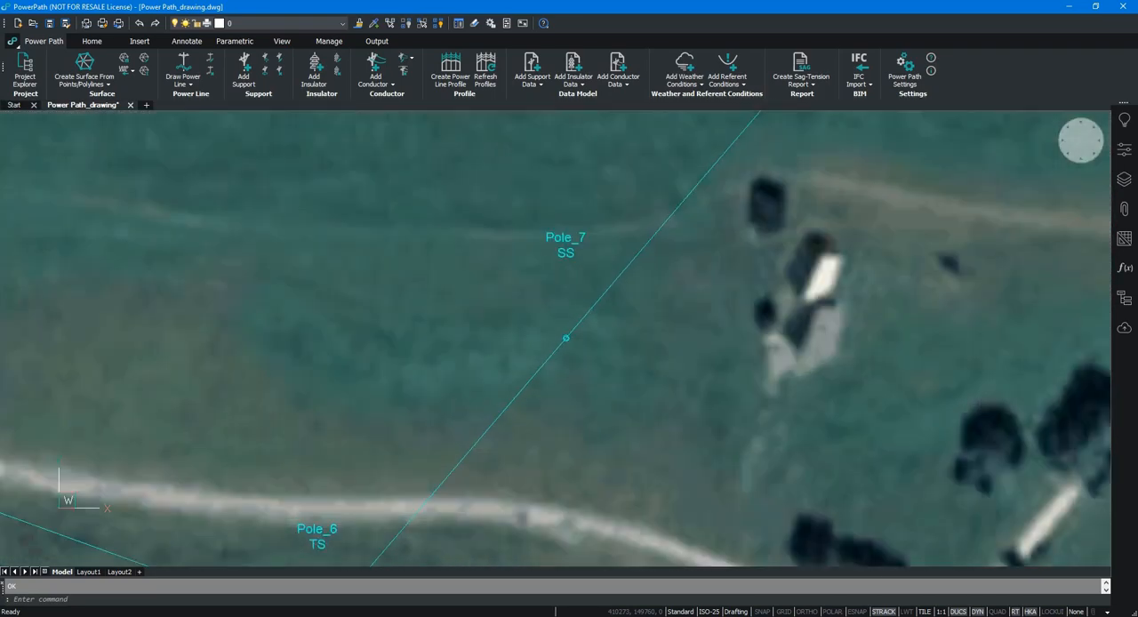
scroll("down", 3)
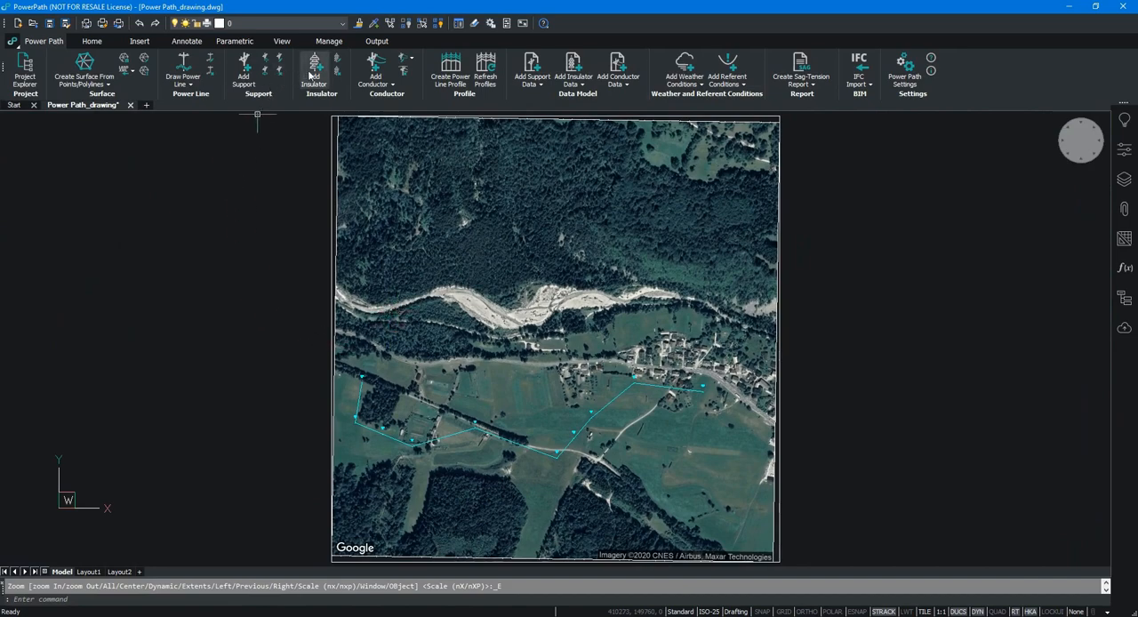
Assign the ZS-11-2 metal strain insulator to AP1 of Pole_1, applied to all same-model supports.
left_click(313, 71)
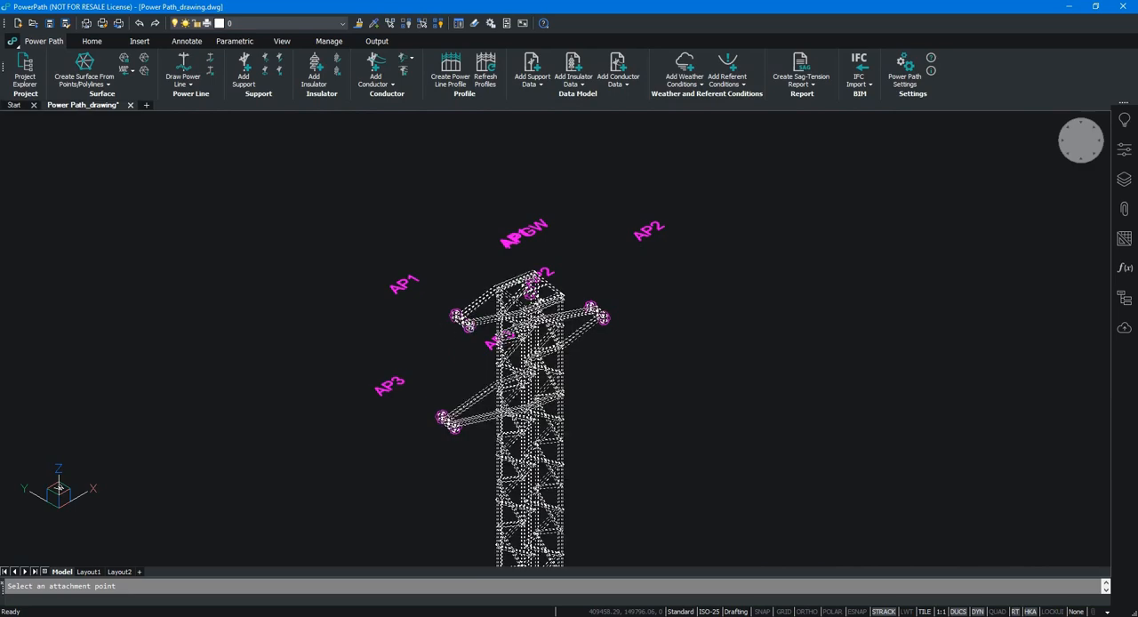
left_click(405, 282)
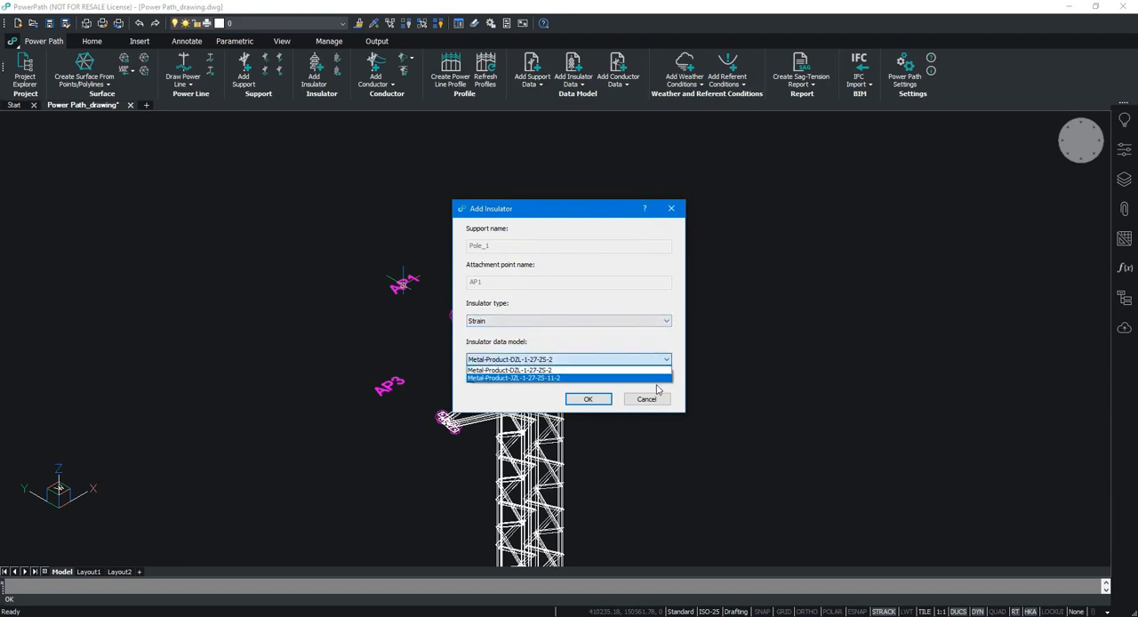
left_click(512, 377)
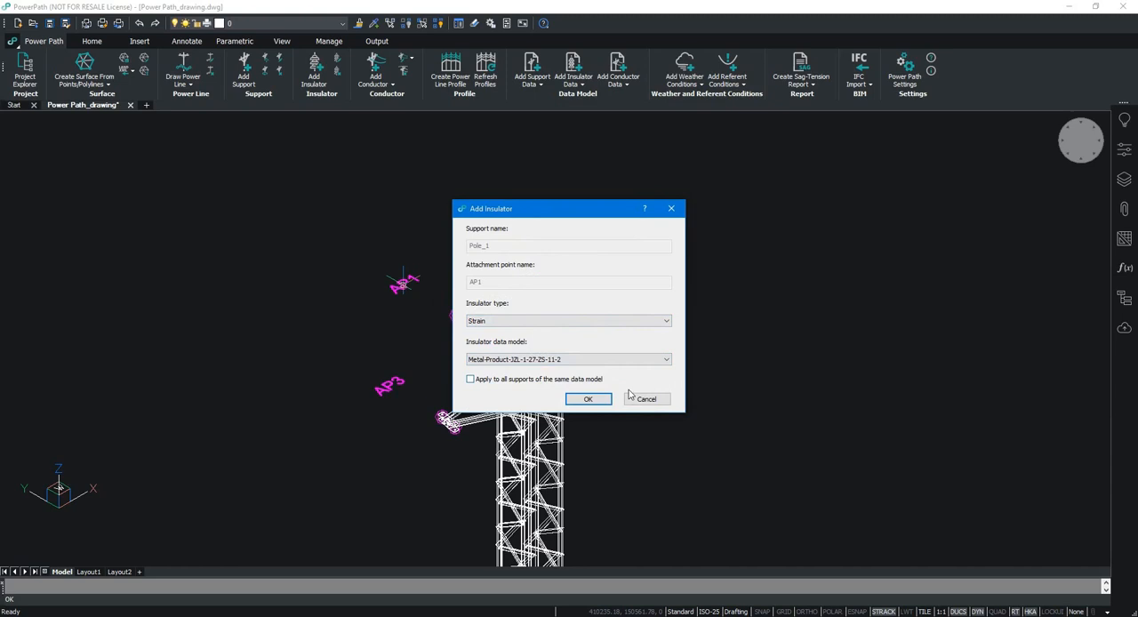
left_click(469, 378)
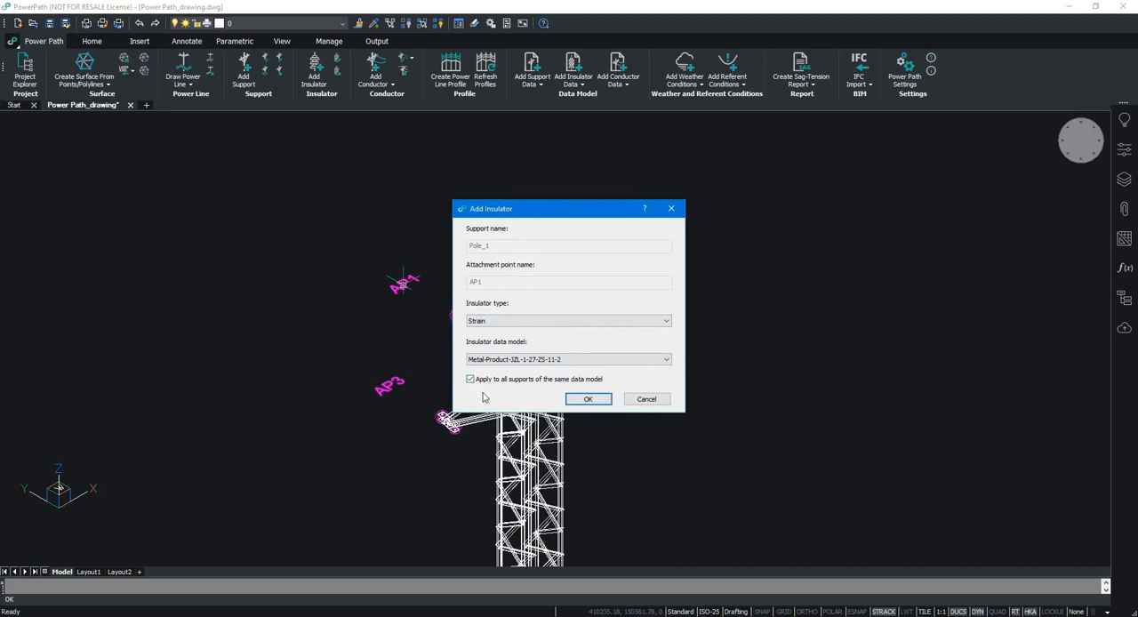
left_click(587, 398)
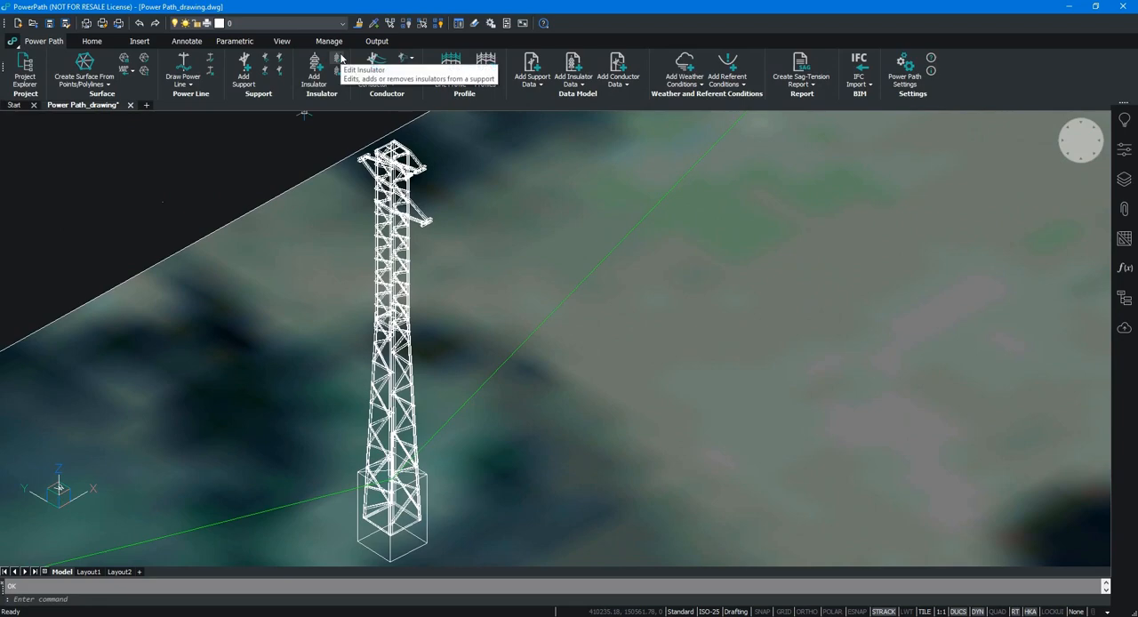
Set metal insulators on AP2 and AP3 and Clamp_insulator on APGW, applied to all same-model supports.
left_click(338, 59)
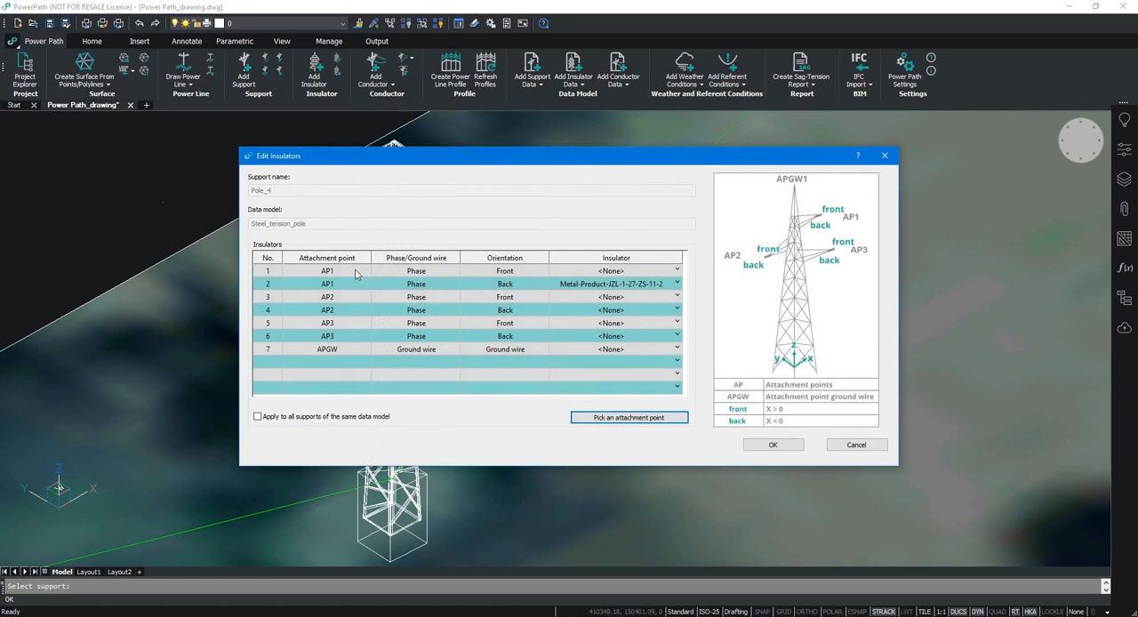
mouse_move(871, 258)
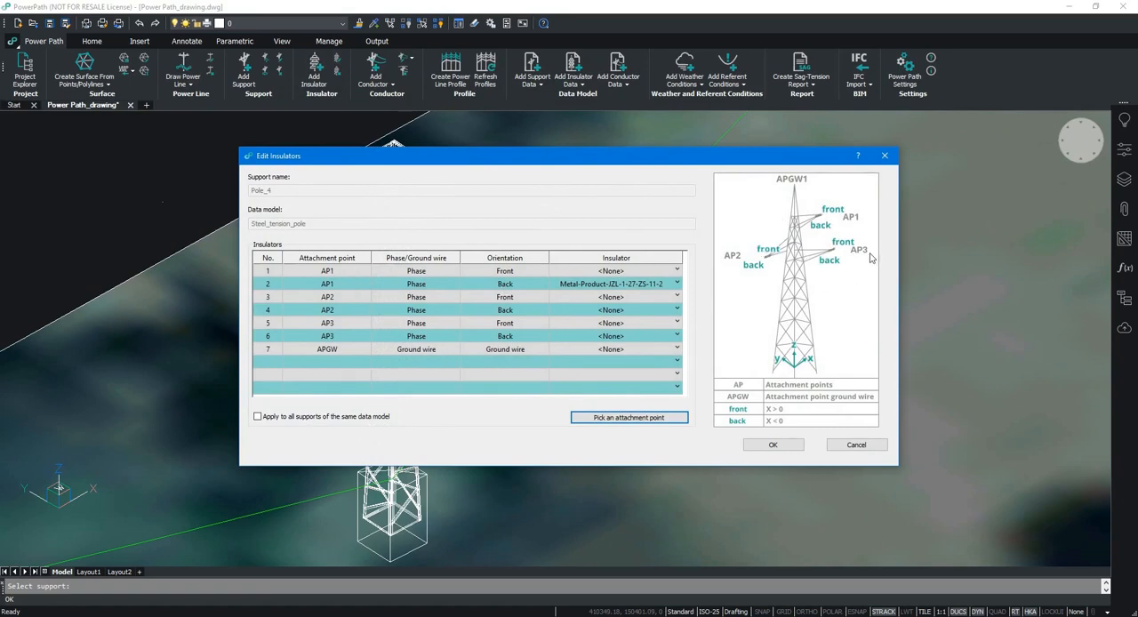
left_click(676, 270)
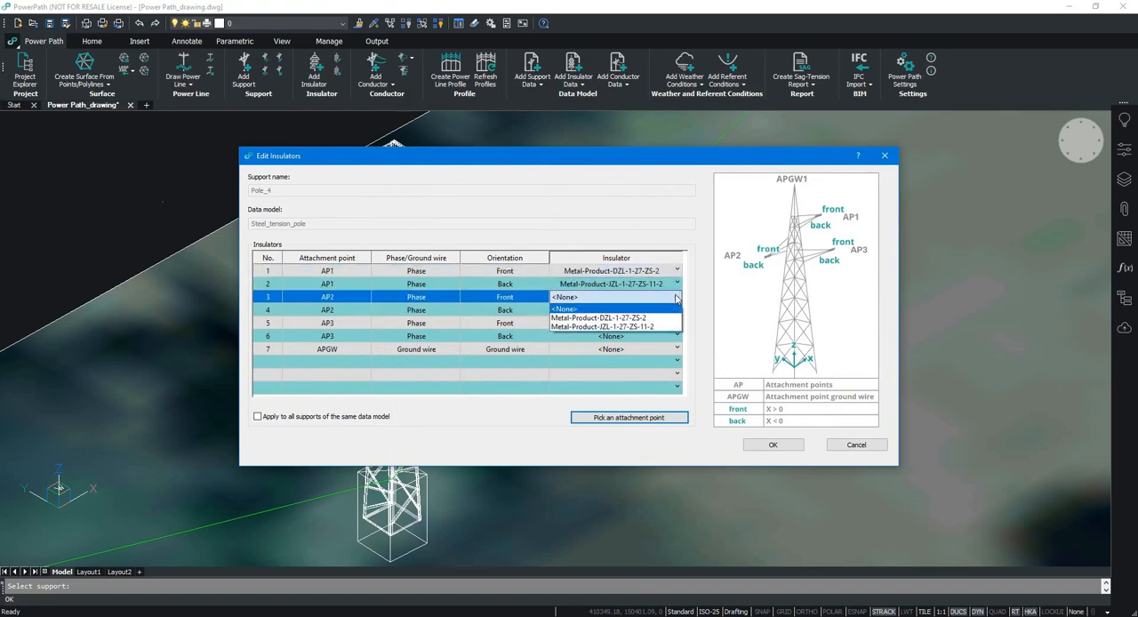
left_click(602, 325)
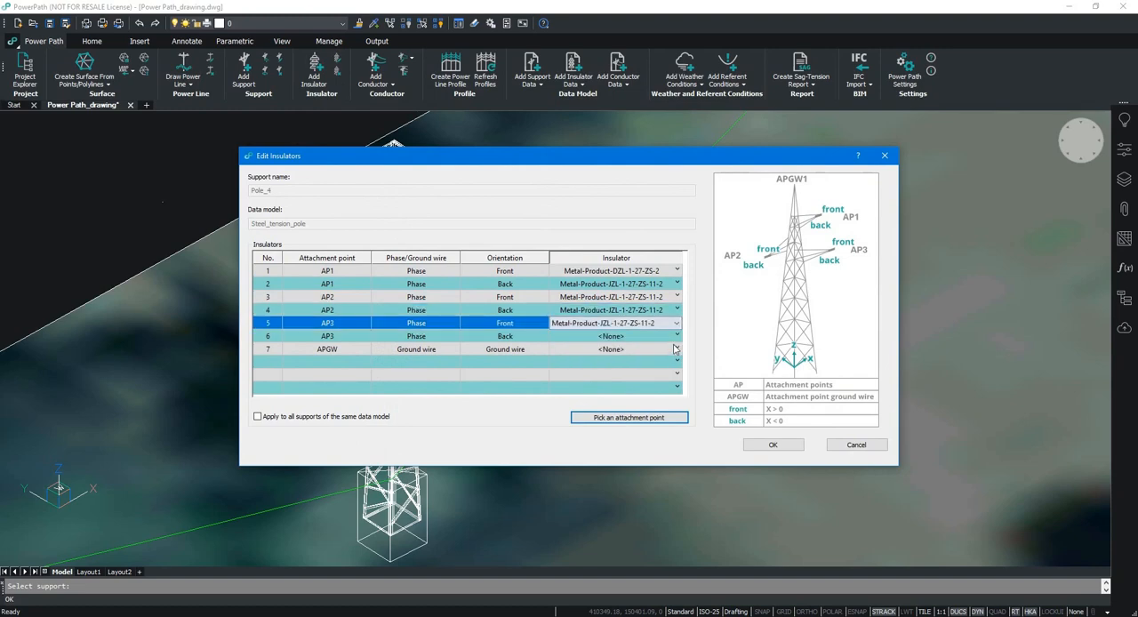
left_click(675, 336)
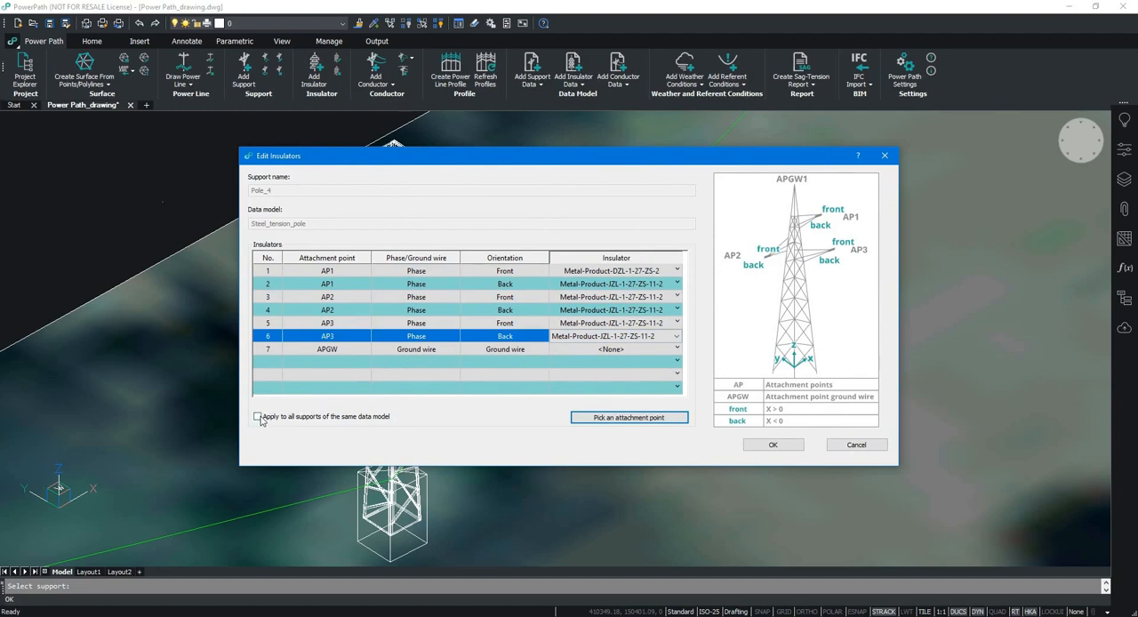
left_click(258, 415)
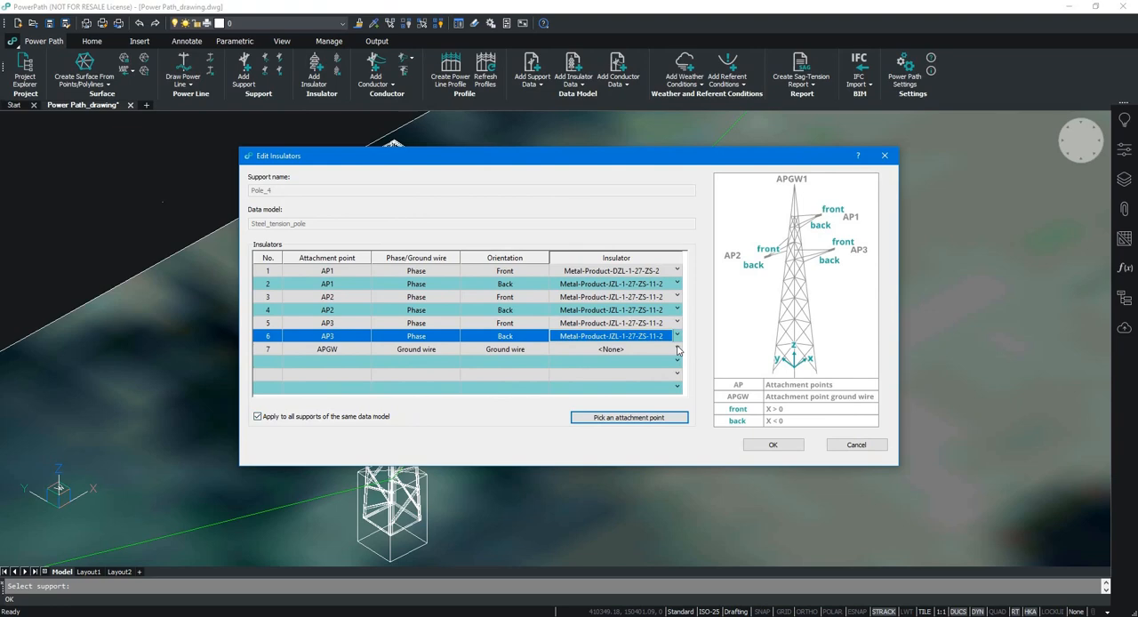
left_click(675, 348)
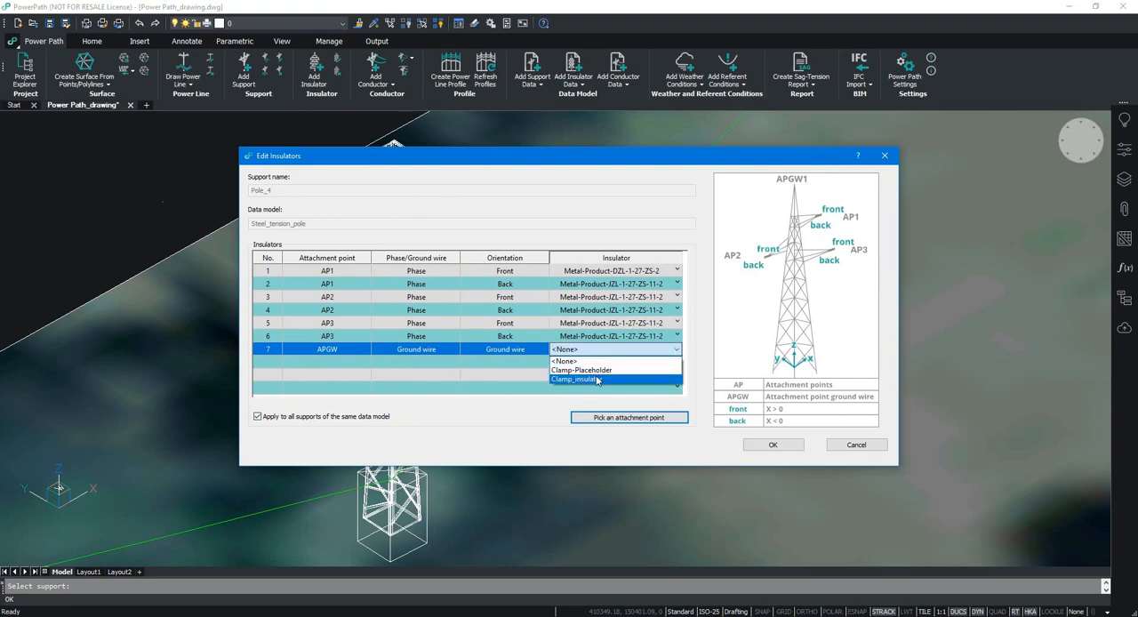
left_click(576, 379)
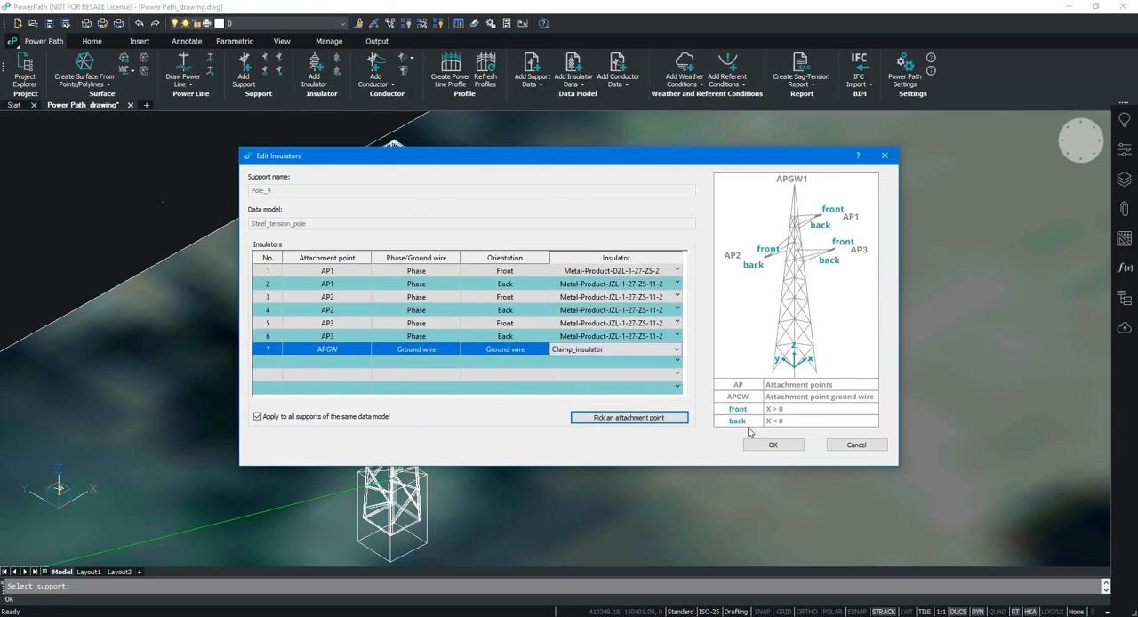
left_click(771, 445)
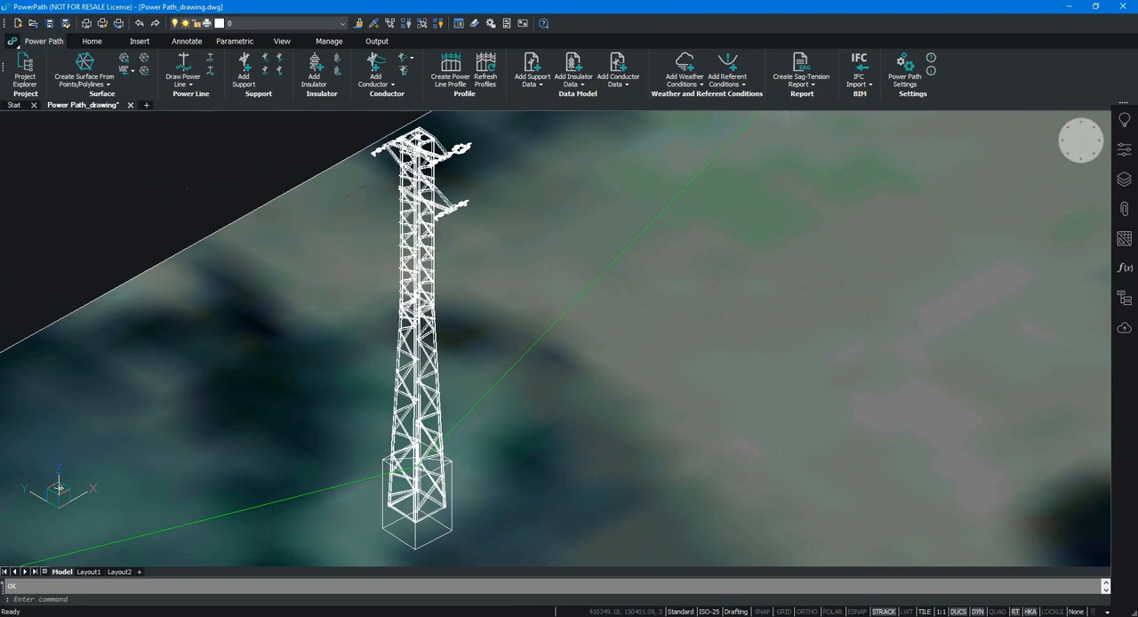
Review the tension pole's insulator assignments in the editor and close it unchanged.
left_click(313, 71)
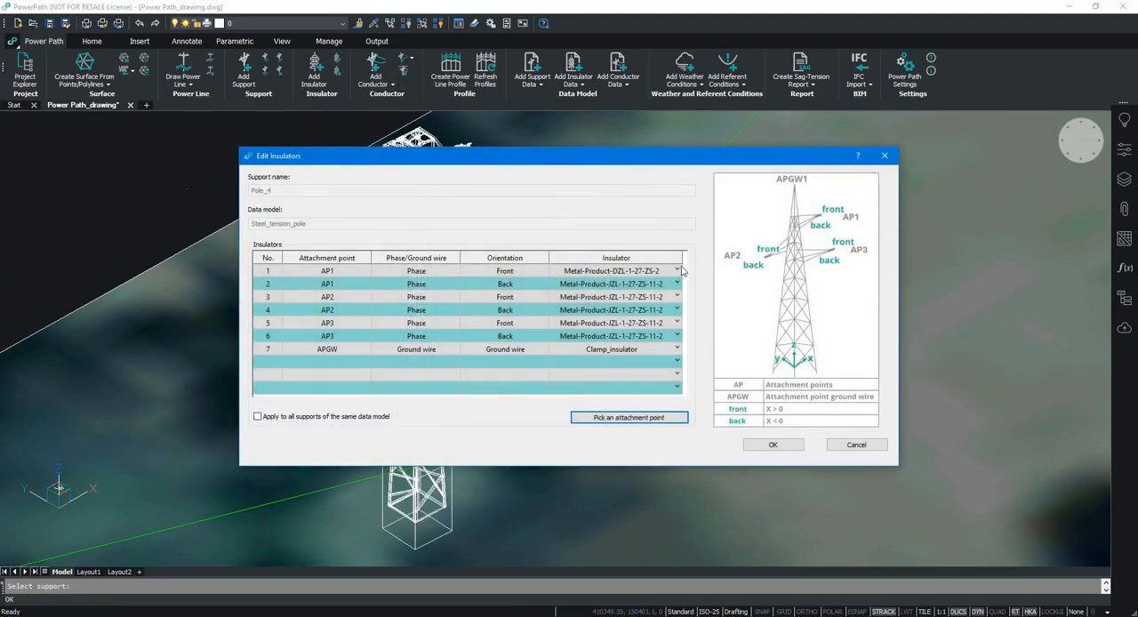
left_click(677, 270)
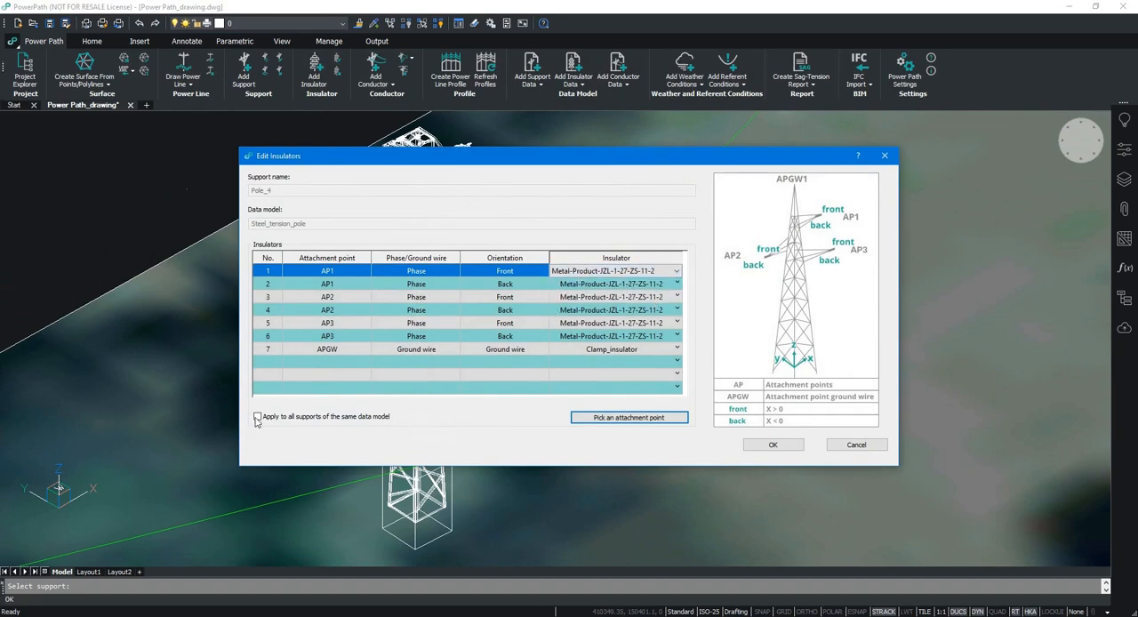
left_click(772, 445)
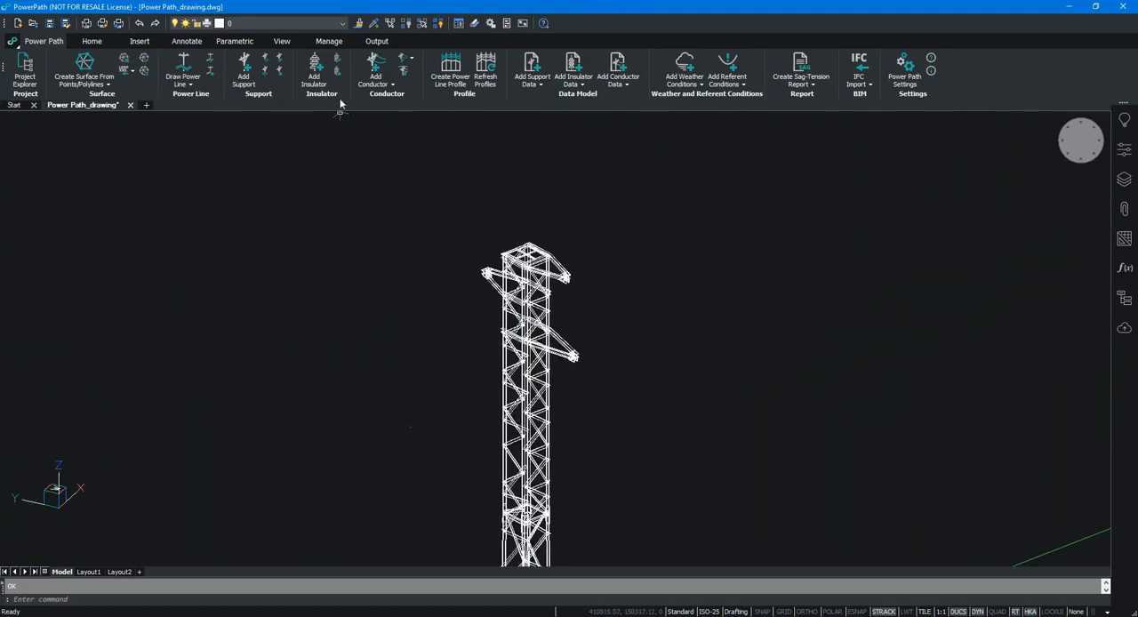
Give the suspension pole metal insulators on AP1–AP3 and Clamp_insulator on APGW, applied to all same-model supports.
left_click(320, 72)
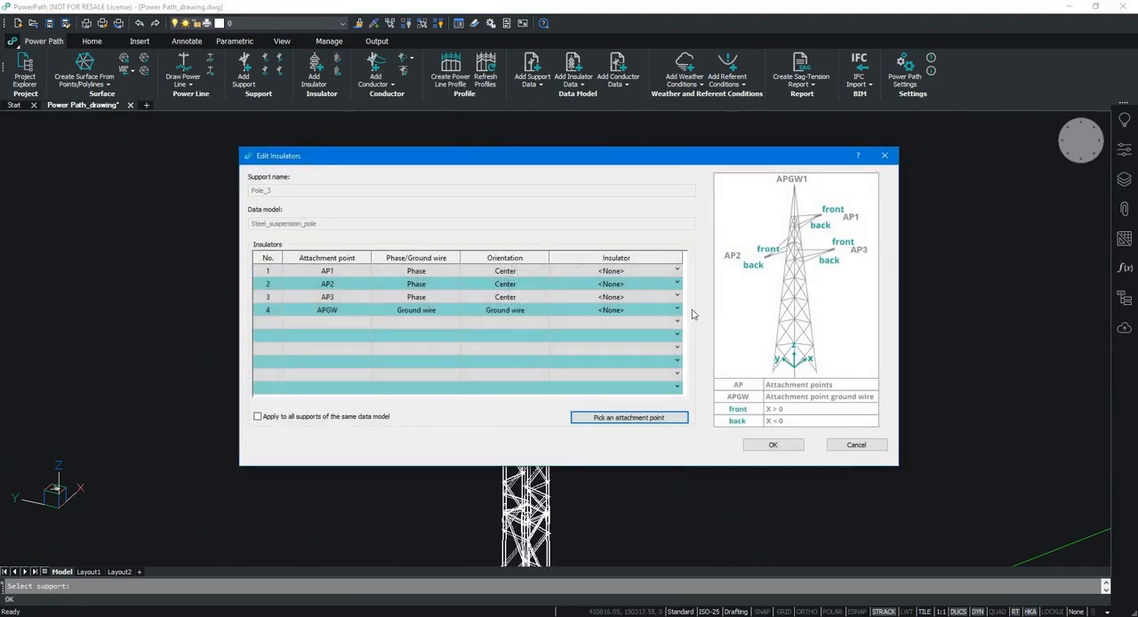
left_click(675, 270)
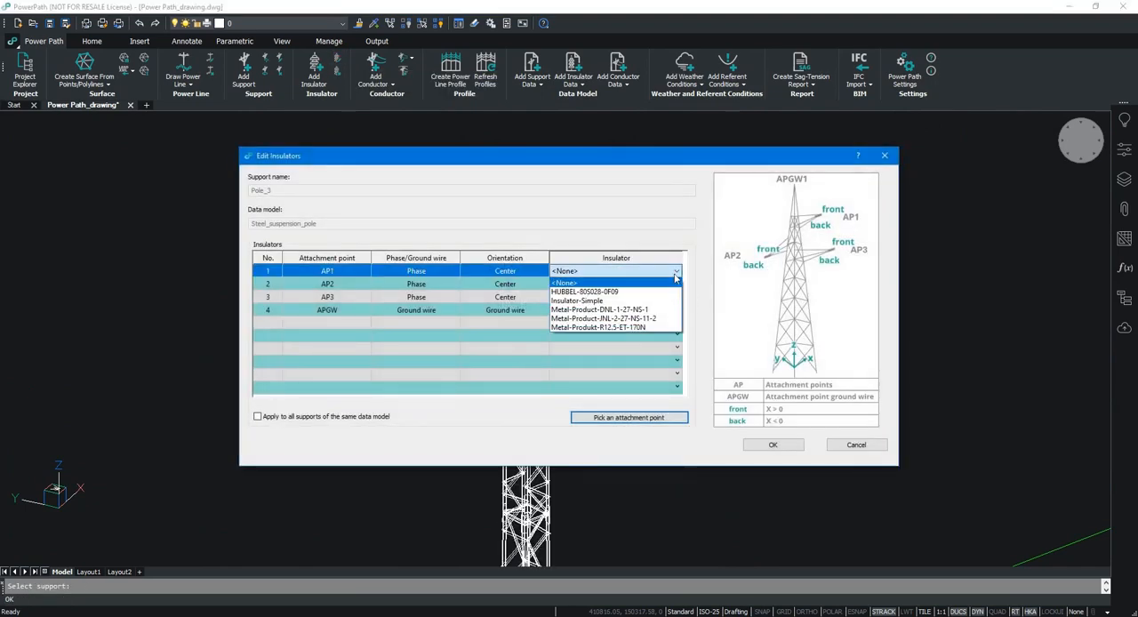
left_click(602, 318)
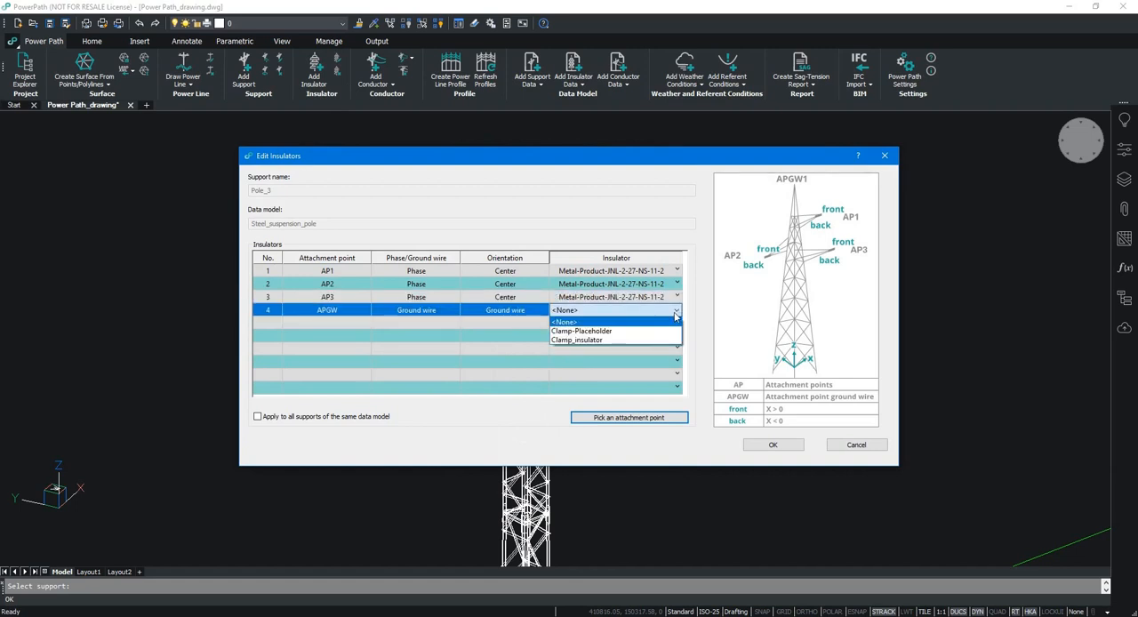
left_click(576, 339)
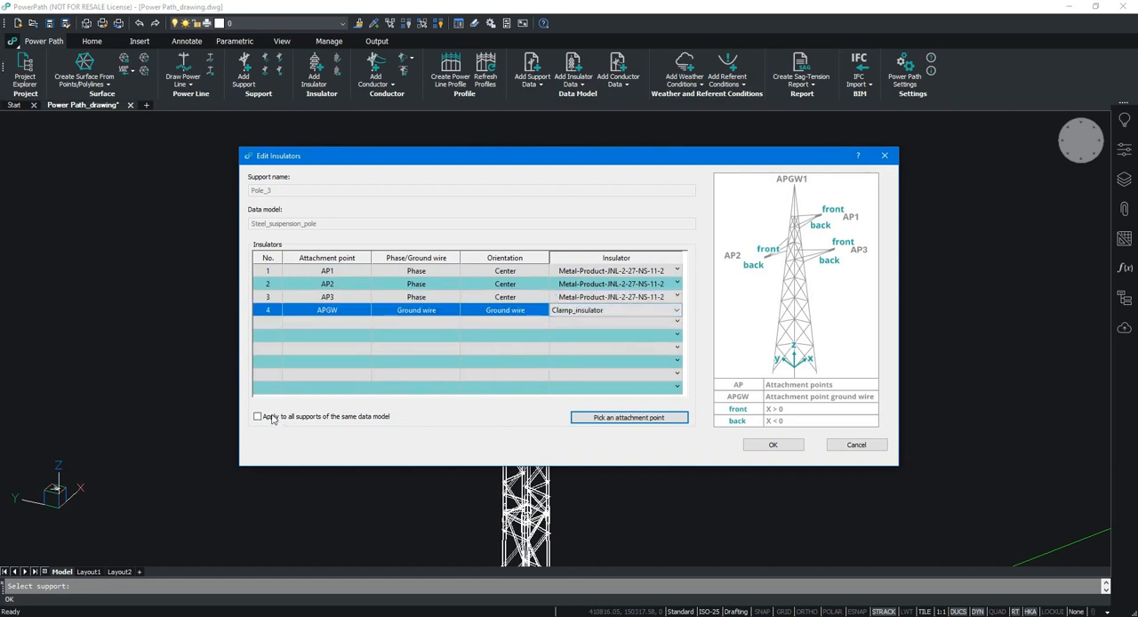
left_click(258, 416)
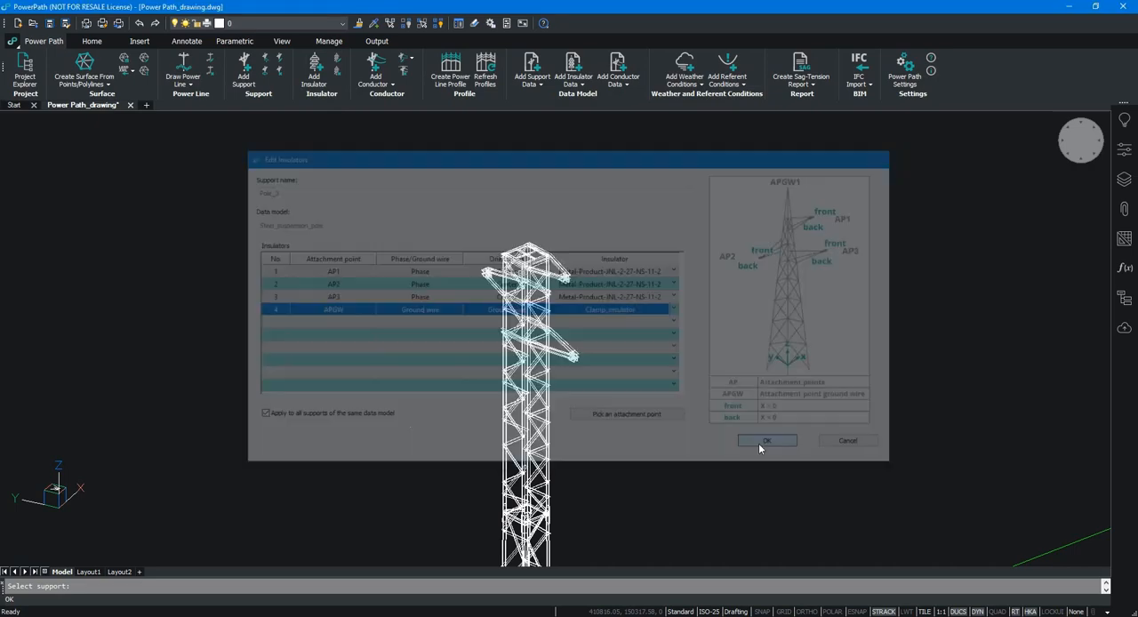
left_click(766, 440)
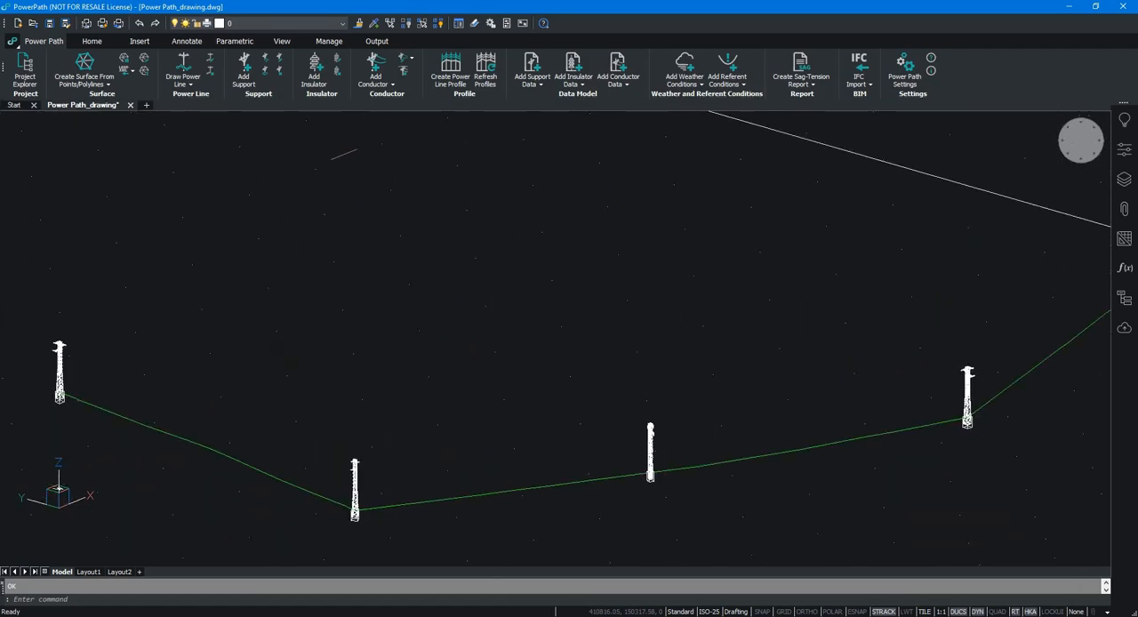
String conductor Phase 1 on My_power line with its conductor model from Pole_1 to Pole_10.
left_click(373, 71)
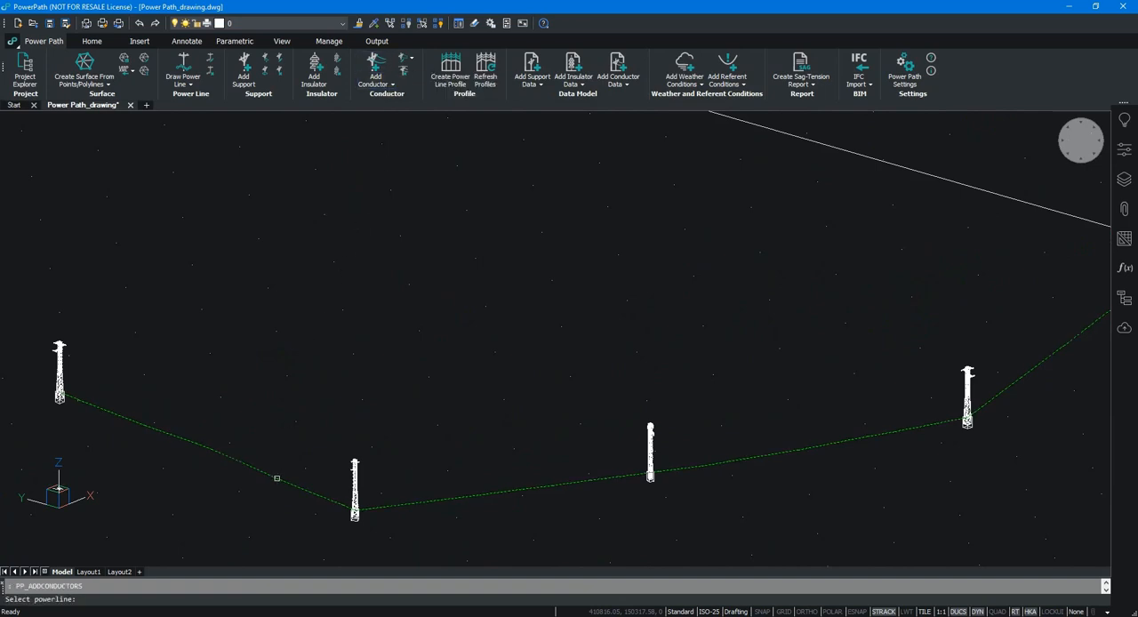
left_click(277, 479)
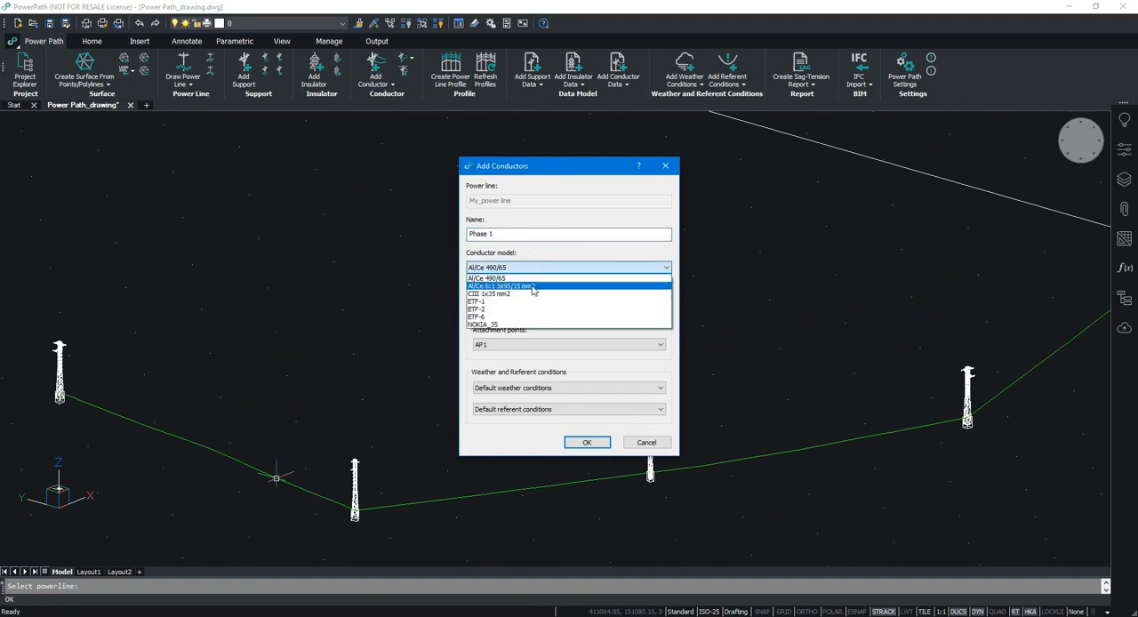
left_click(487, 277)
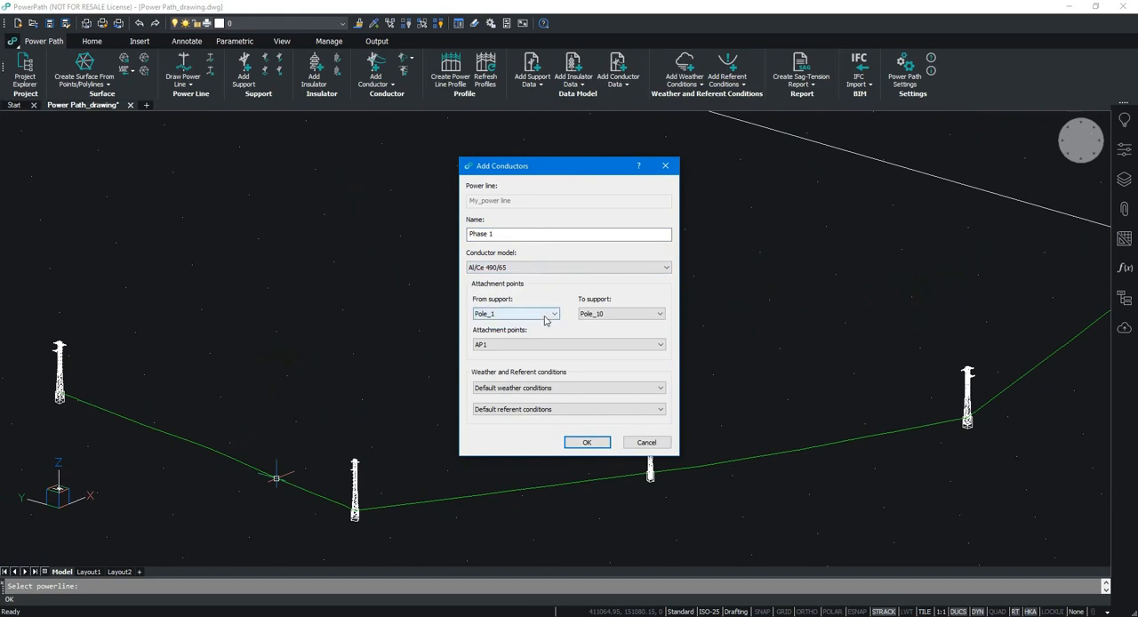
left_click(619, 312)
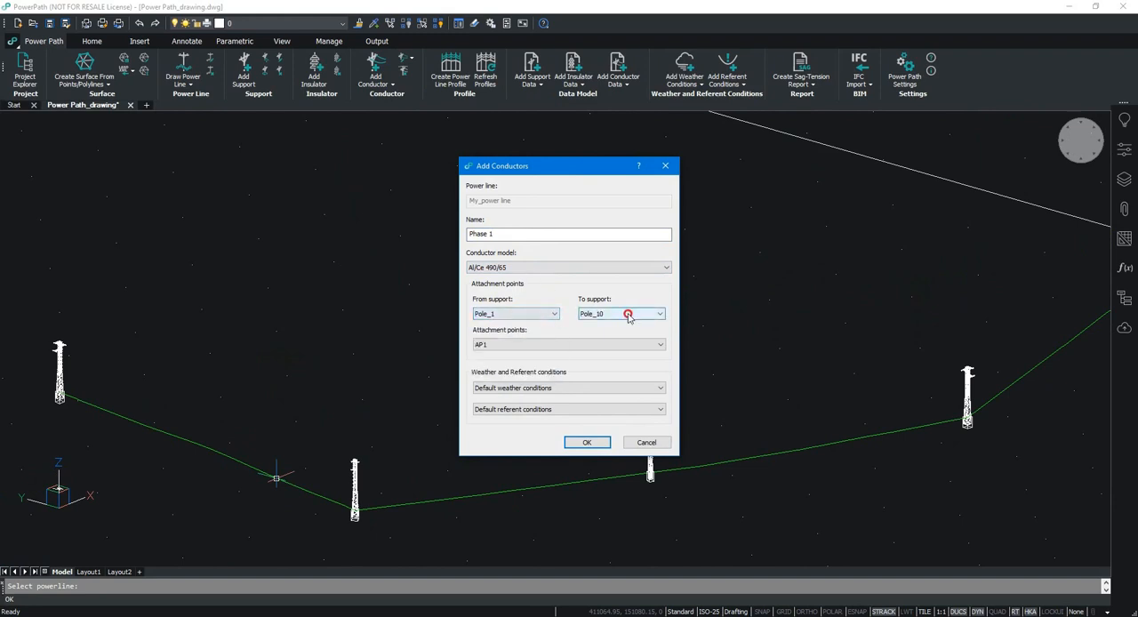
left_click(661, 344)
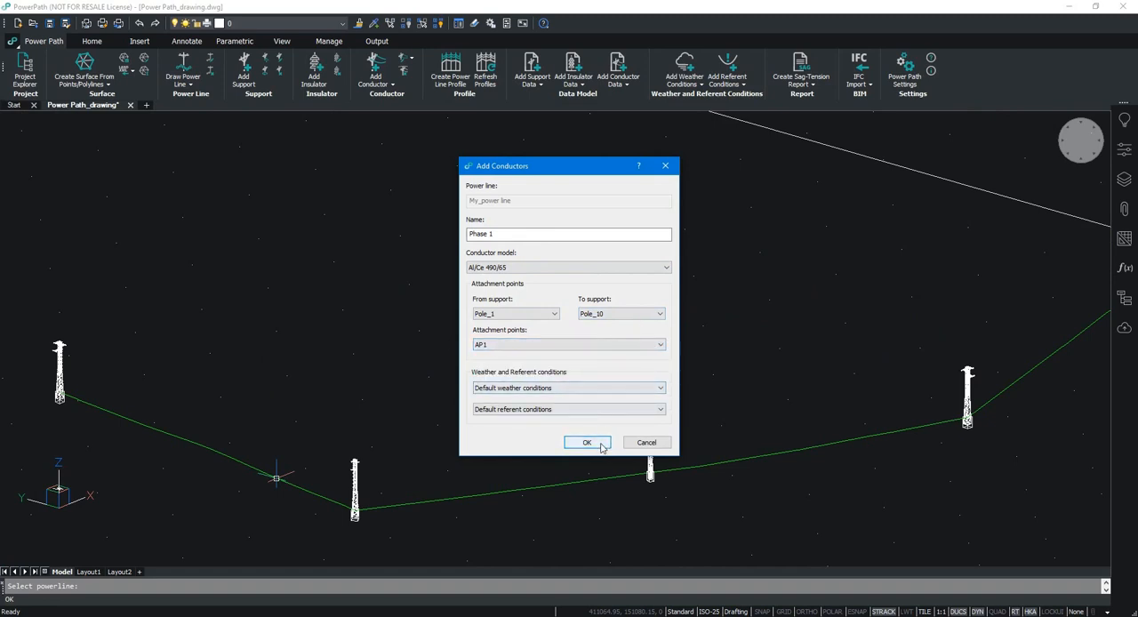
left_click(587, 443)
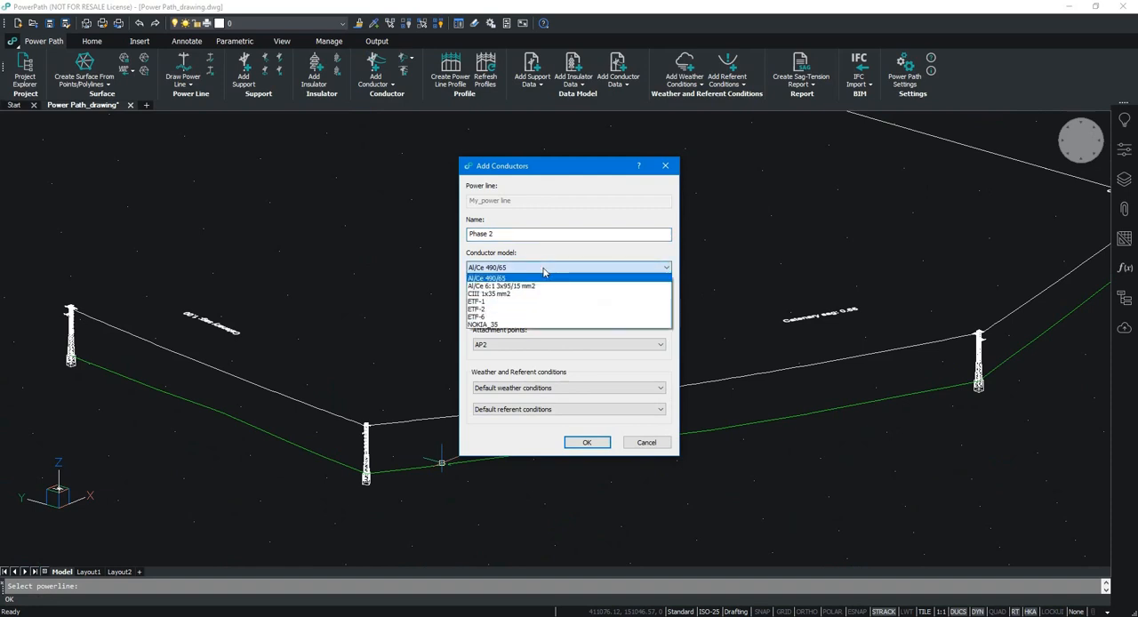
mouse_move(542, 277)
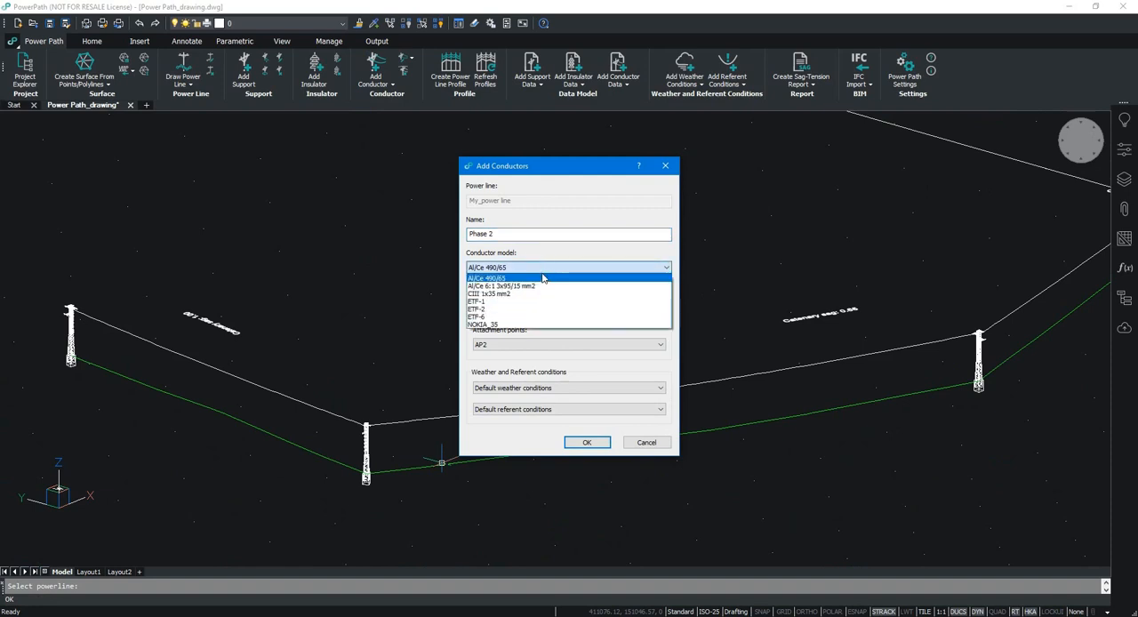
Add conductors Phase 2 and Phase 3 with the same model along Pole_1 to Pole_10.
left_click(487, 278)
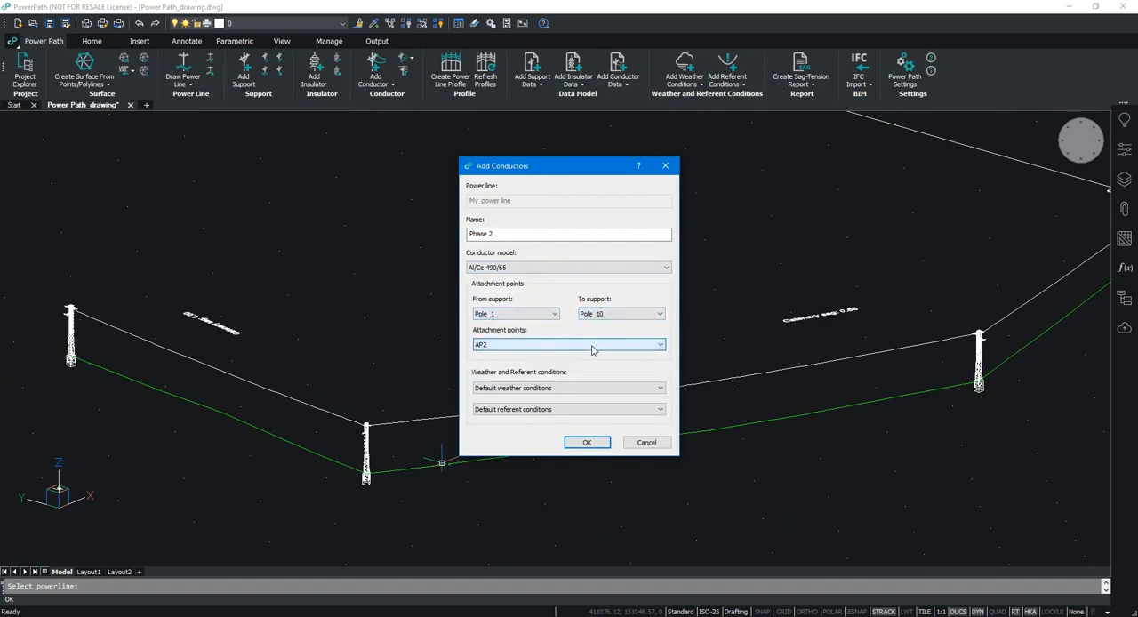
left_click(587, 441)
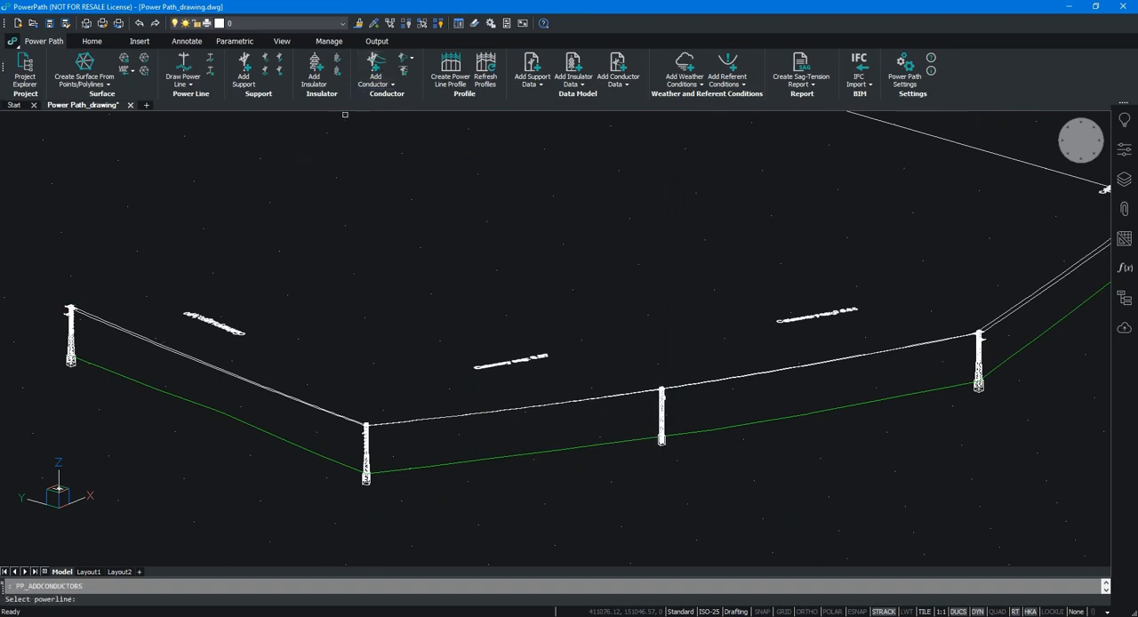
left_click(274, 441)
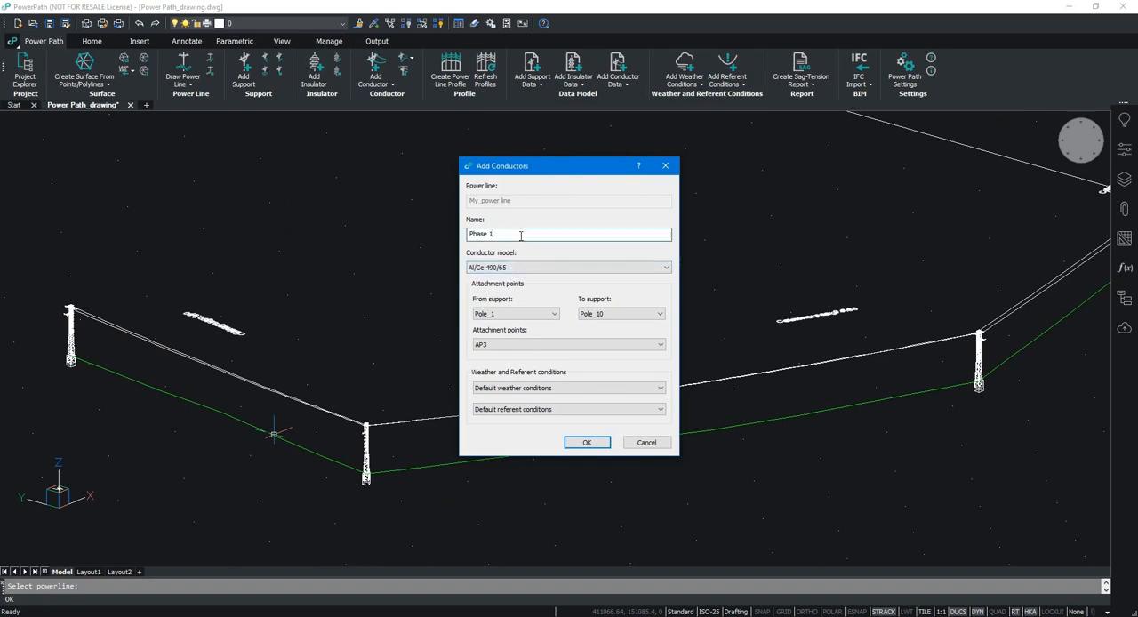
type("Phase 3")
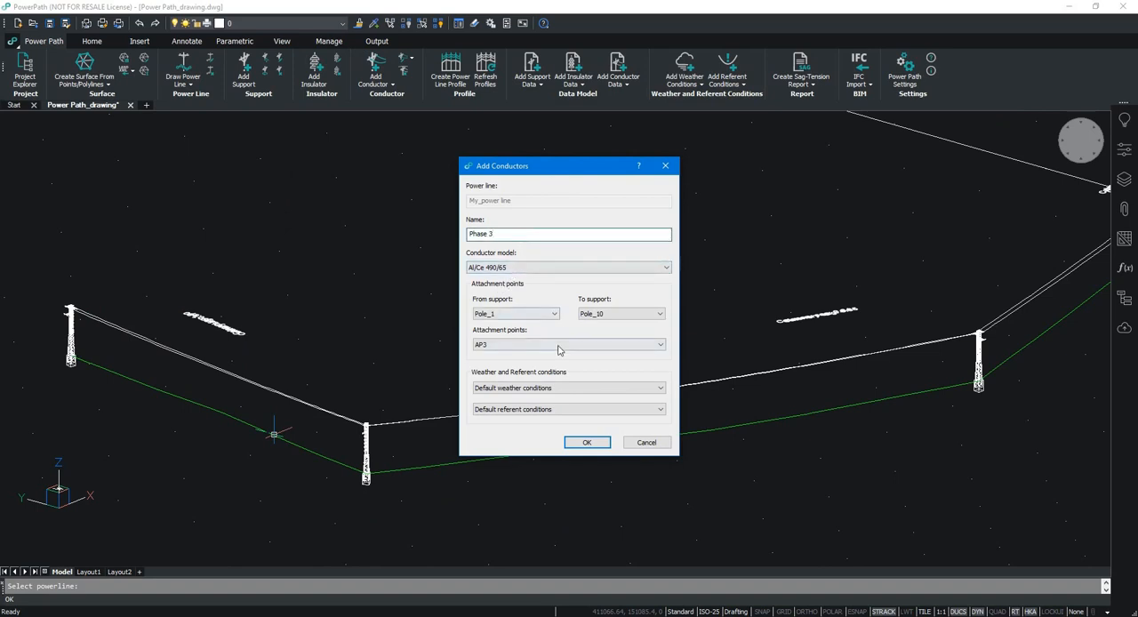
left_click(586, 441)
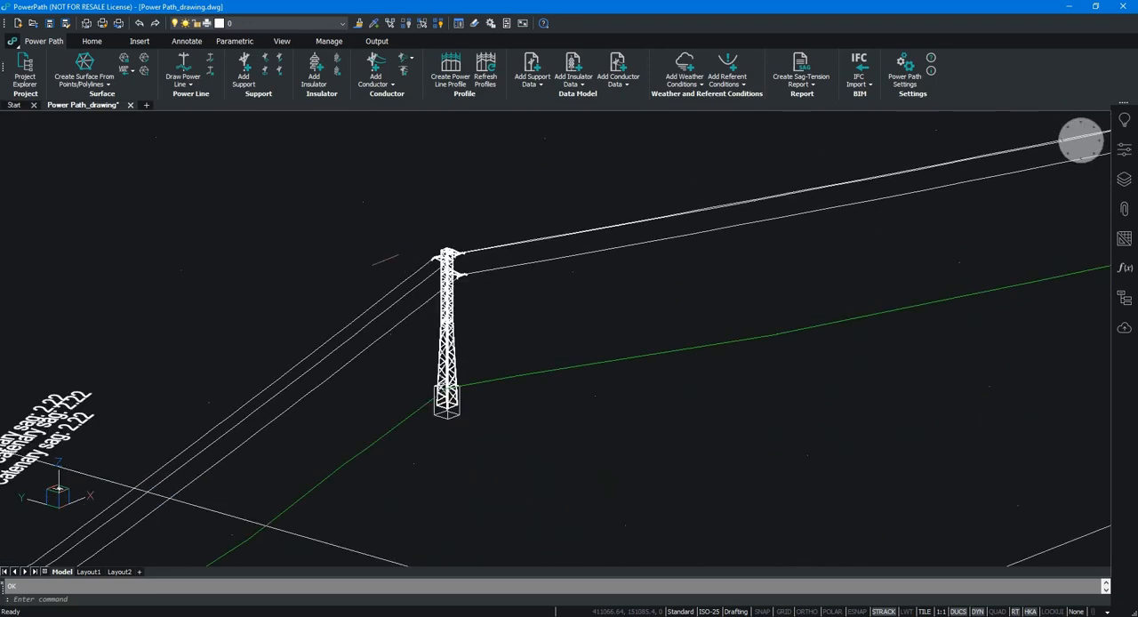
Add Ground wire 1 with its conductor model on the APGW point from Pole_1 to Pole_10.
left_click(374, 71)
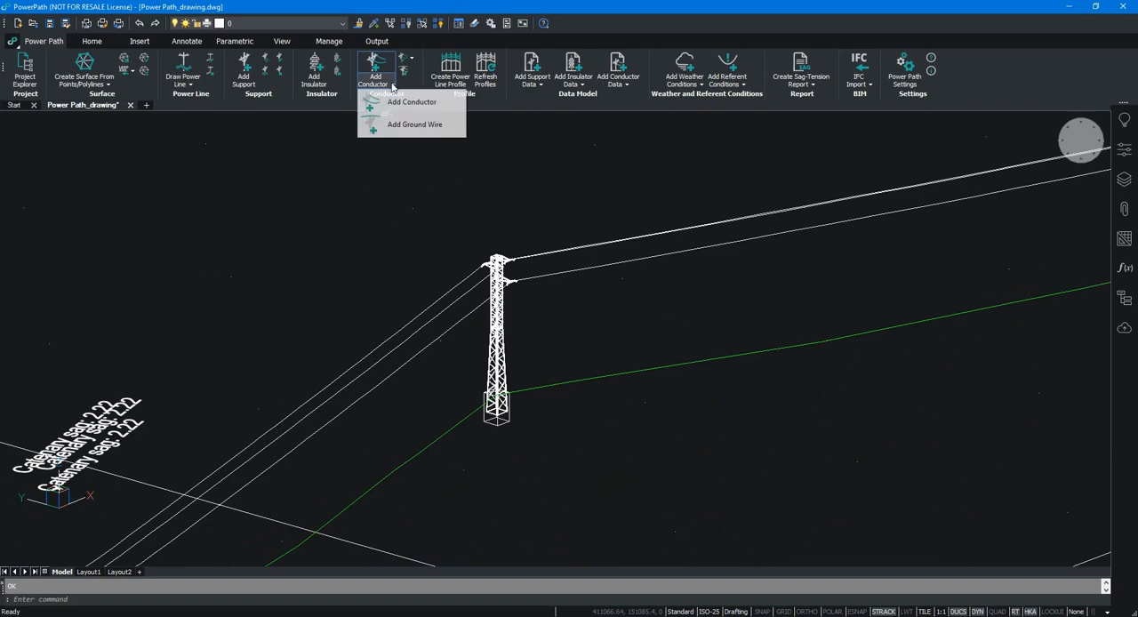
left_click(414, 125)
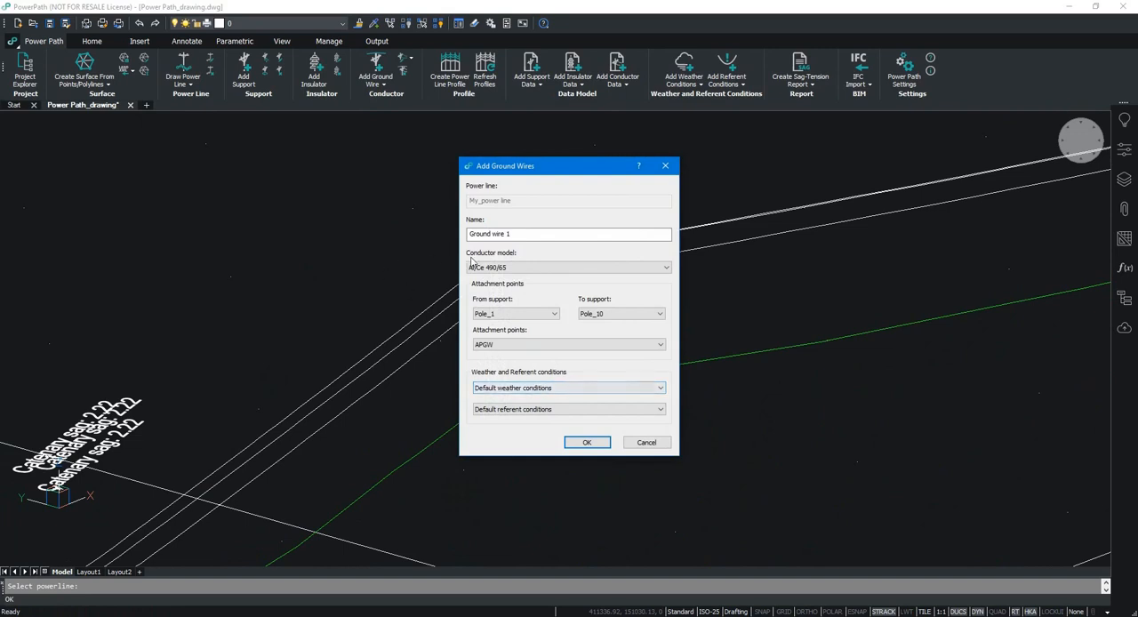
left_click(569, 235)
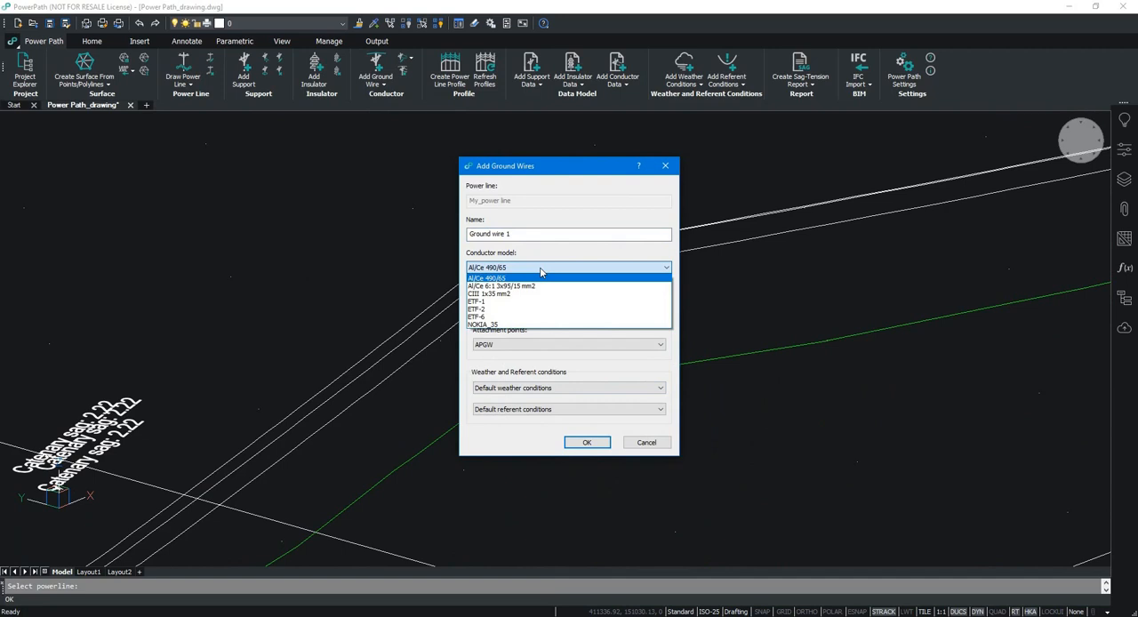
left_click(484, 278)
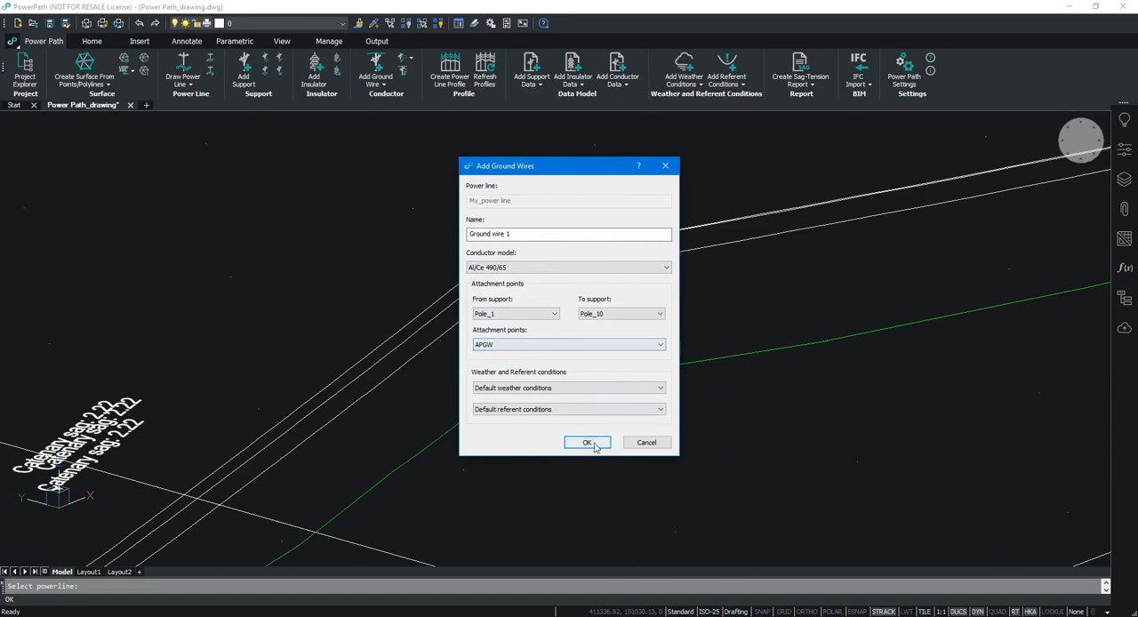
left_click(586, 443)
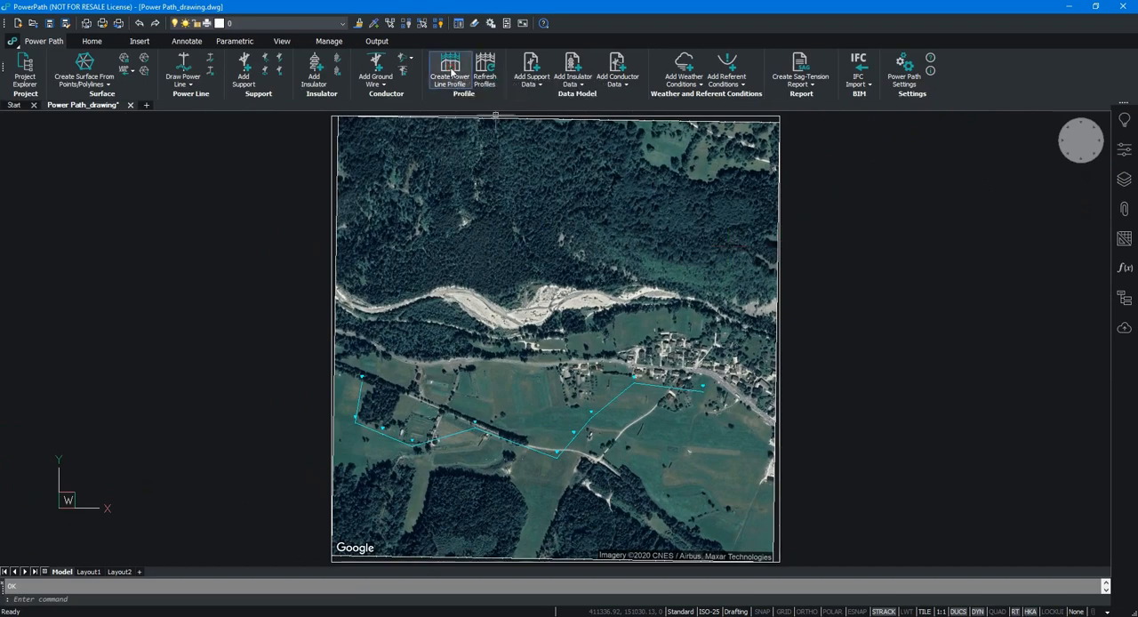
Start Profile 1 with left/right terrain profiles shown at a 6.5 m offset.
left_click(448, 73)
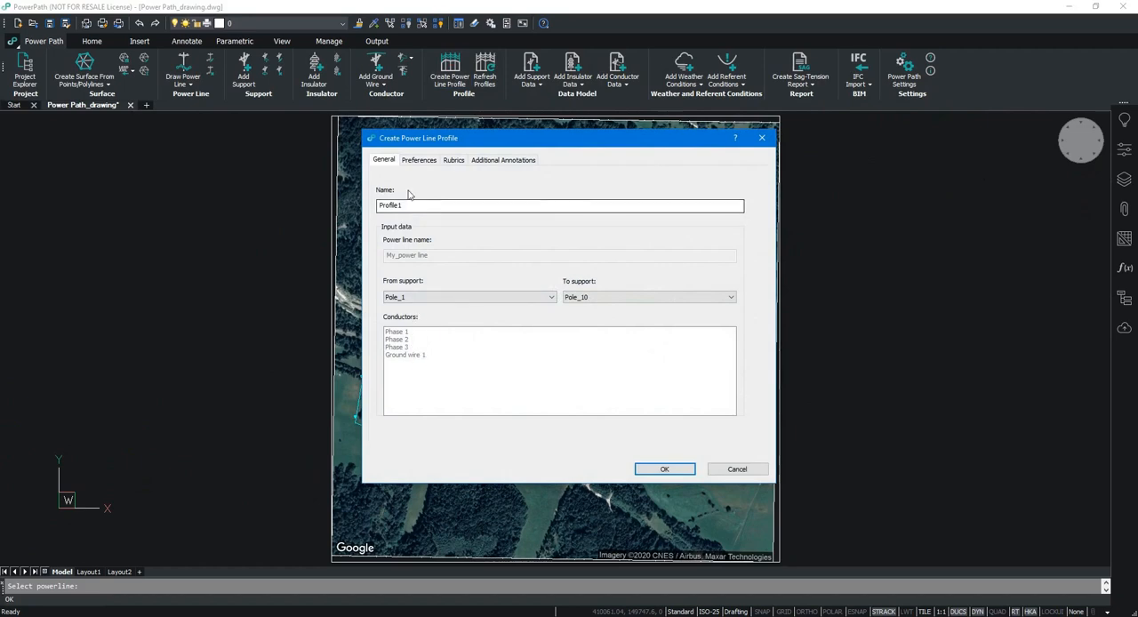
left_click(420, 160)
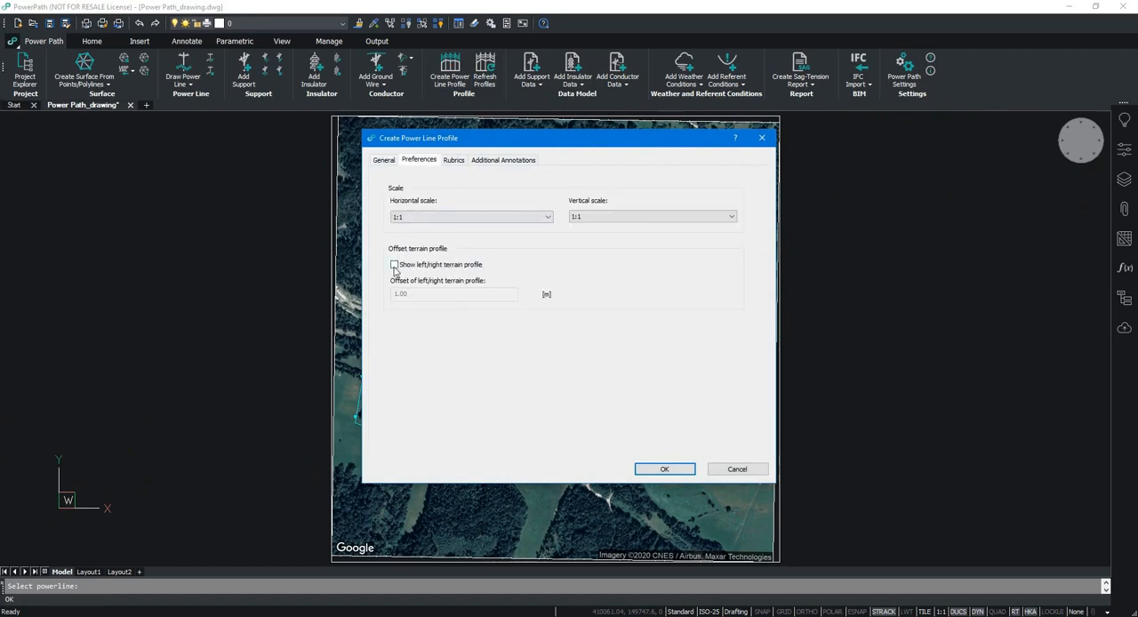
left_click(394, 263)
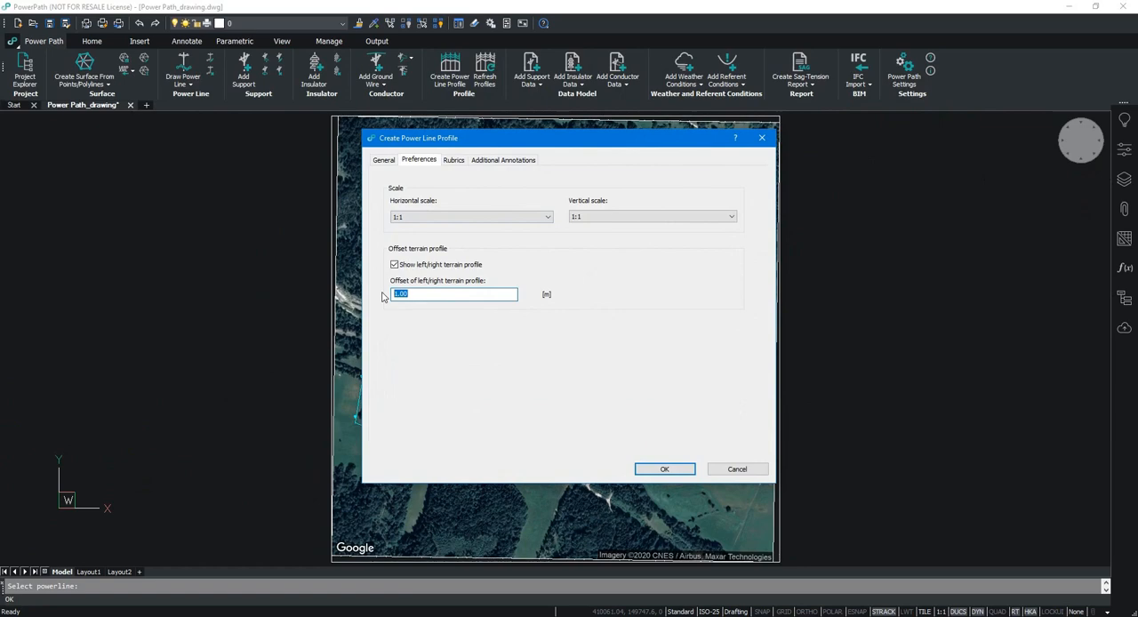
type("6.5")
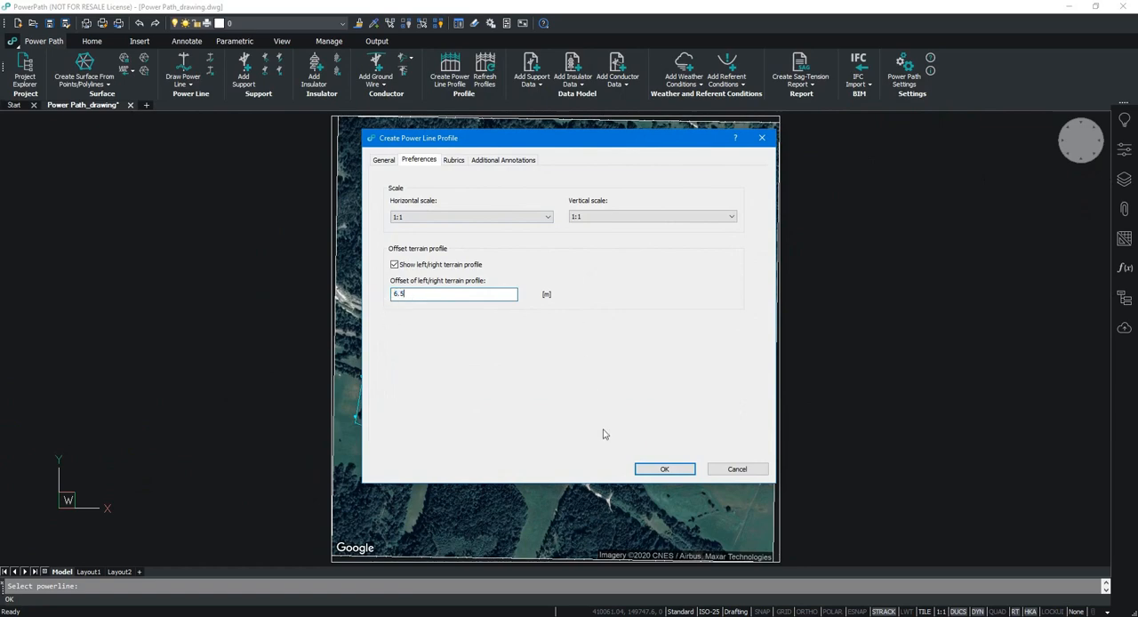
Set the lowest-point and max-sag markers to Show with value and generate the profile.
left_click(454, 160)
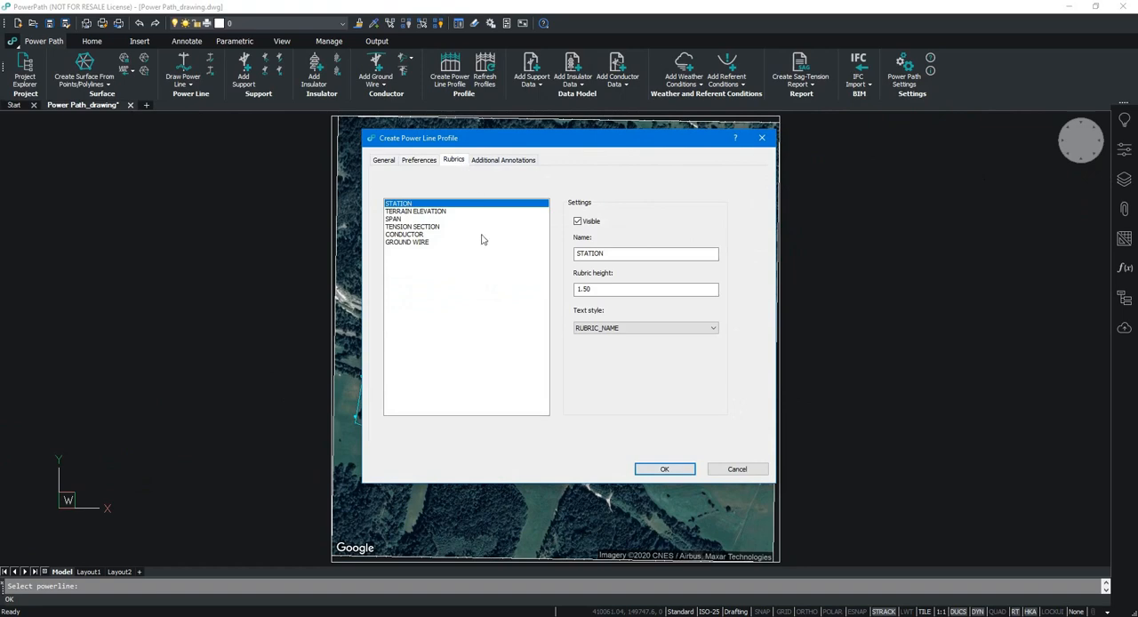
left_click(503, 158)
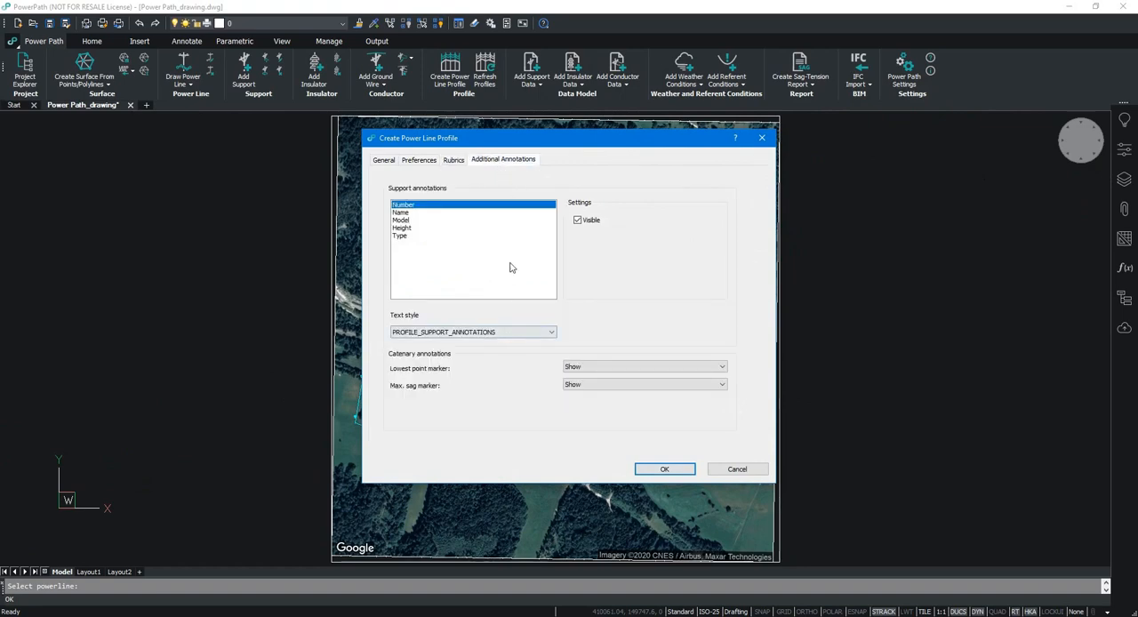
left_click(401, 221)
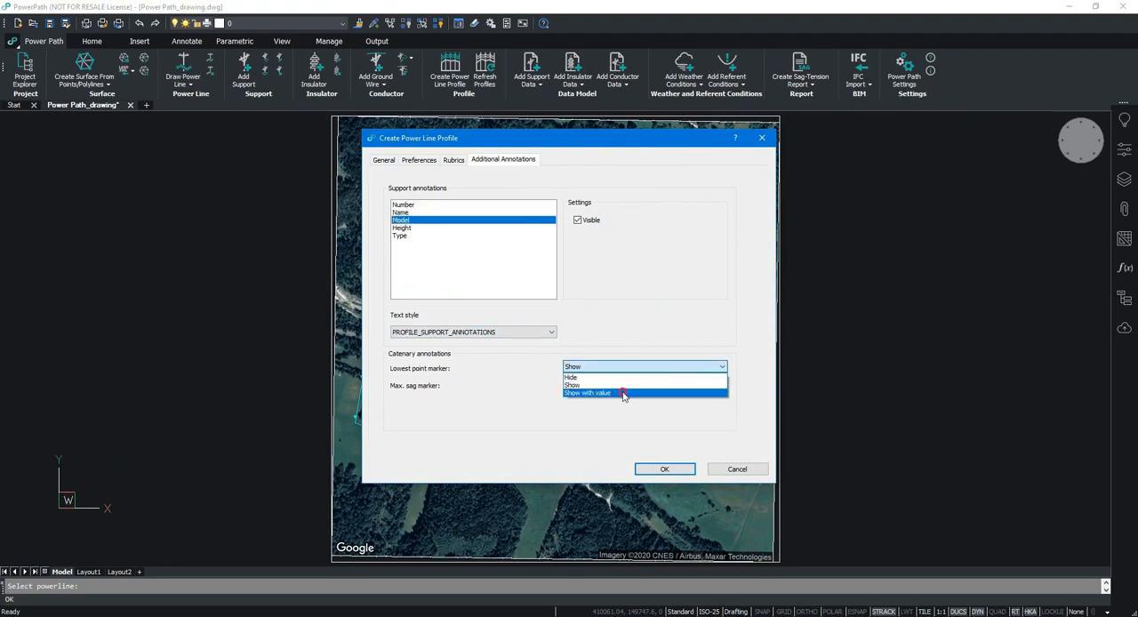
left_click(587, 393)
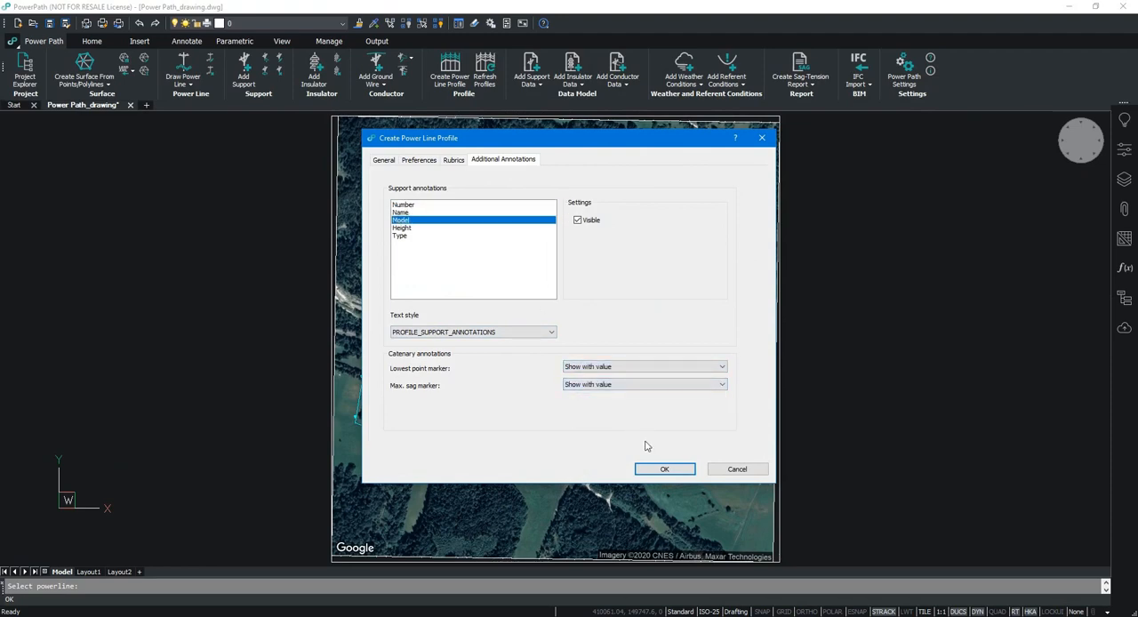
left_click(665, 469)
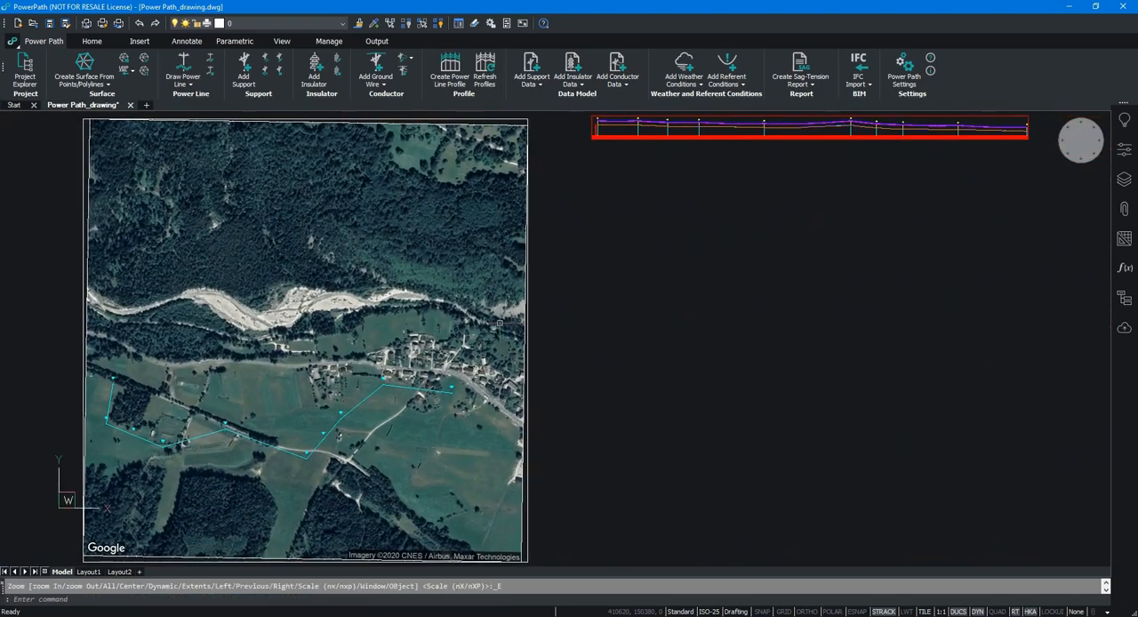
Create a sag-tension report for all conductors in Excel workbook format.
left_click(800, 71)
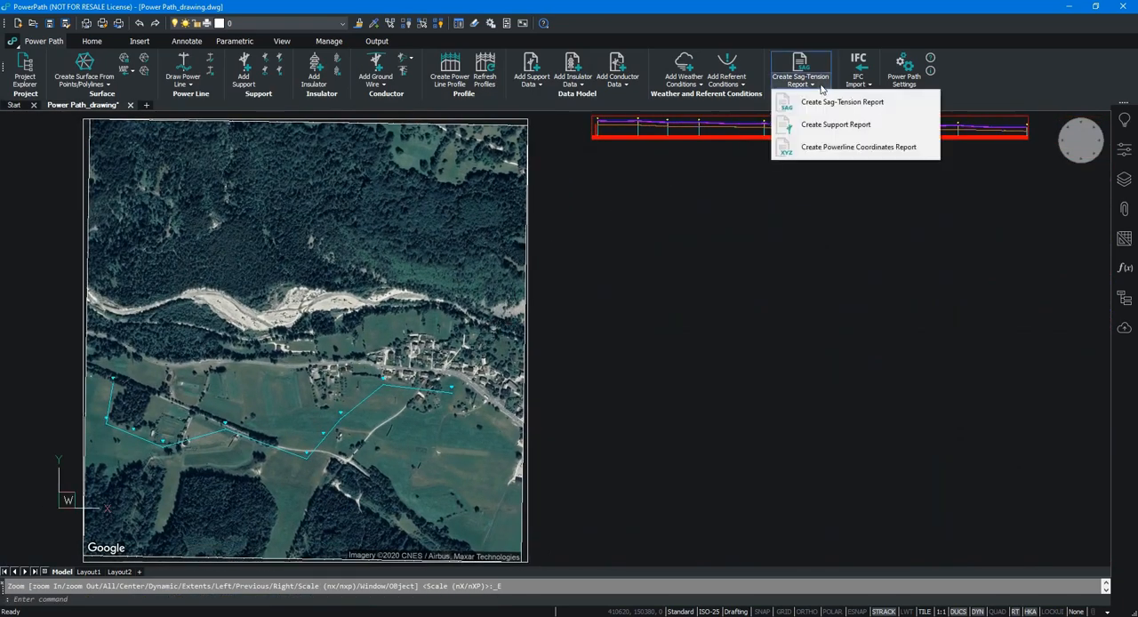
left_click(840, 101)
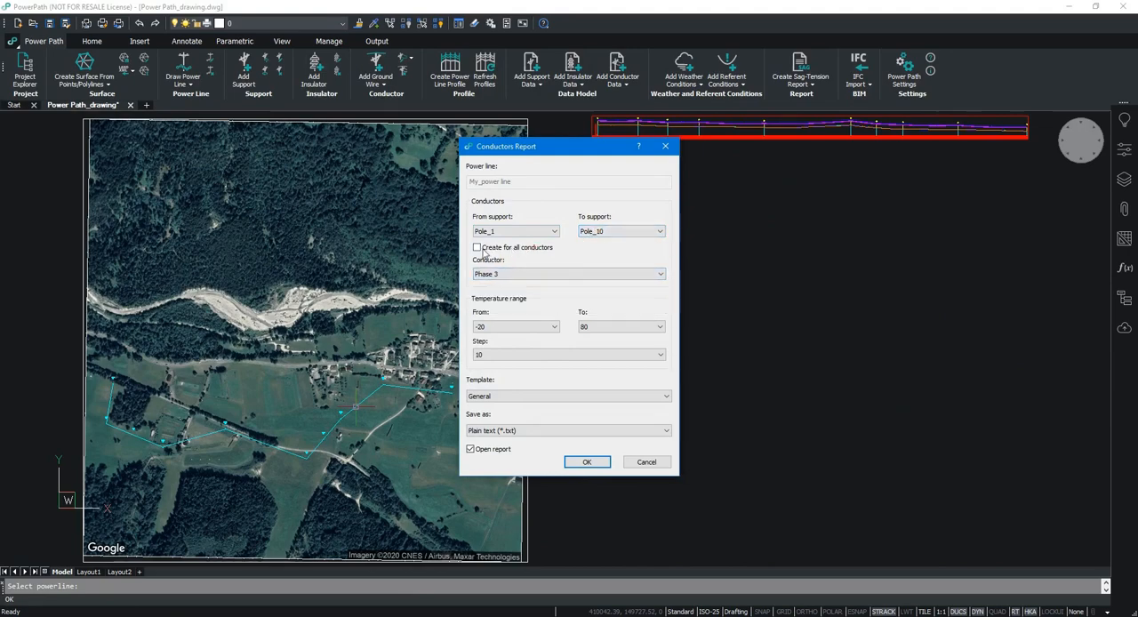
left_click(476, 247)
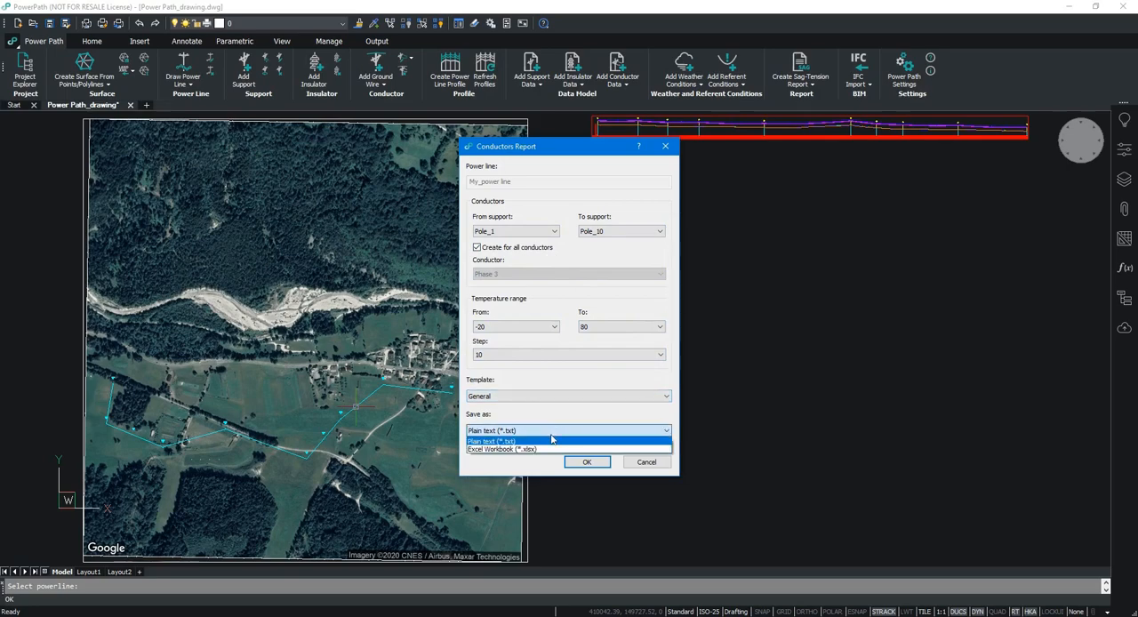
left_click(501, 448)
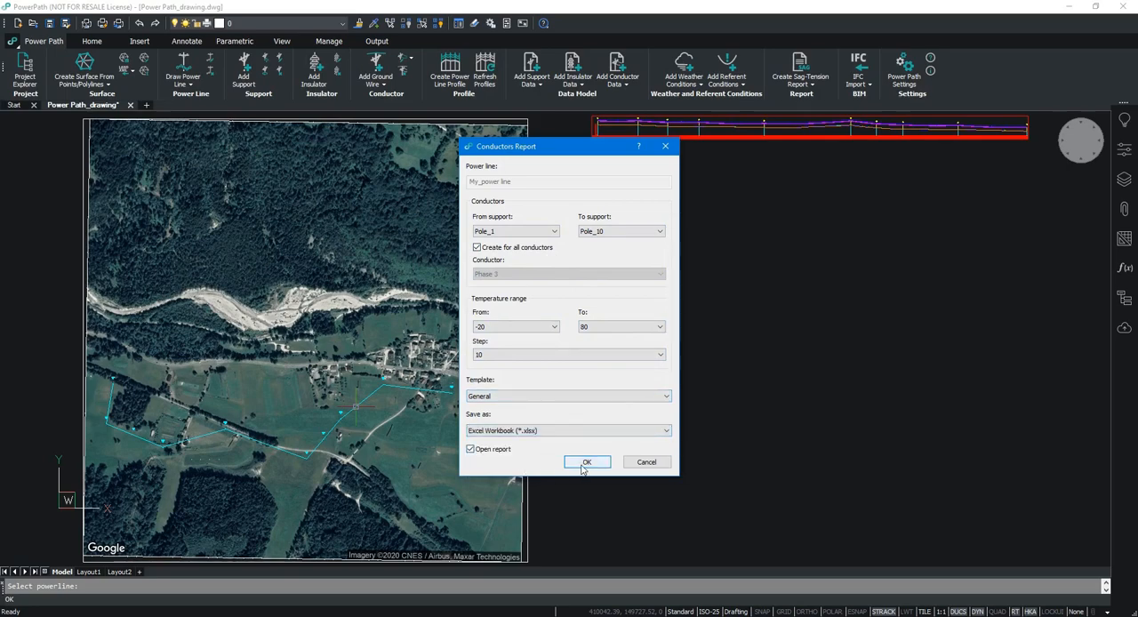
left_click(586, 462)
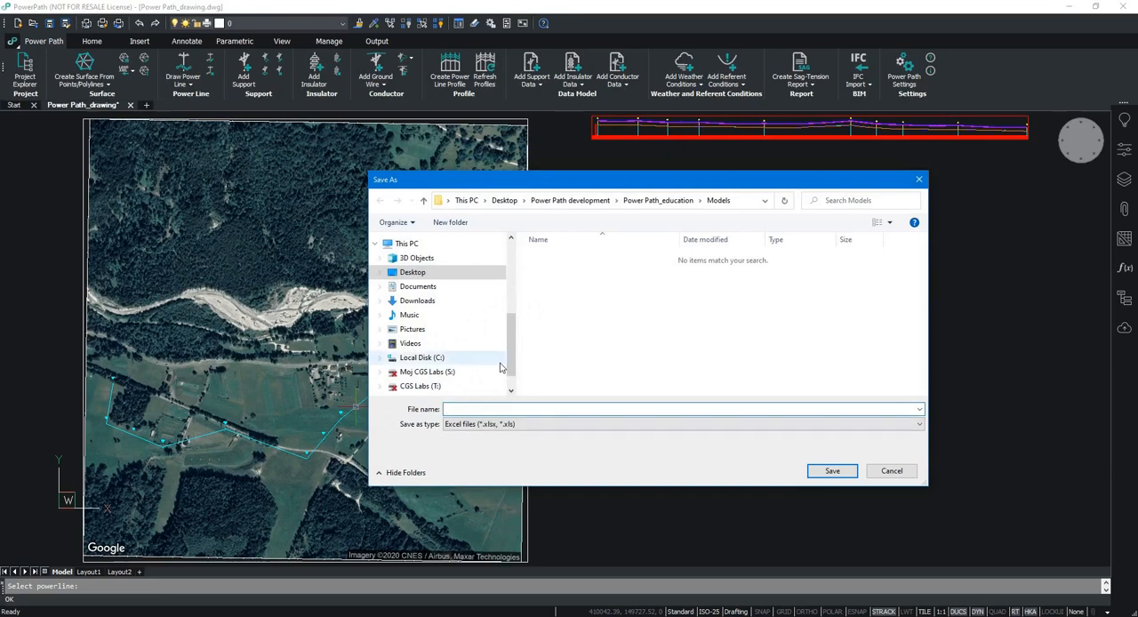
Save it as 'Sag_tension report' in the Power Path_education folder.
left_click(657, 201)
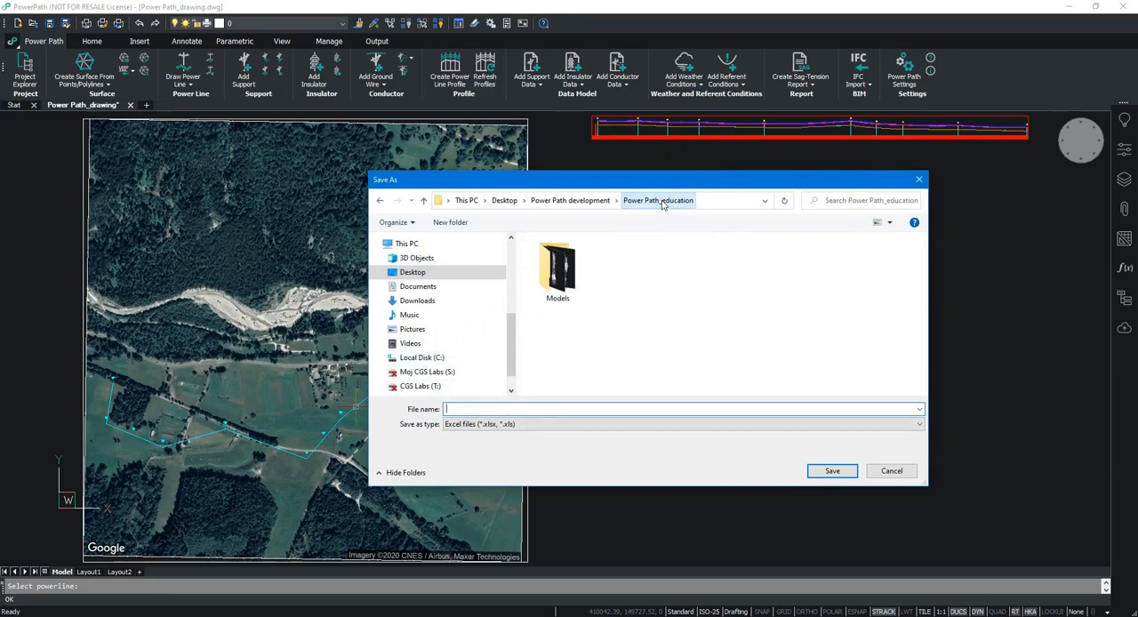
left_click(547, 409)
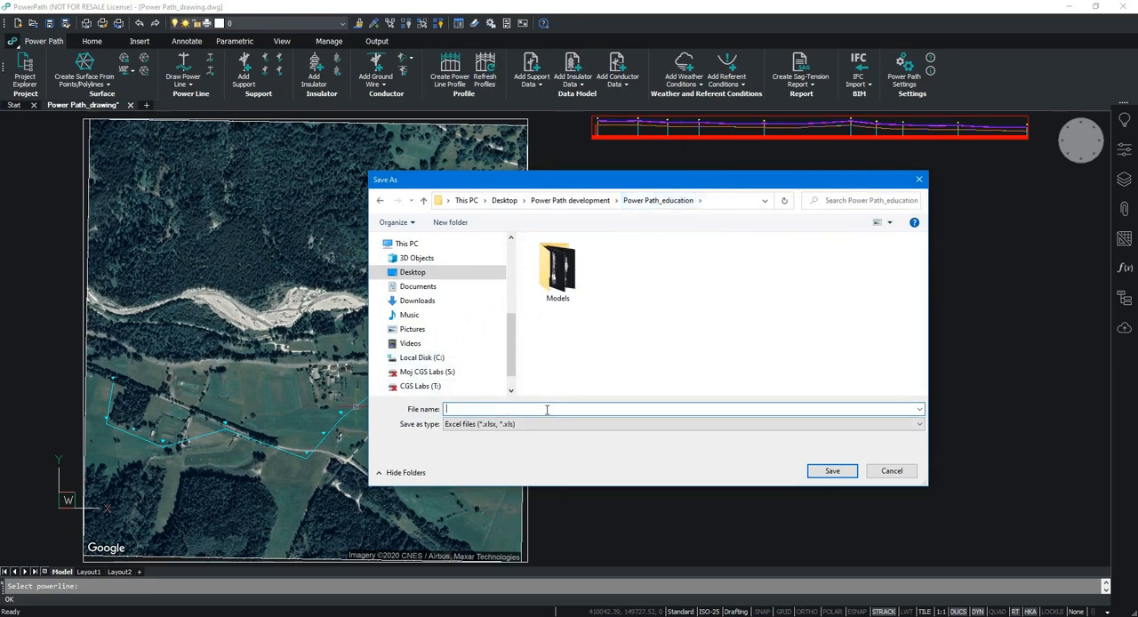
type("Sag_tension report")
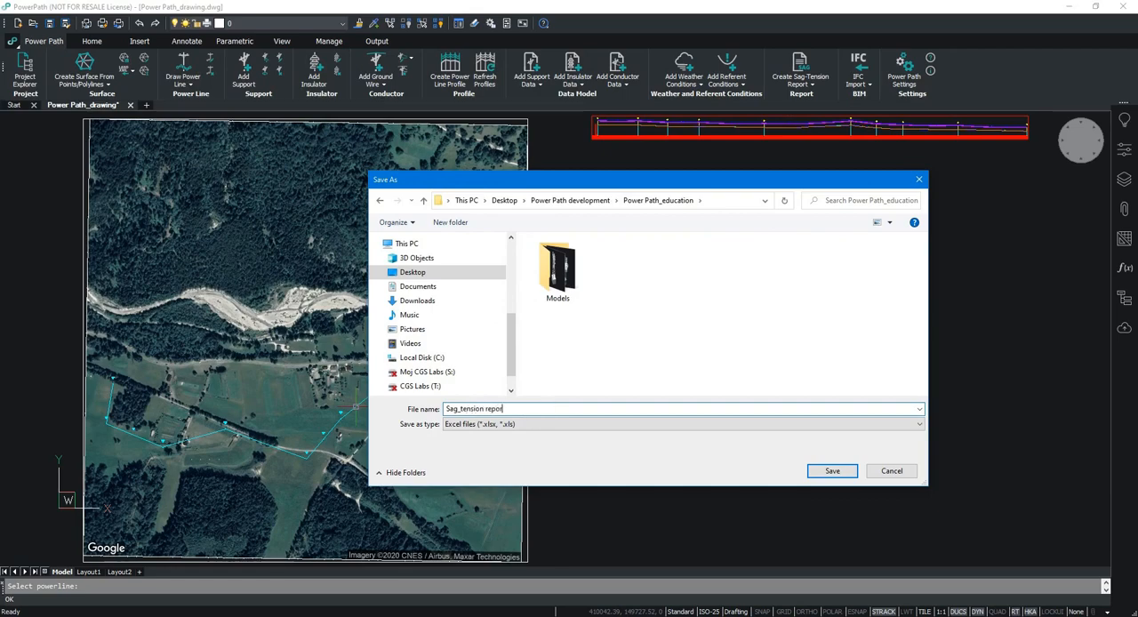
left_click(832, 469)
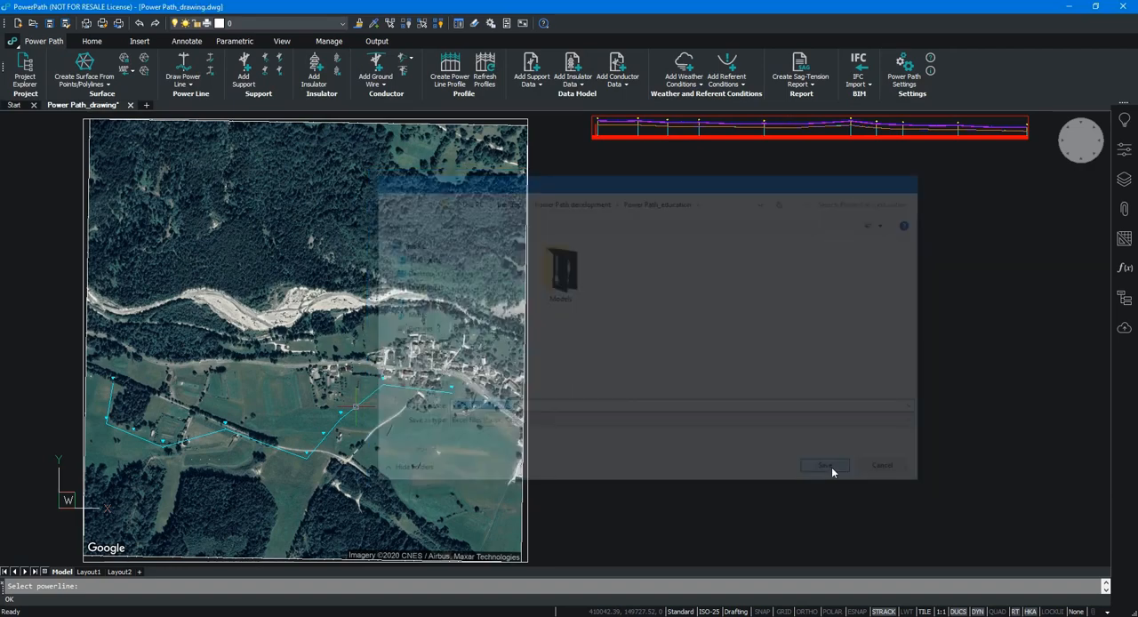
Maximize Excel and scroll through the per-phase sag and tension tables.
left_click(825, 466)
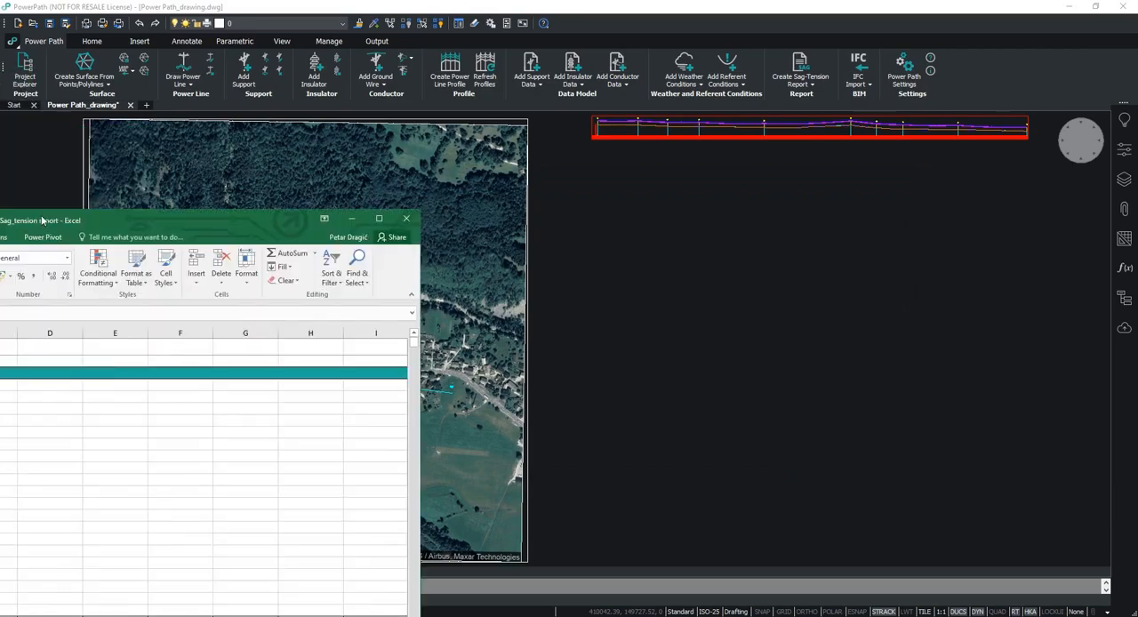
left_click(379, 217)
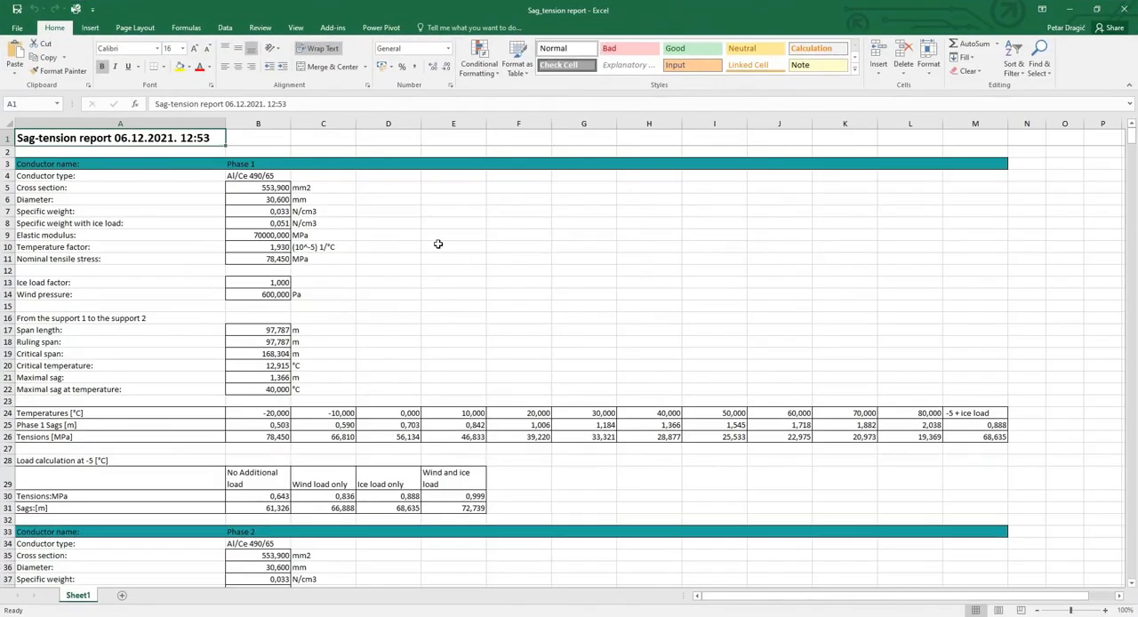
scroll("down", 3)
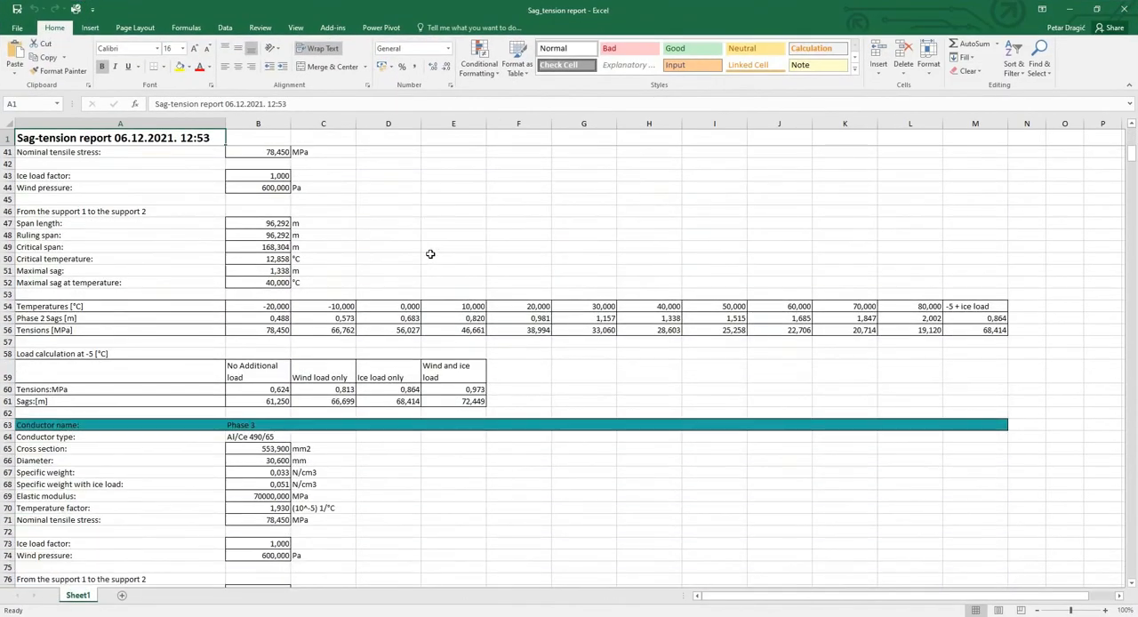
scroll("down", 3)
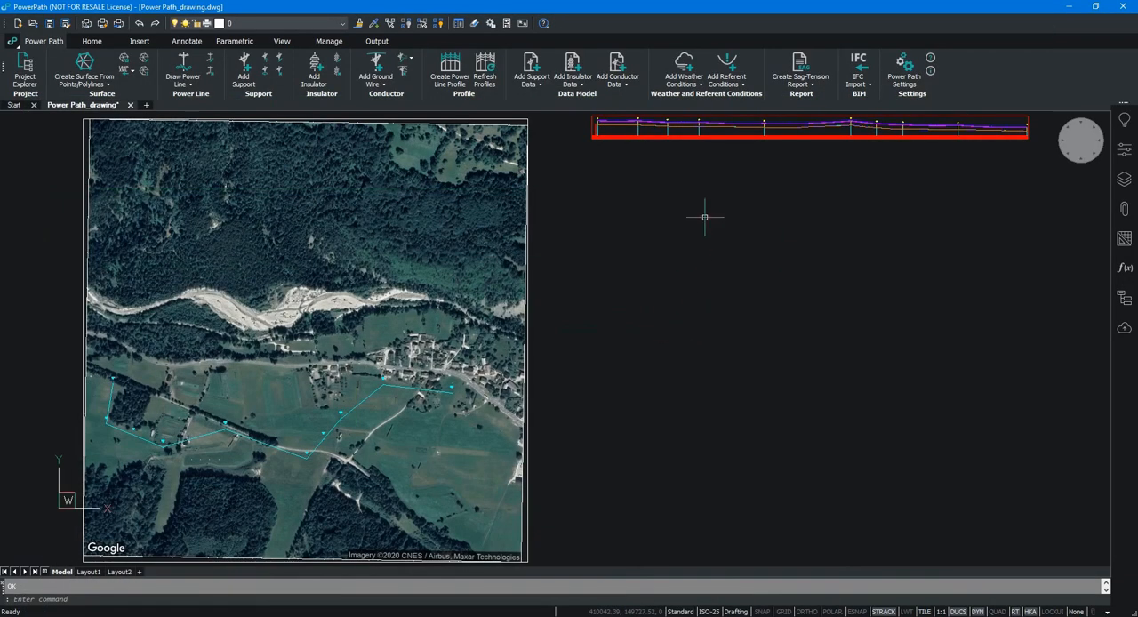
Create a support report for all supports and save it as text file 'Support_report'.
left_click(800, 71)
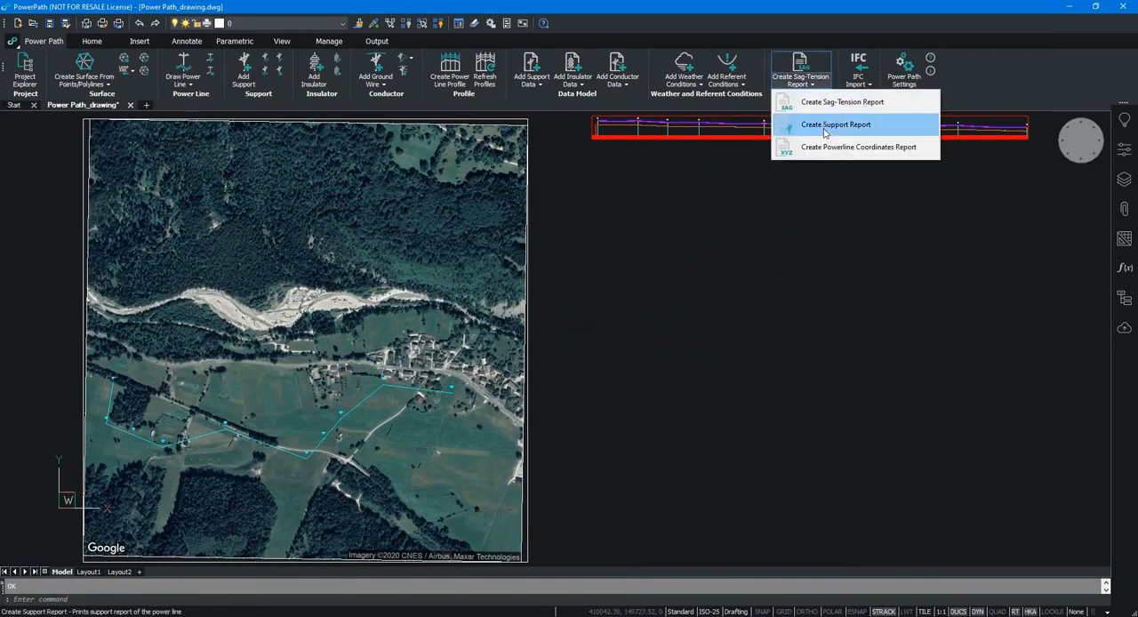
left_click(835, 125)
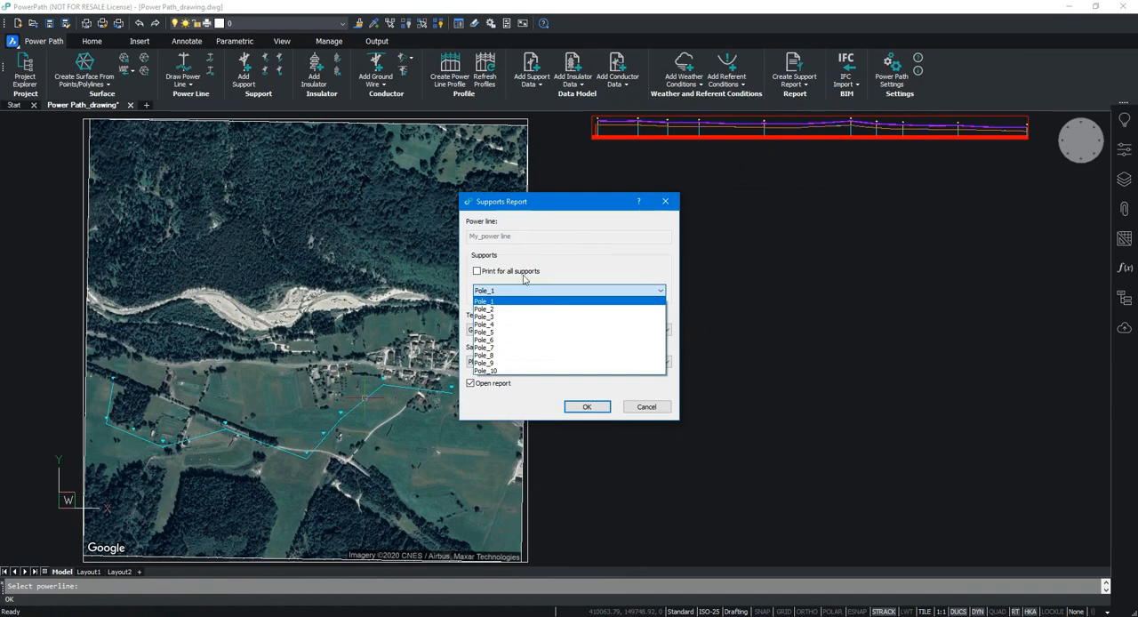
left_click(477, 271)
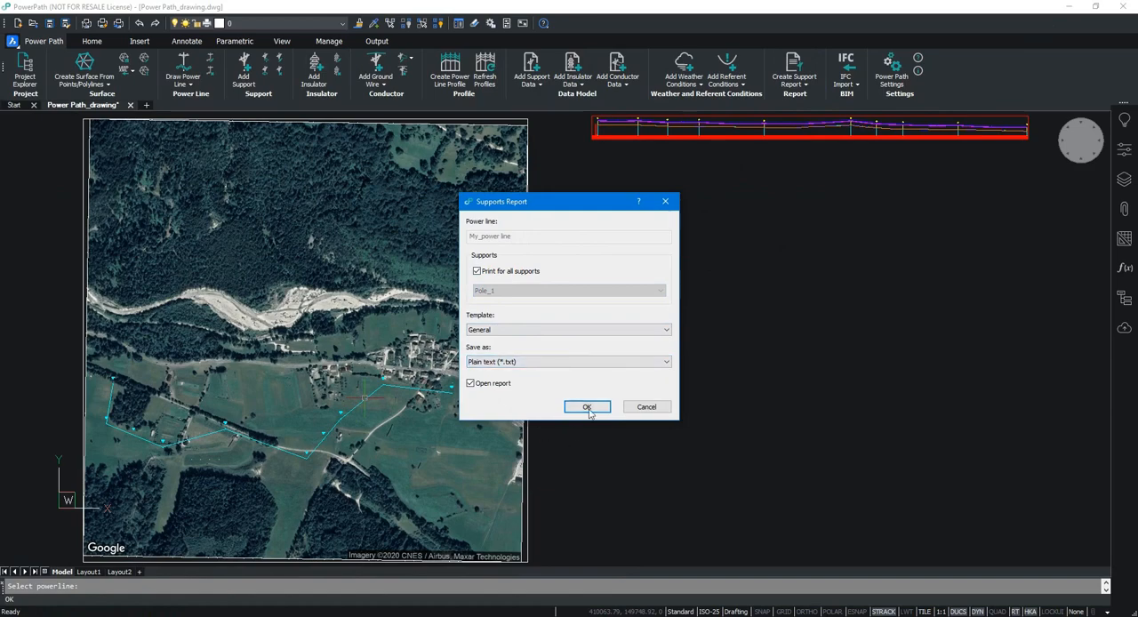
left_click(587, 405)
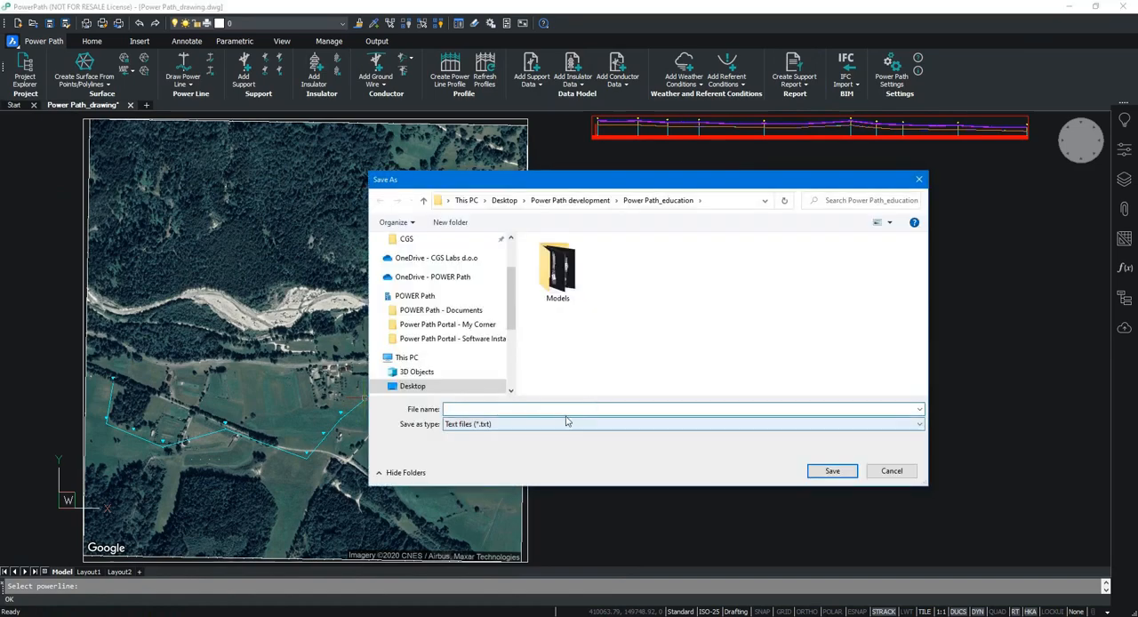
type("Support_report")
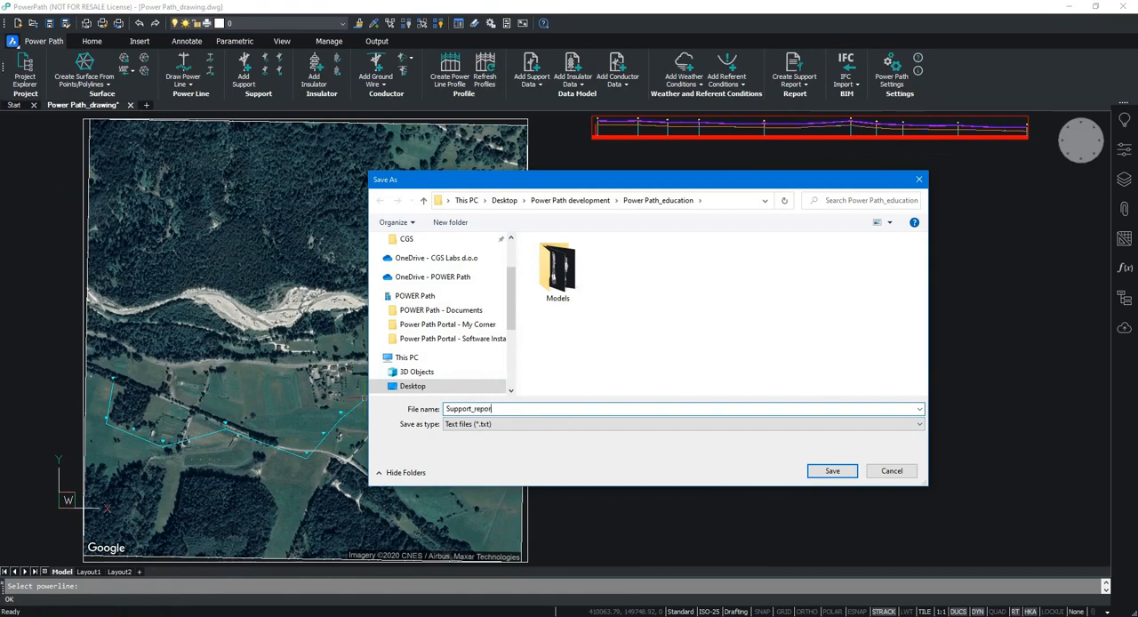
left_click(832, 470)
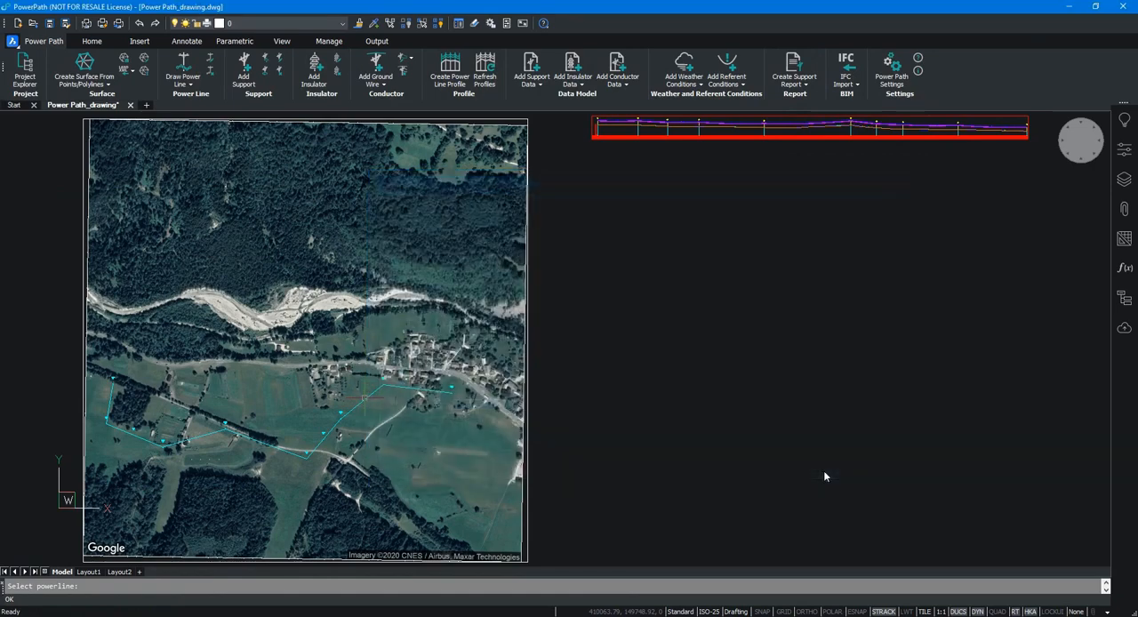
Scroll through the Pole_1 and Pole_2 load tables in Notepad, then close the report.
left_click(793, 72)
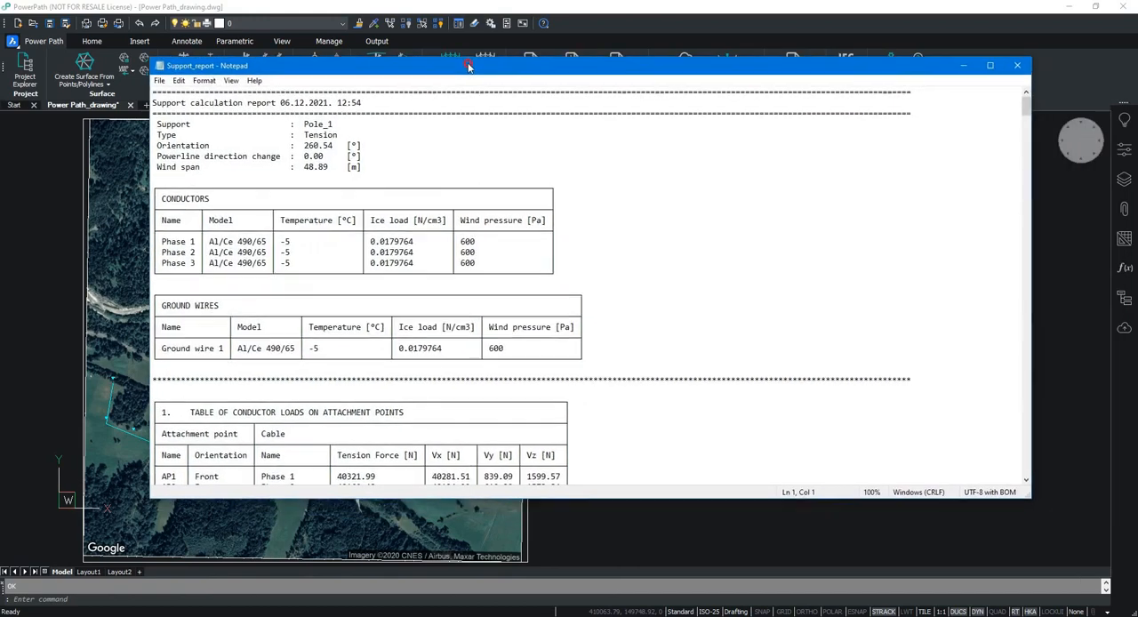
scroll("down", 3)
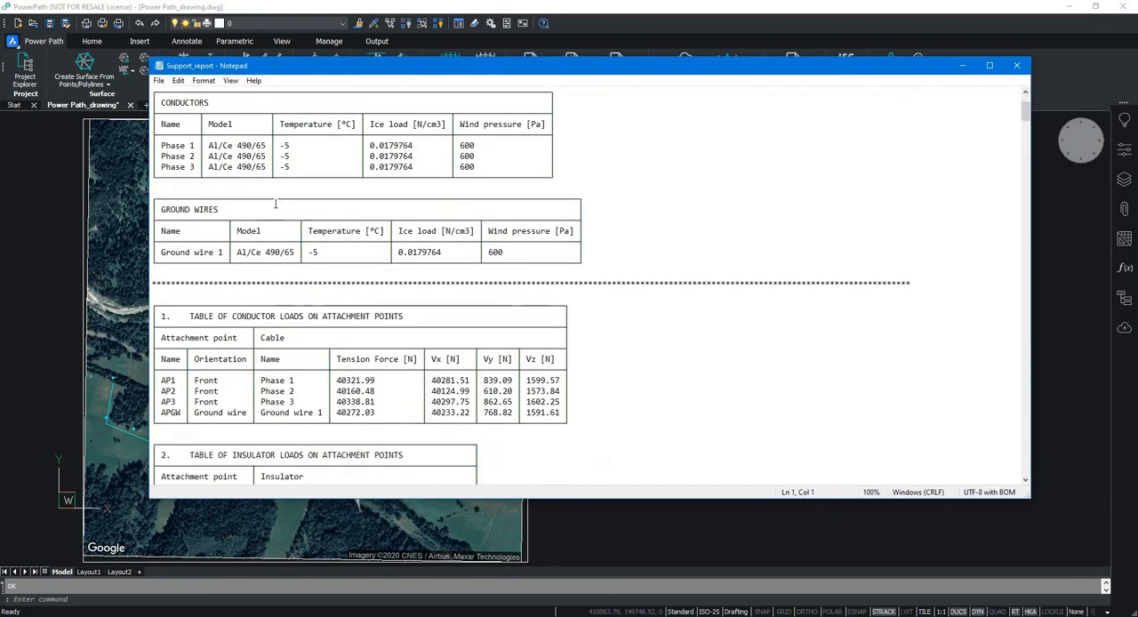
scroll("down", 3)
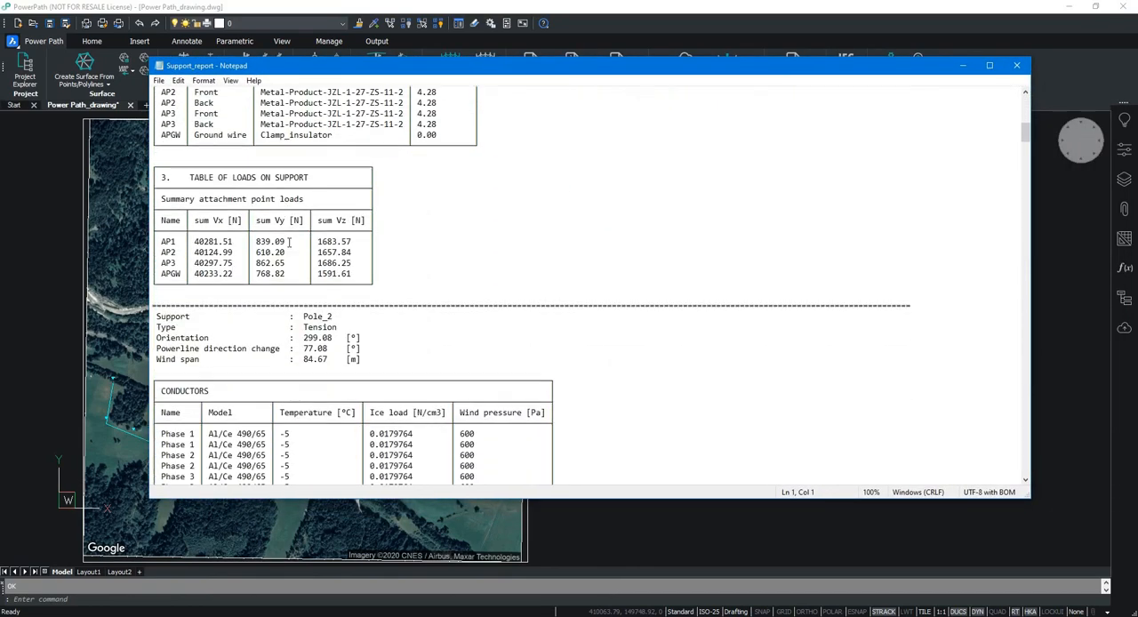
scroll("down", 3)
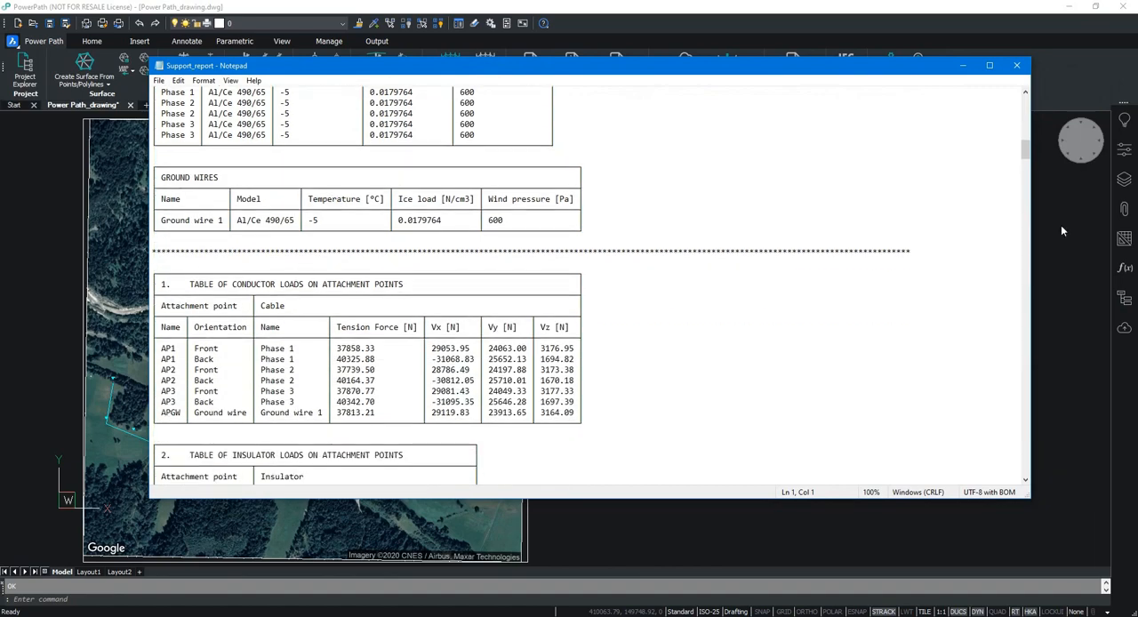
left_click(1016, 64)
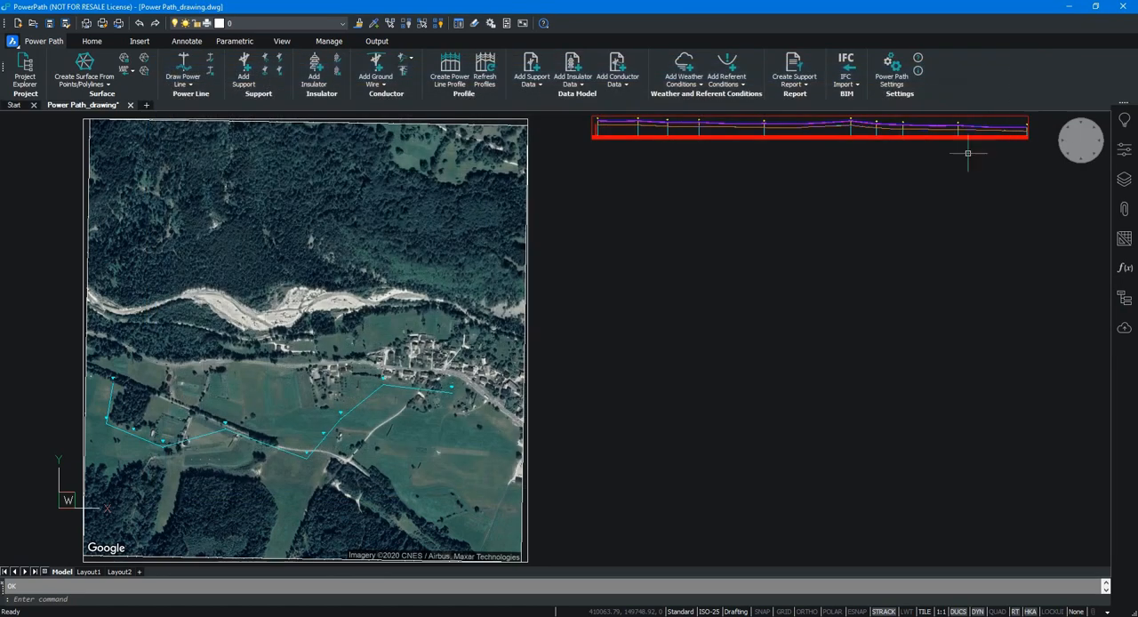
Export all power lines and surfaces to IFC and save as 'IFC_export'.
left_click(846, 71)
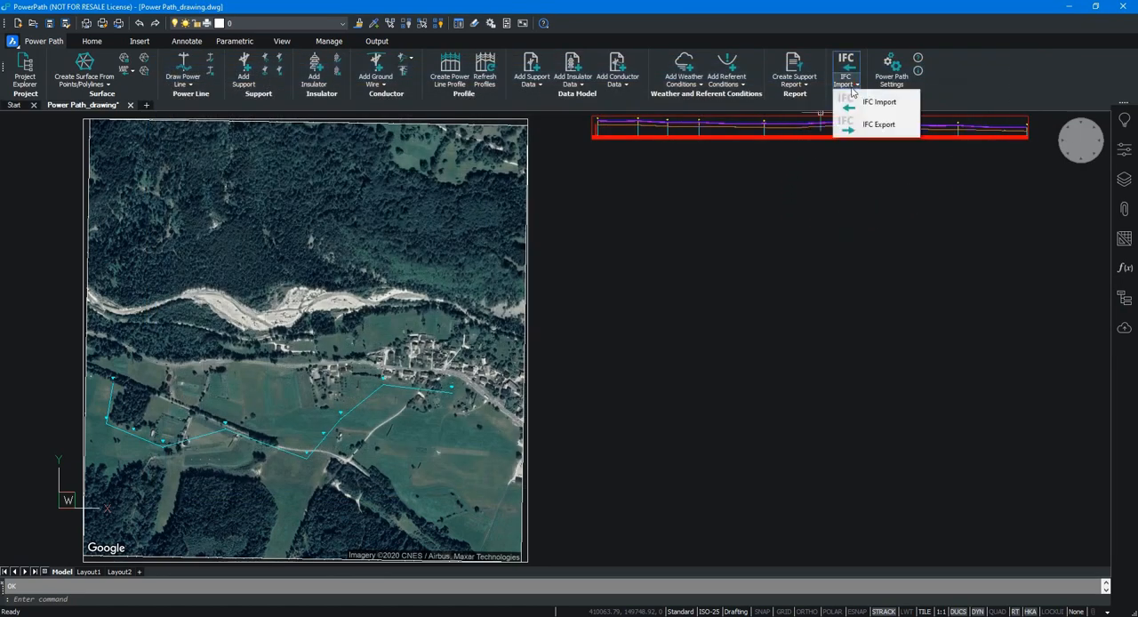
left_click(878, 124)
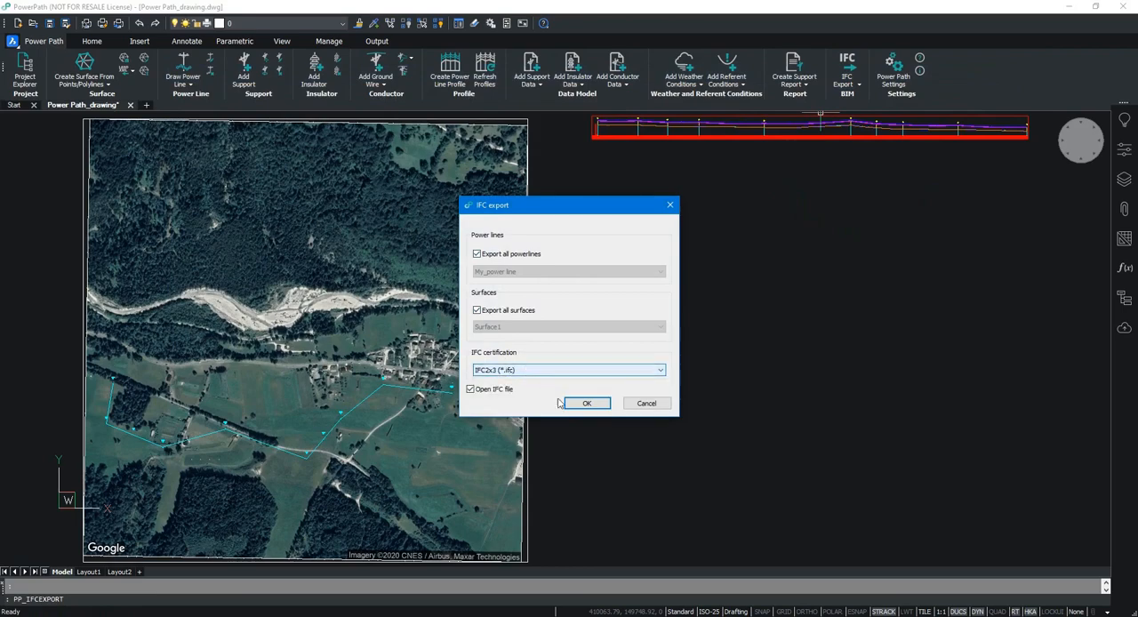
left_click(587, 402)
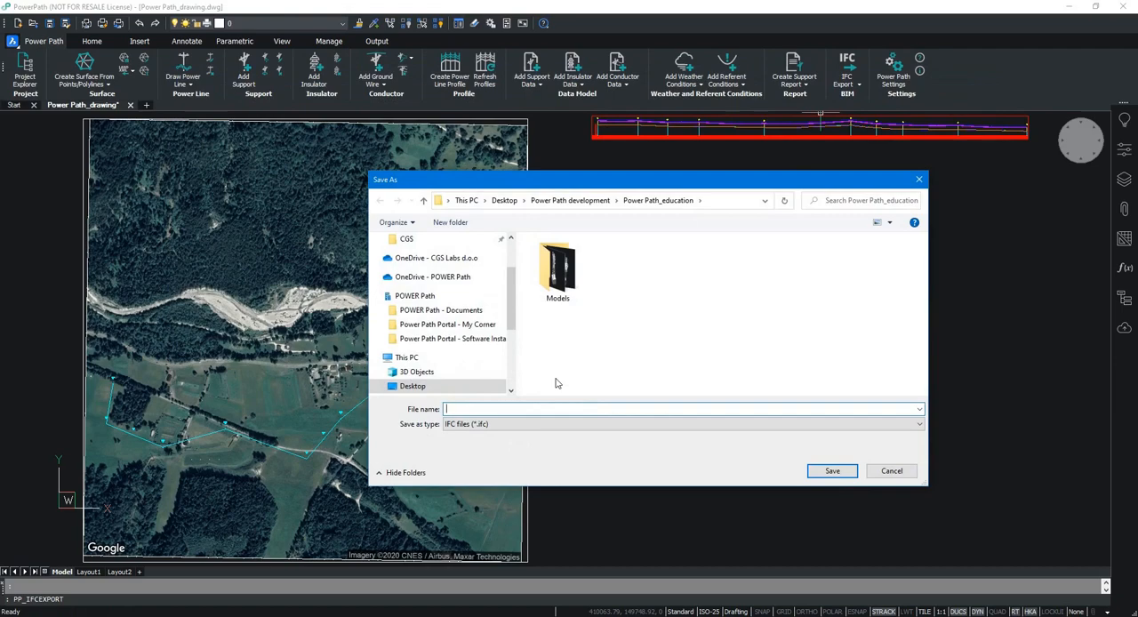
type("IFC_export")
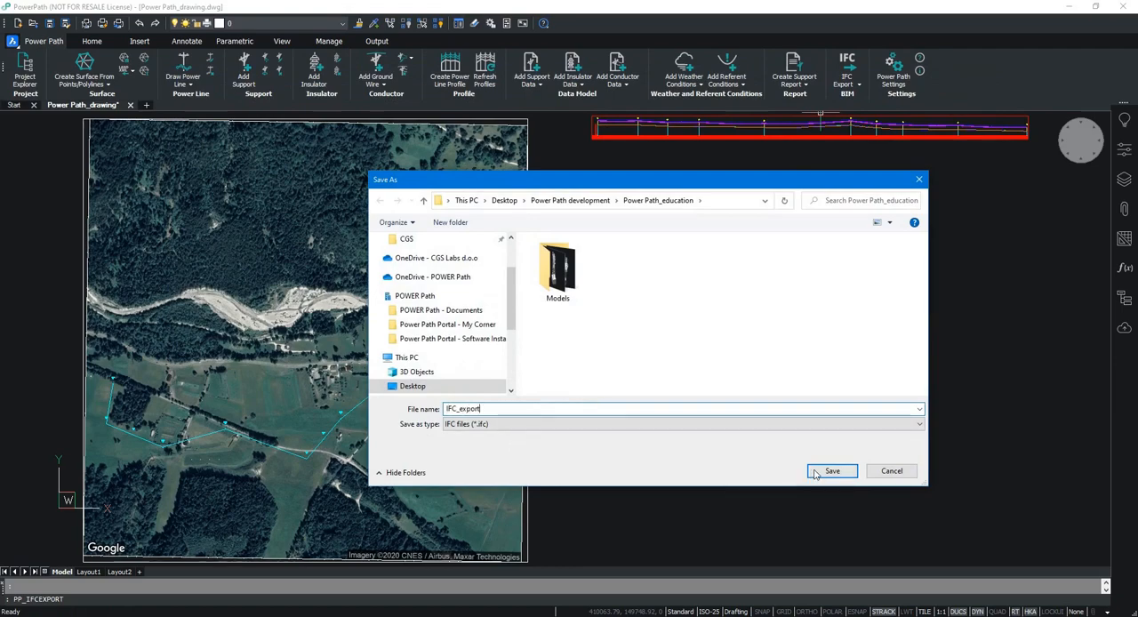
left_click(832, 470)
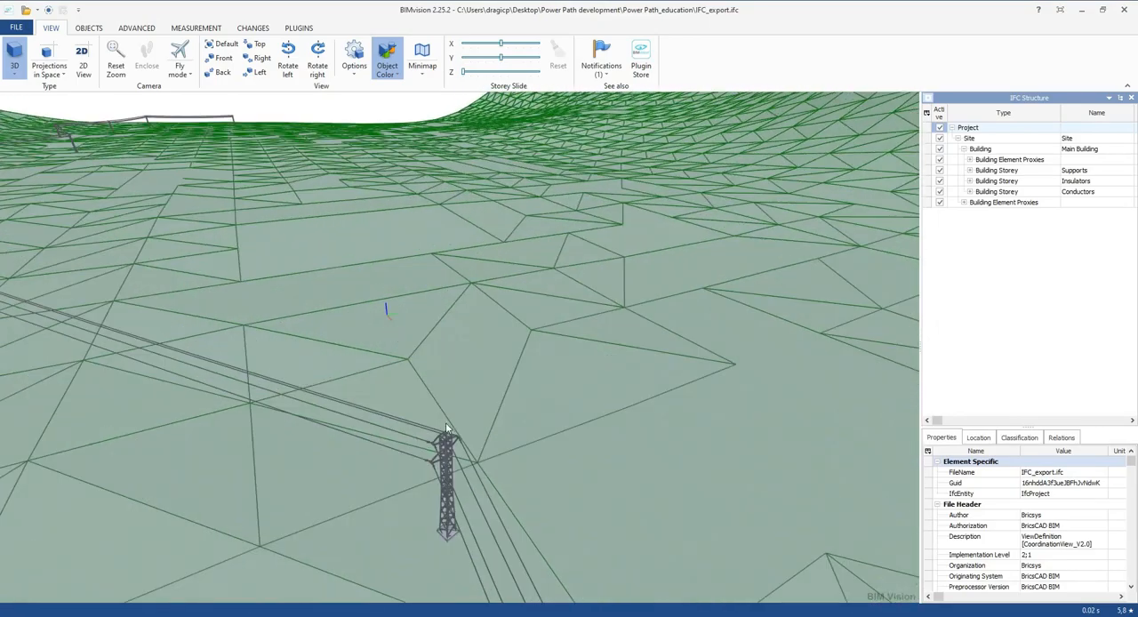
Orbit the IFC model to look across the terrain toward the tower.
left_click_drag(448, 423, 373, 398)
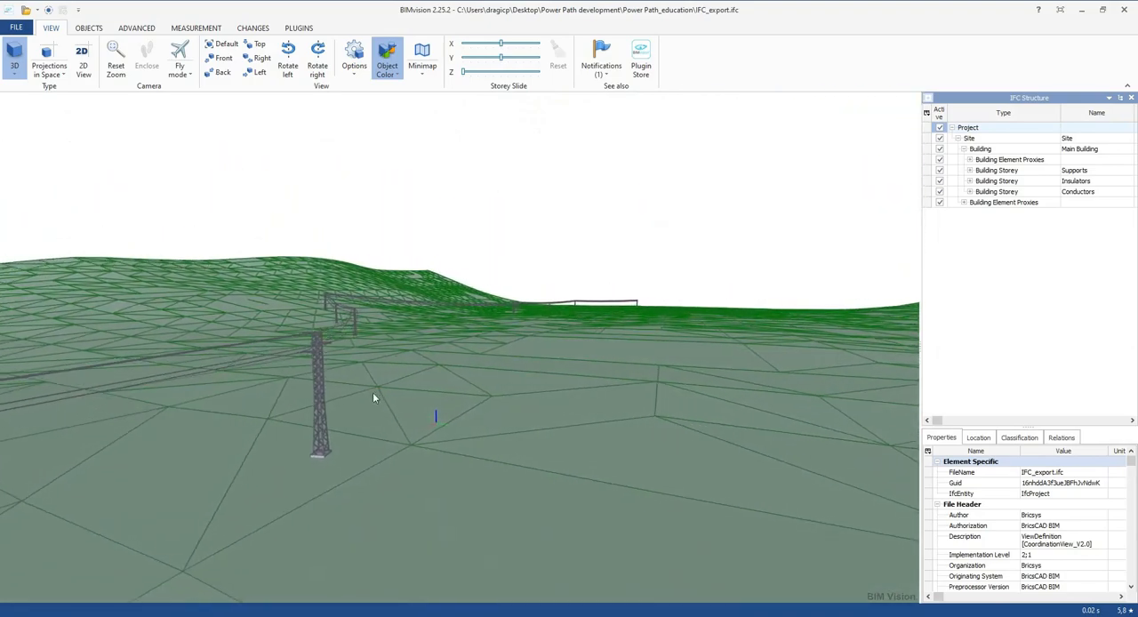